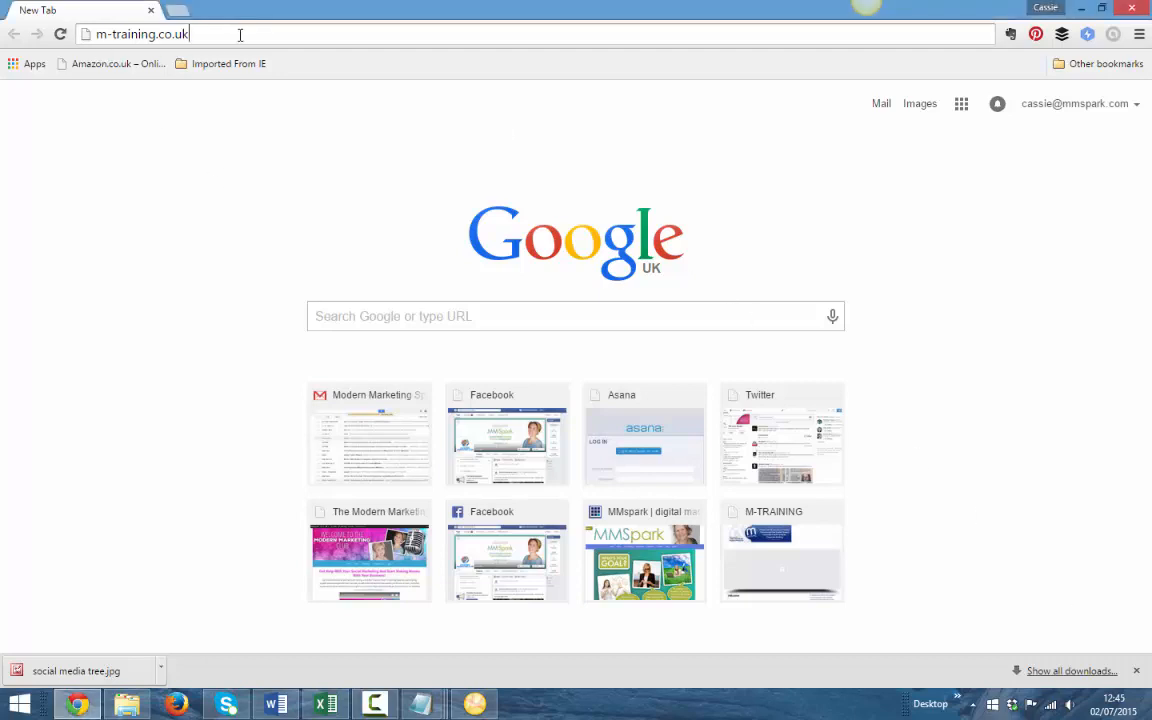
Step: Go to the site's /wp-admin address to reach the WordPress admin dashboard
type("/wp-admin/")
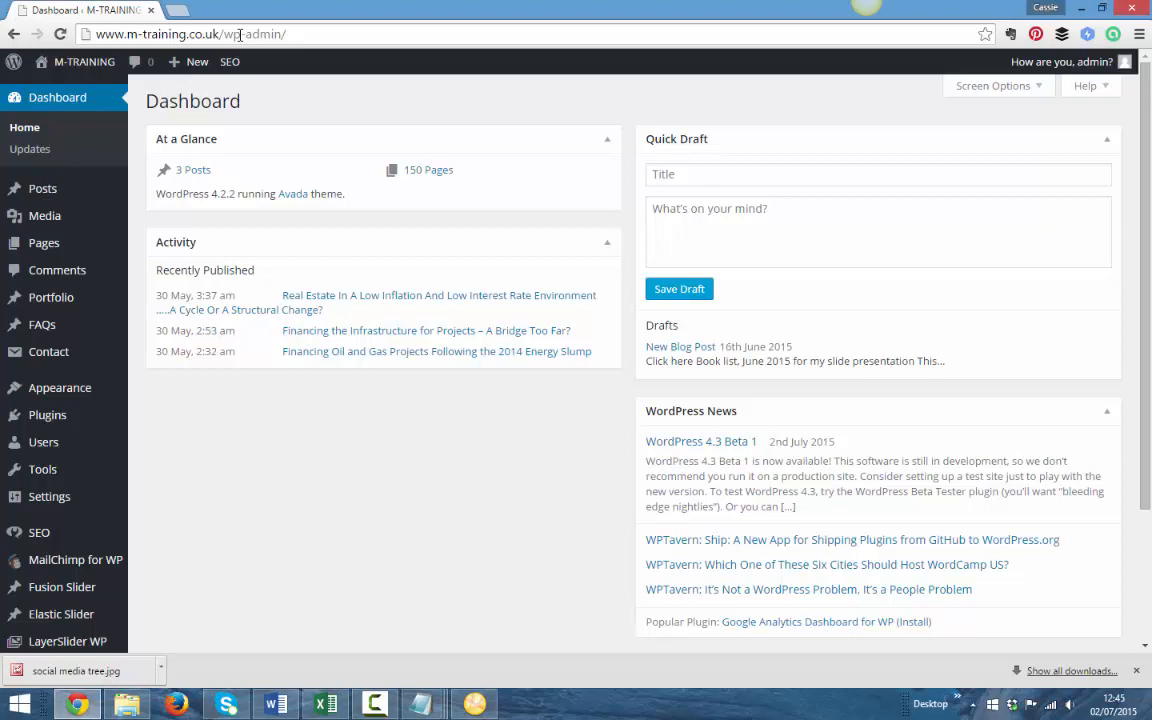
mouse_move(284, 100)
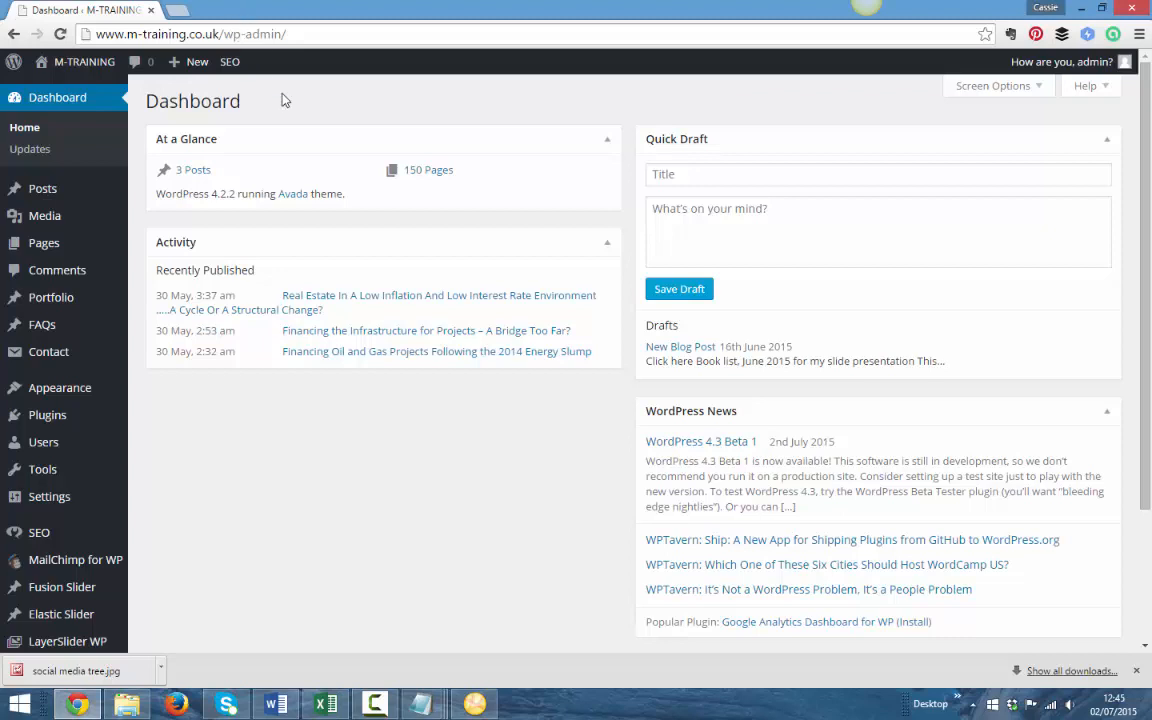
mouse_move(42, 188)
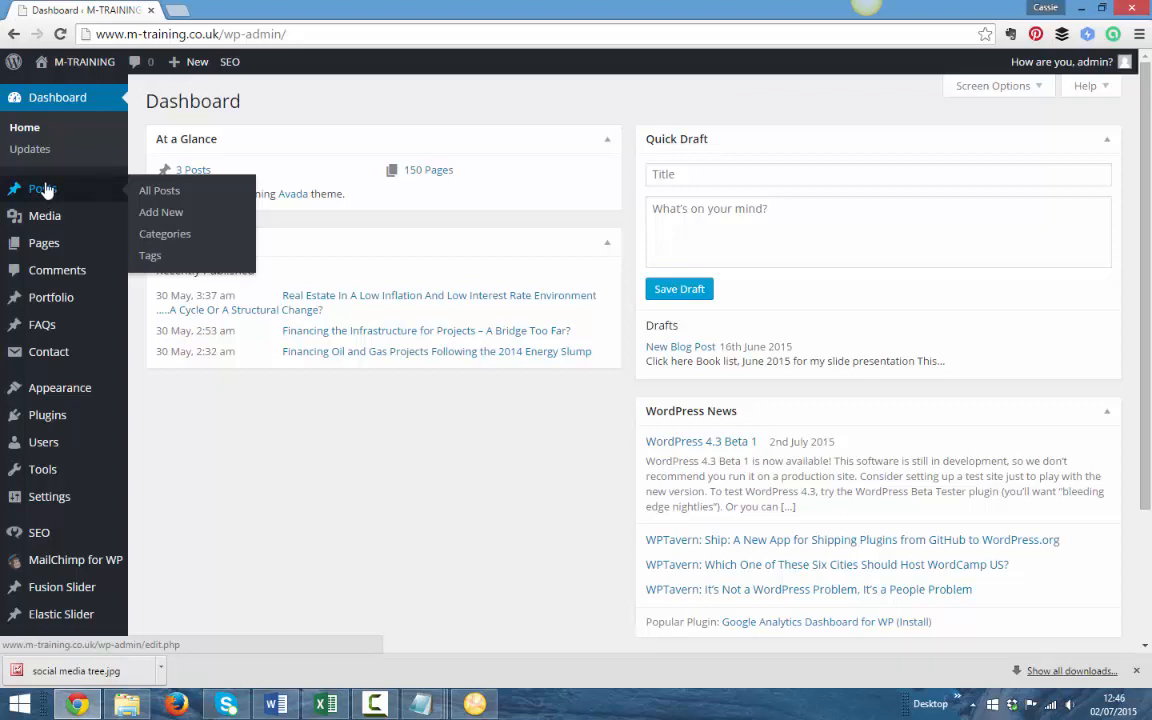
mouse_move(160, 212)
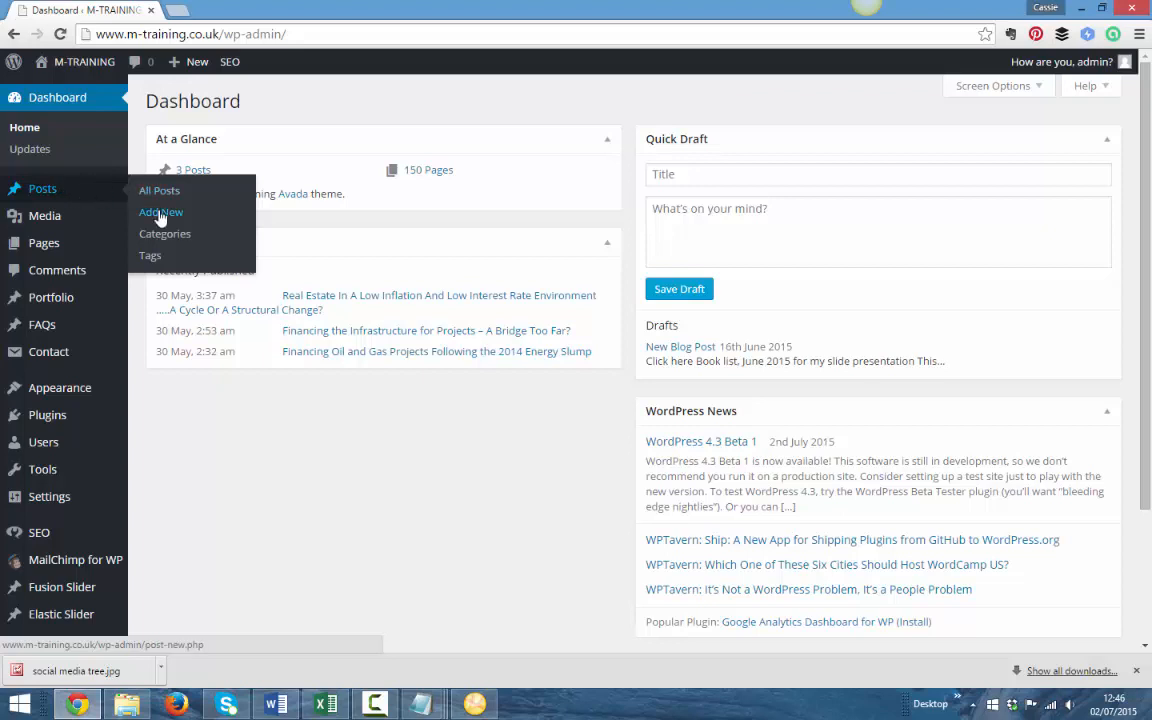
Step: Start a new post titled 'Blogging For The New Century'
left_click(160, 212)
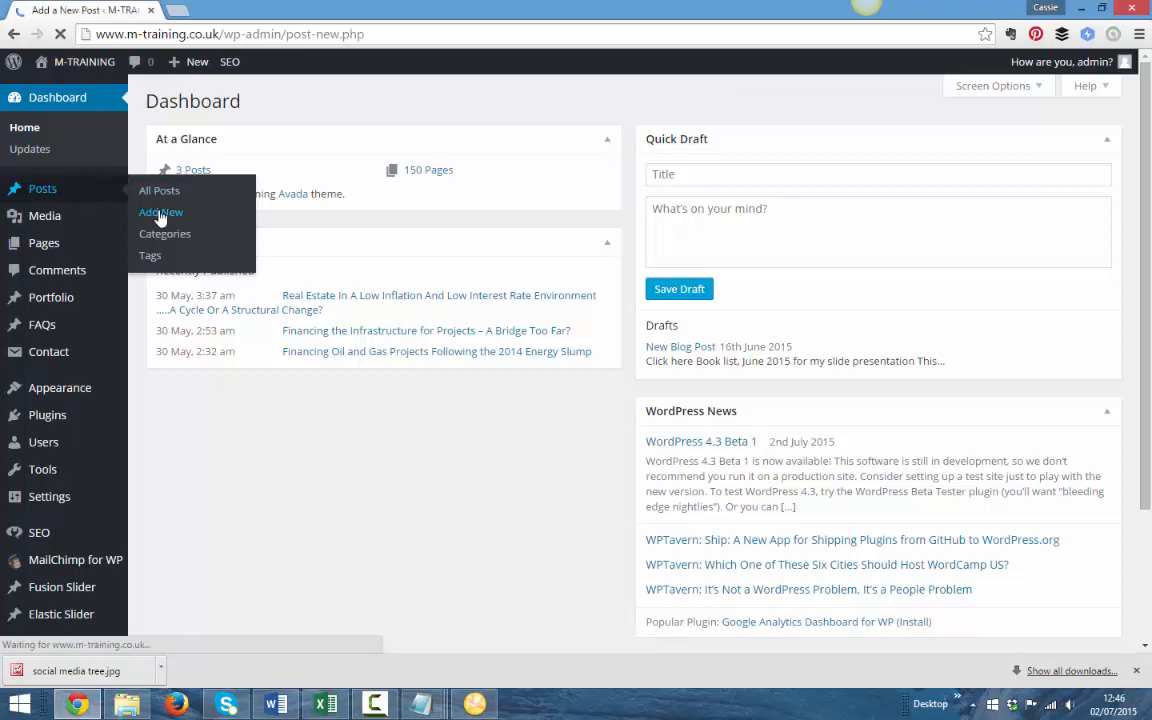
left_click(160, 212)
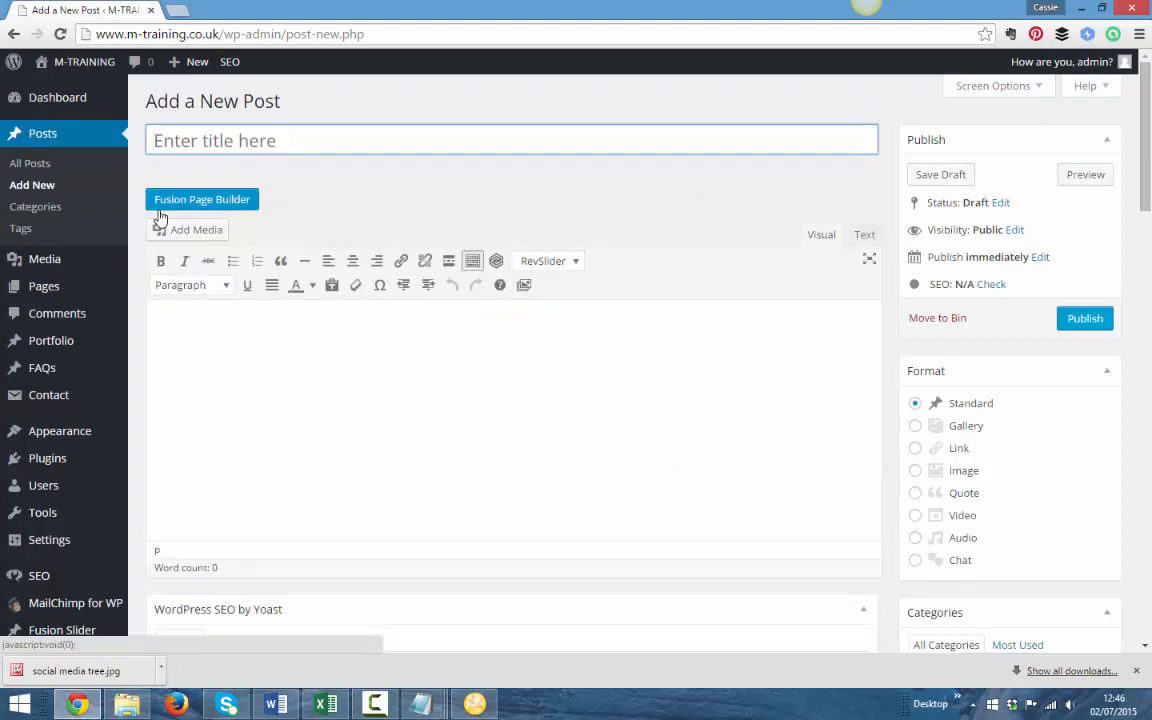
type("Blogging for the")
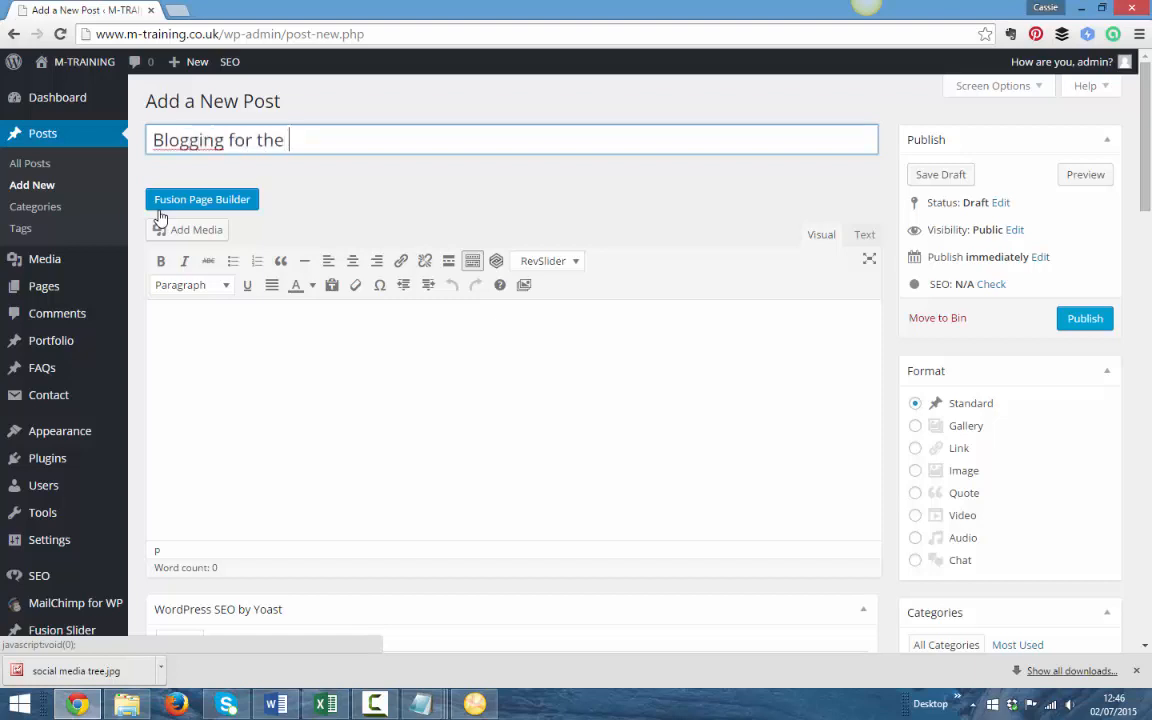
type("new Cn")
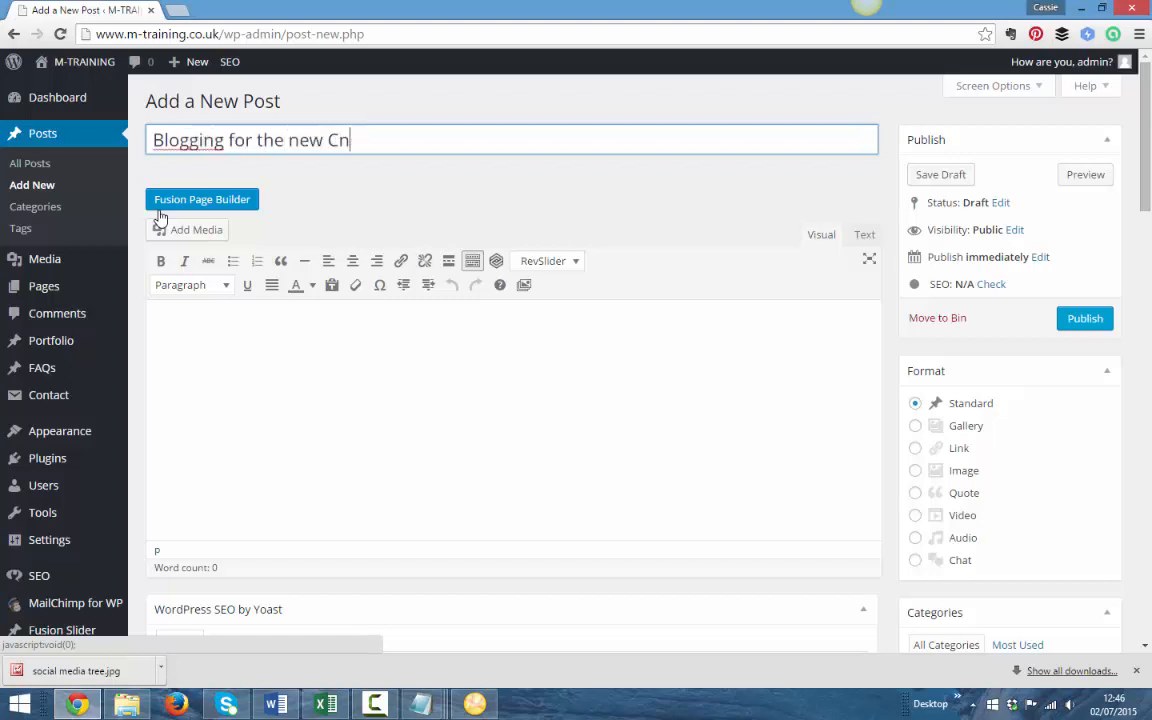
type("entury")
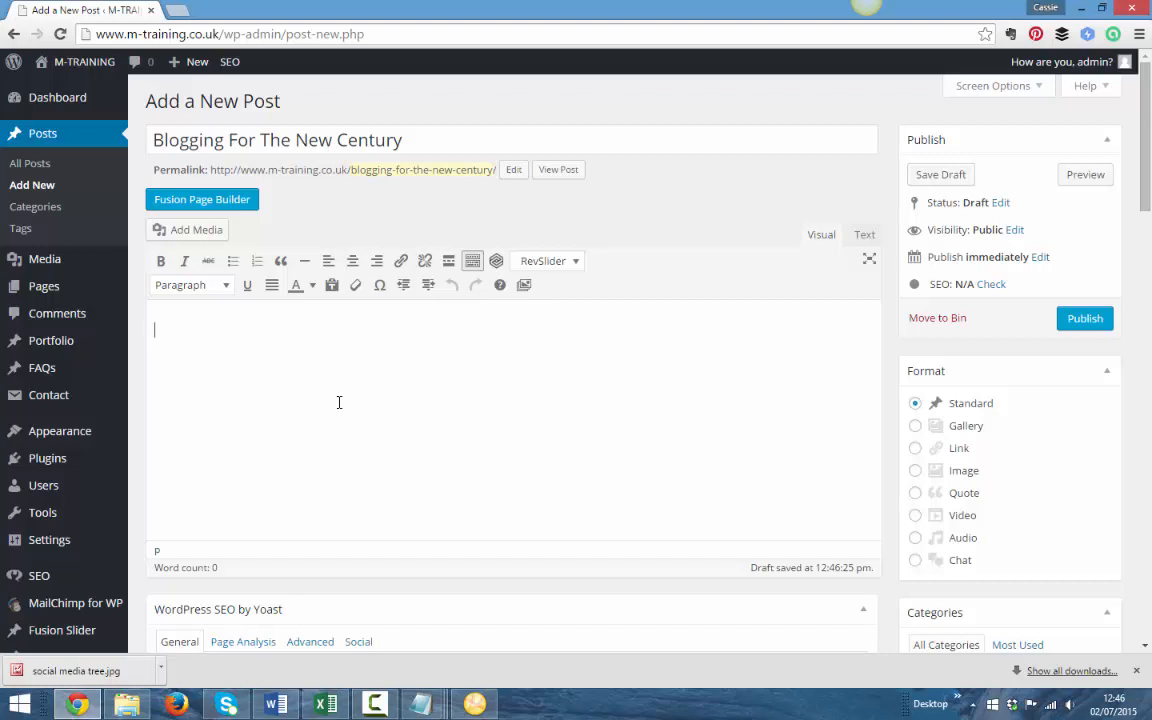
Step: Write the body lines 'This is your first line' and 'This is a testimonial'
type("This is")
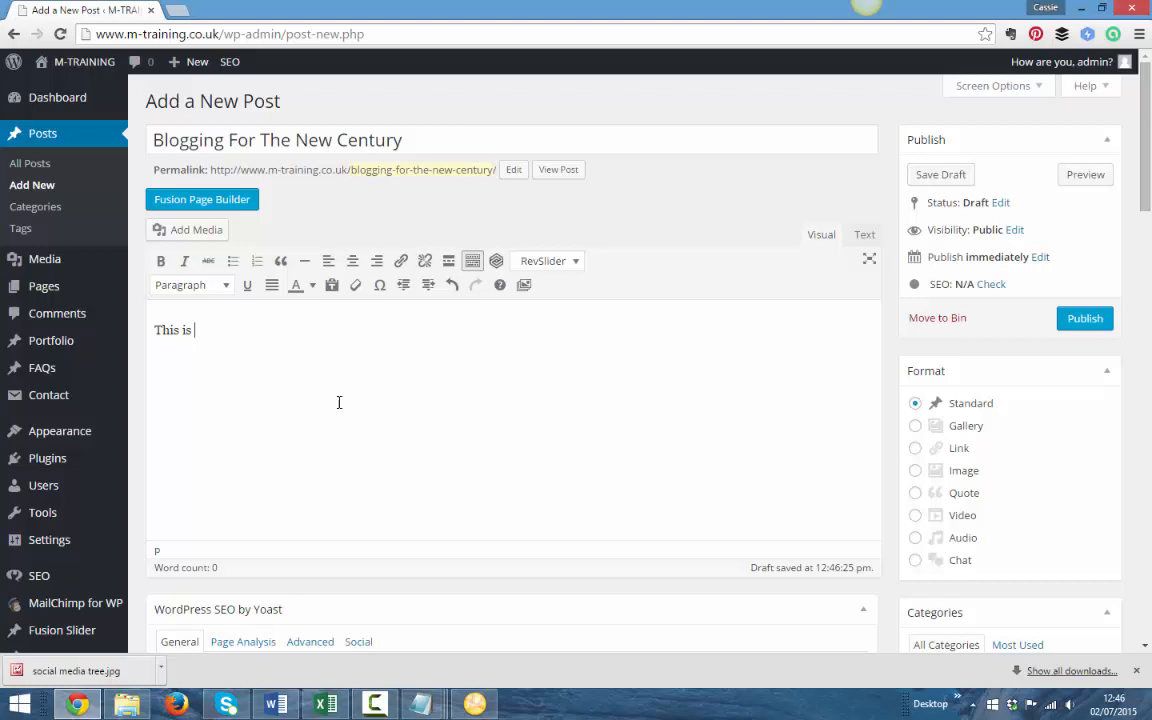
type("your first line")
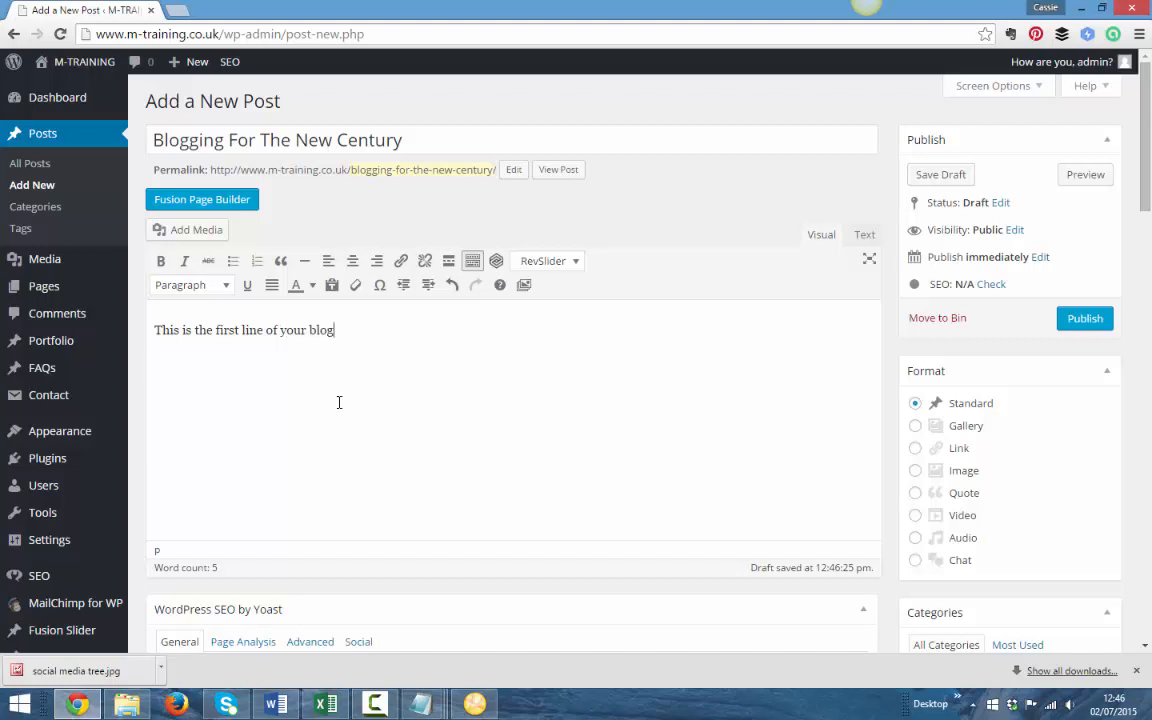
type("This is a")
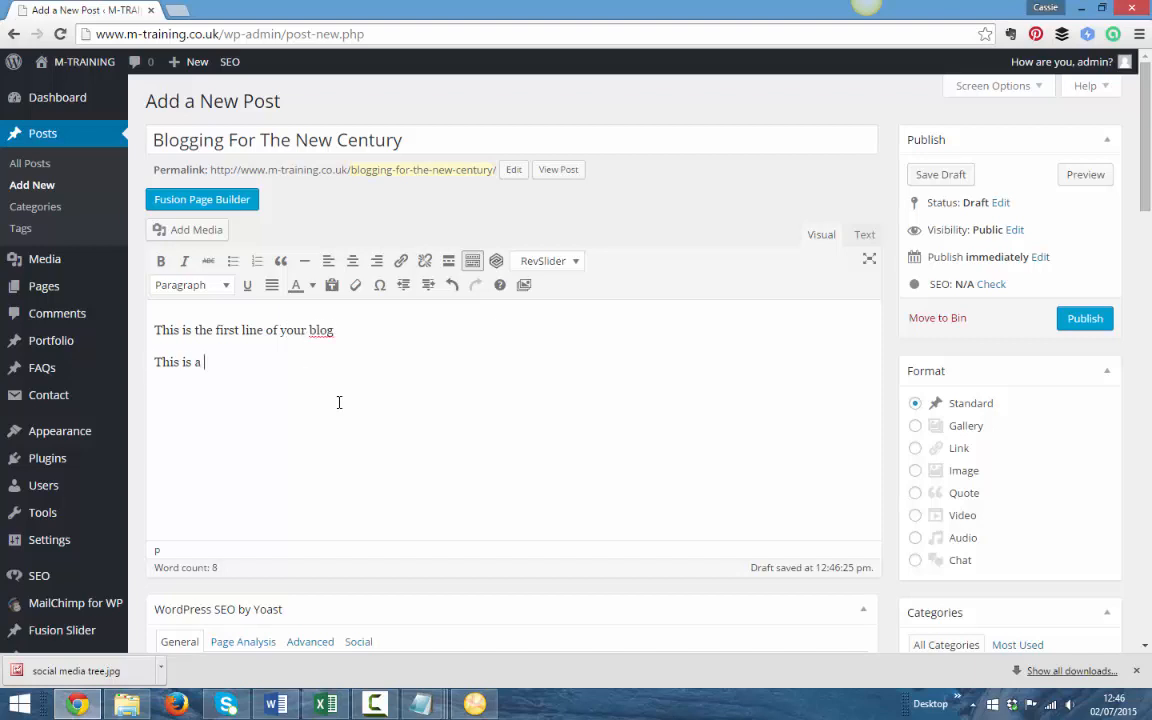
type("testimonial")
type("Here's how to add an image")
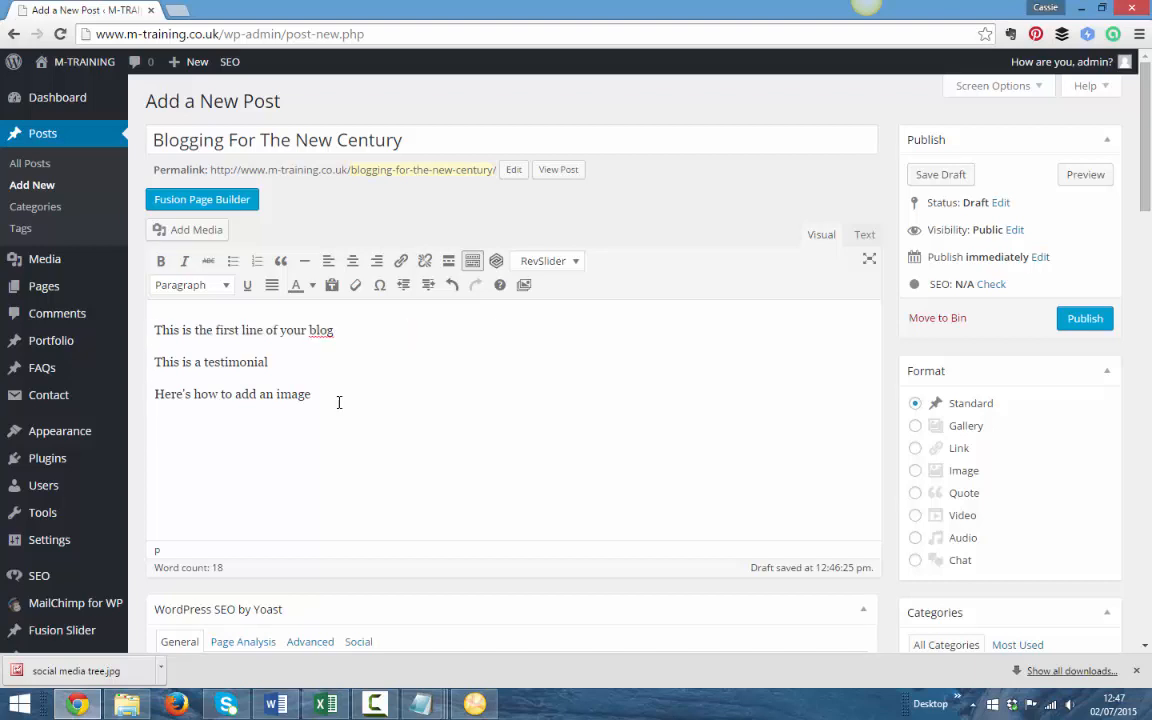
Step: Make the post's first line a Heading 1
triple_click(244, 330)
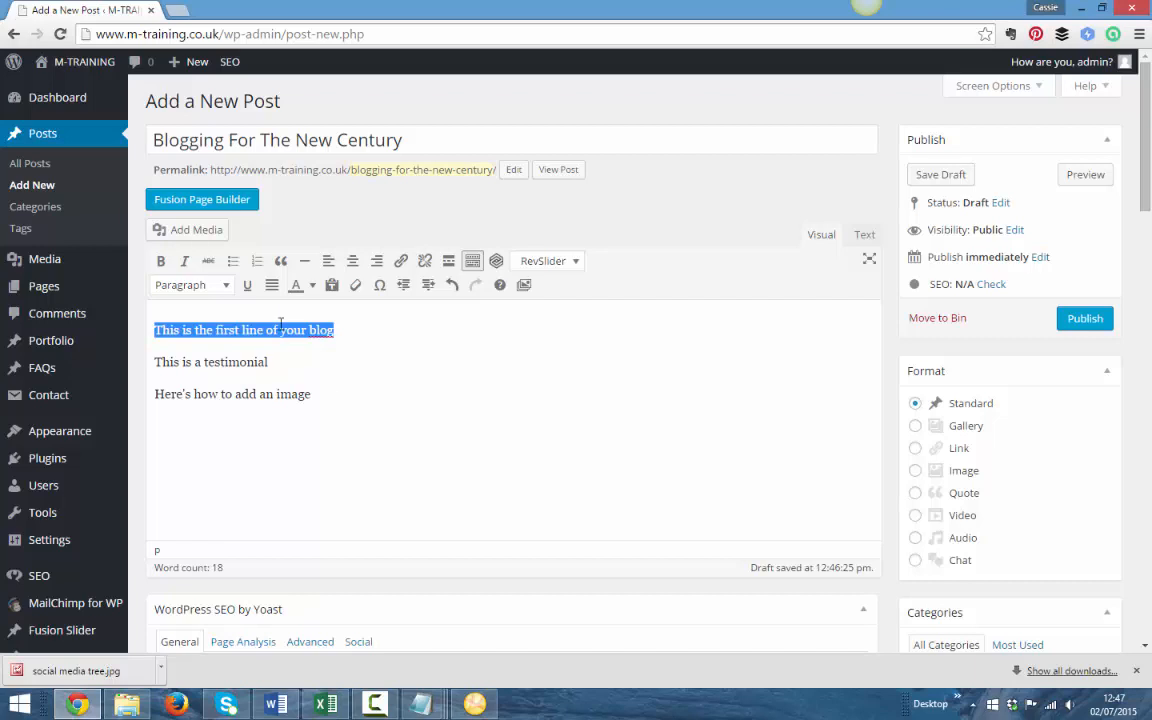
left_click(190, 284)
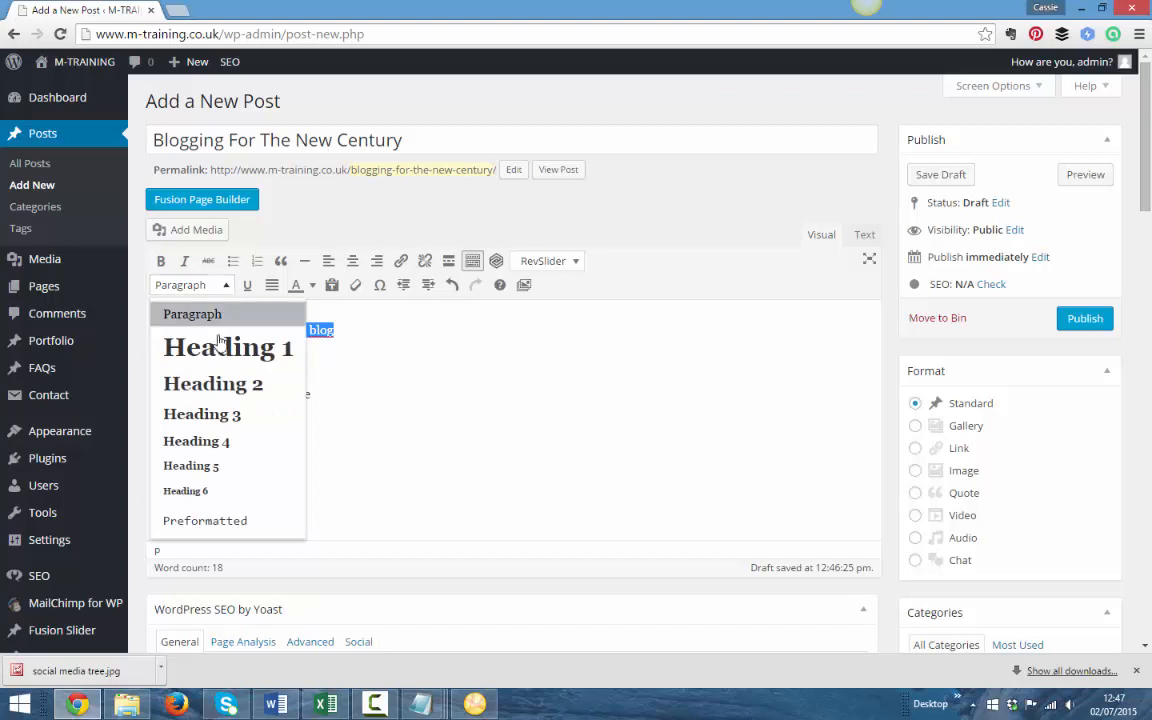
left_click(212, 384)
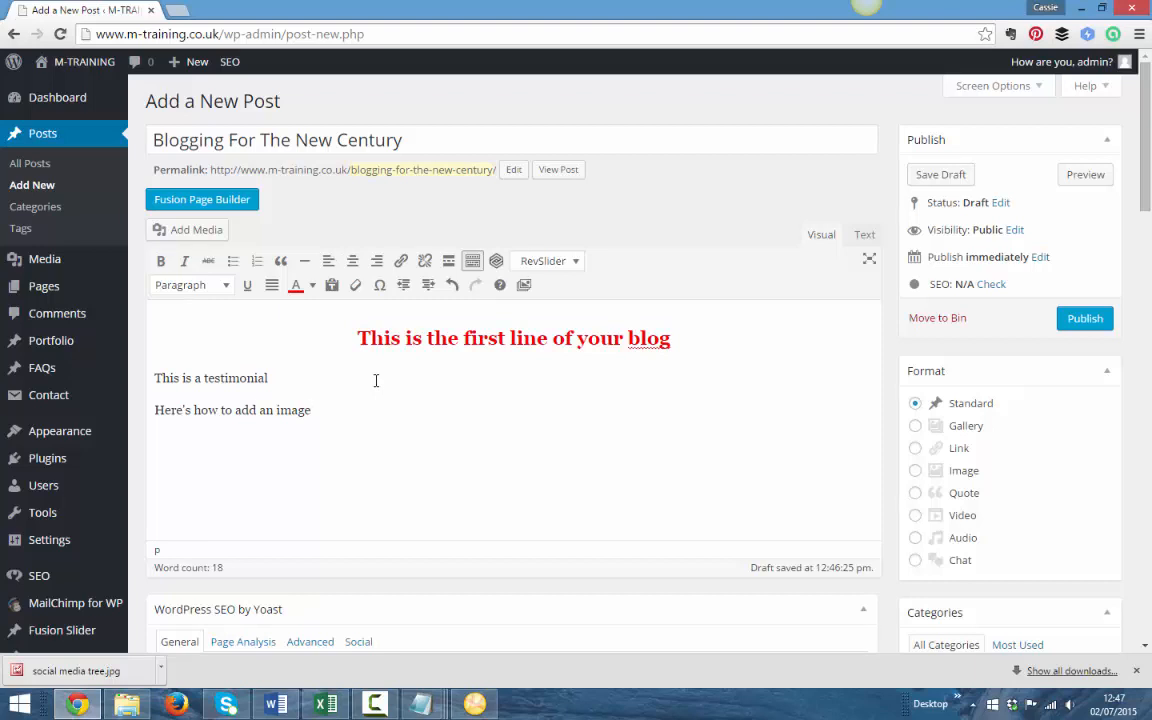
mouse_move(1084, 318)
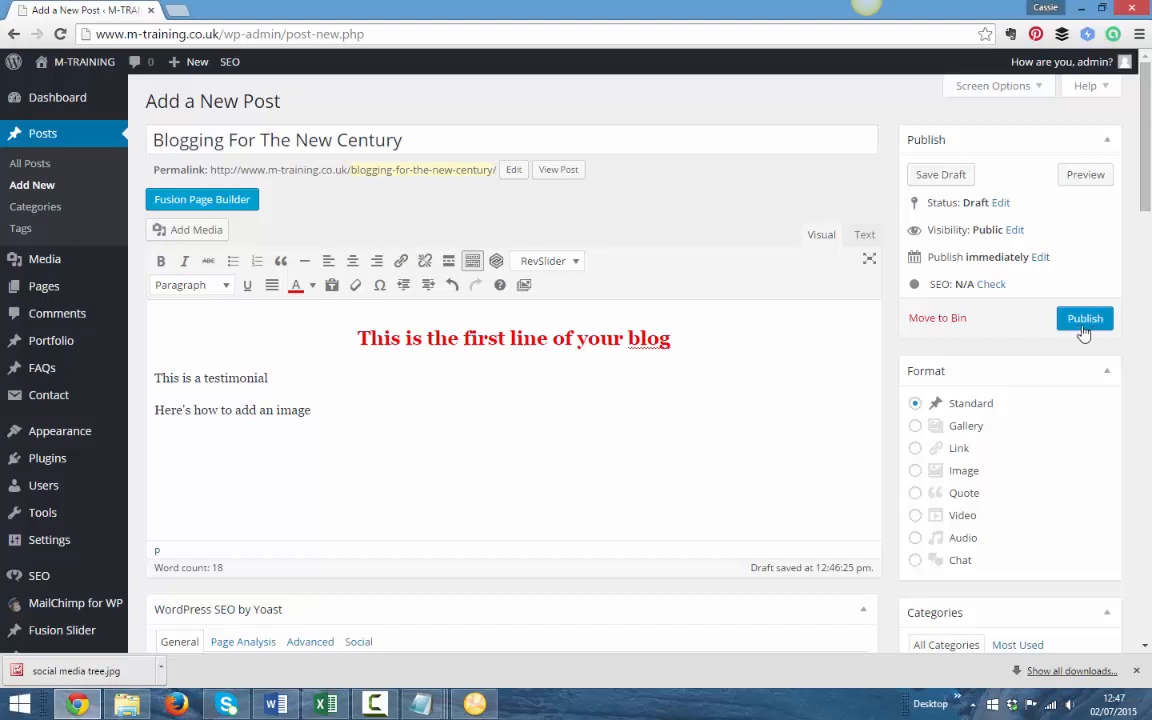
mouse_move(1082, 330)
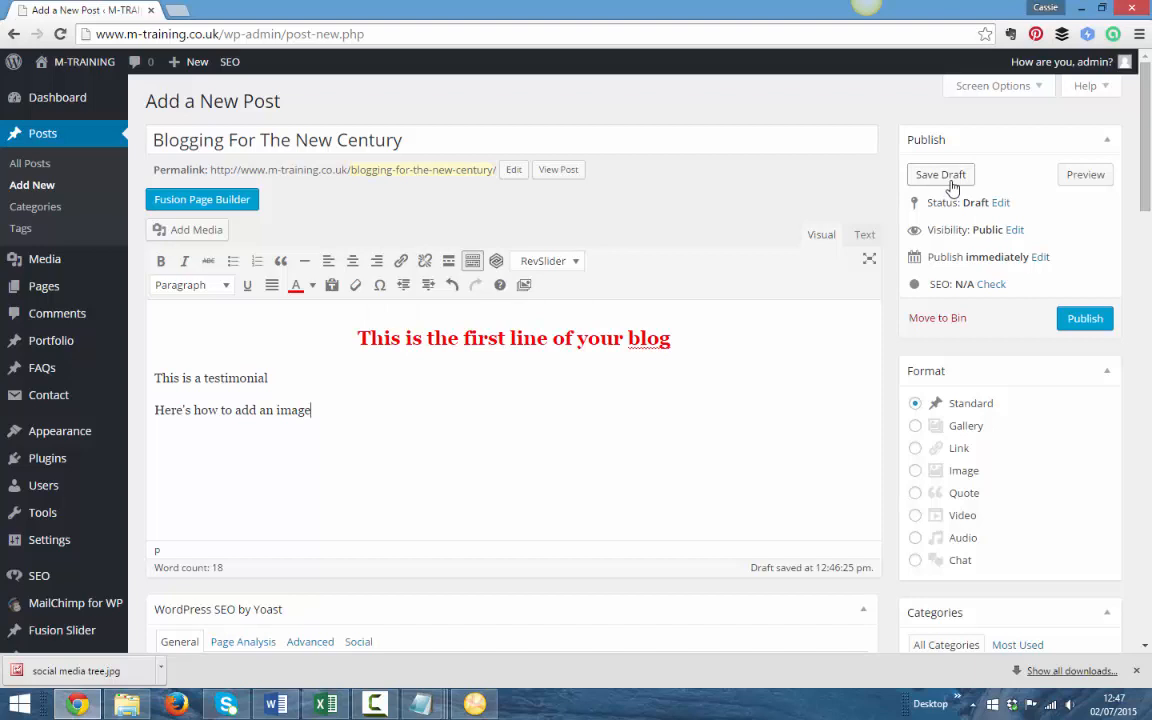
mouse_move(480, 444)
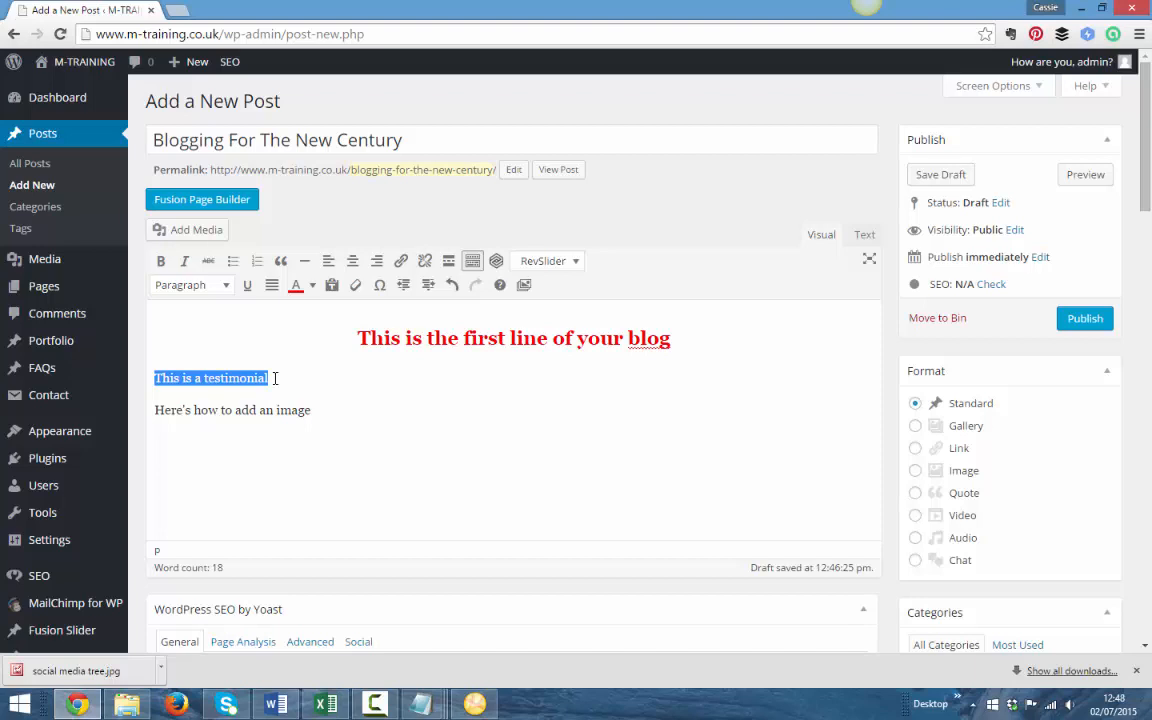
mouse_move(280, 260)
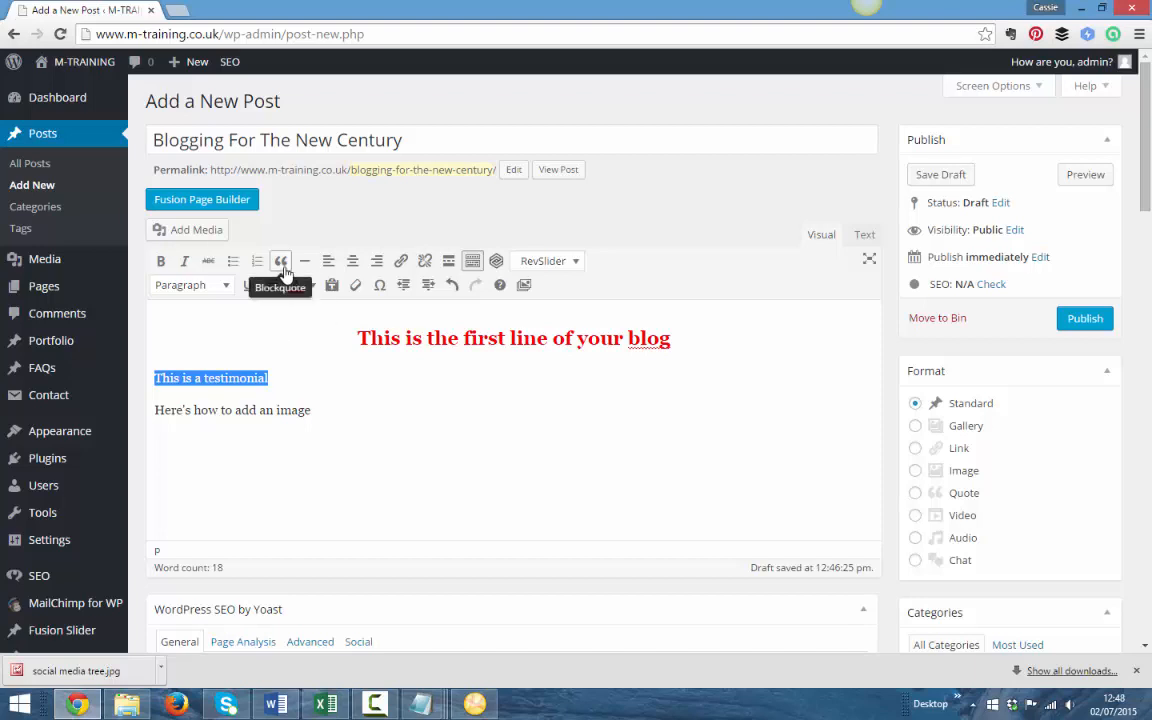
Step: Format the testimonial line as a block quote
left_click(280, 260)
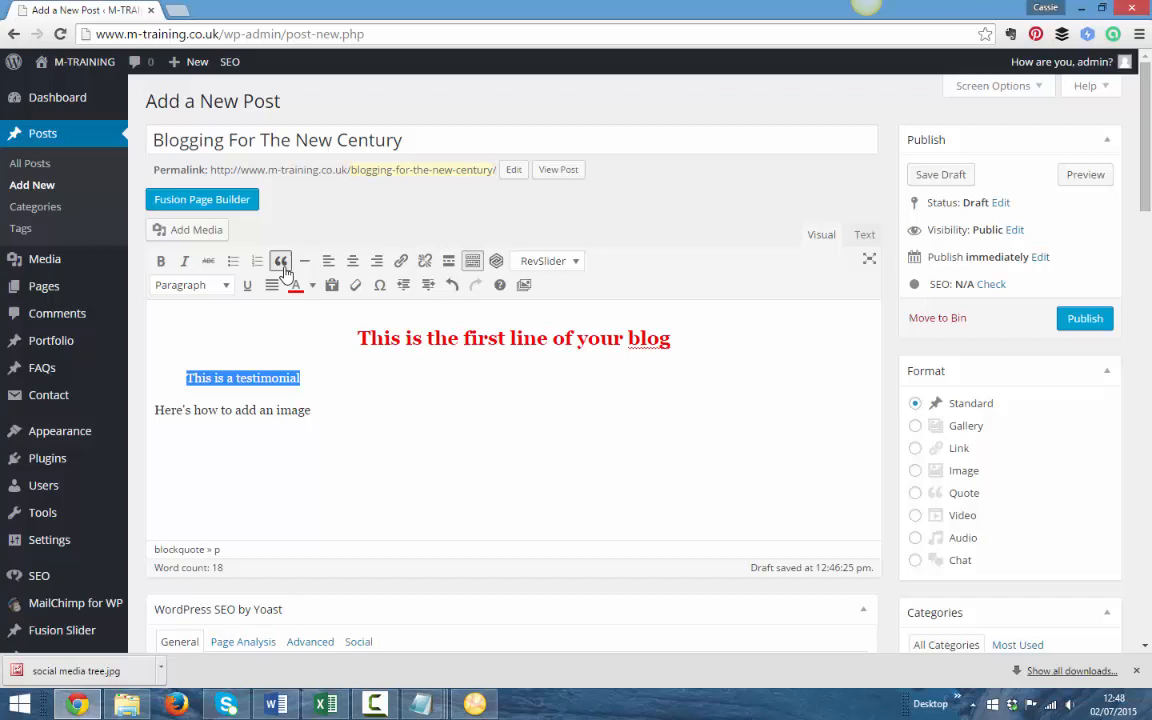
mouse_move(280, 260)
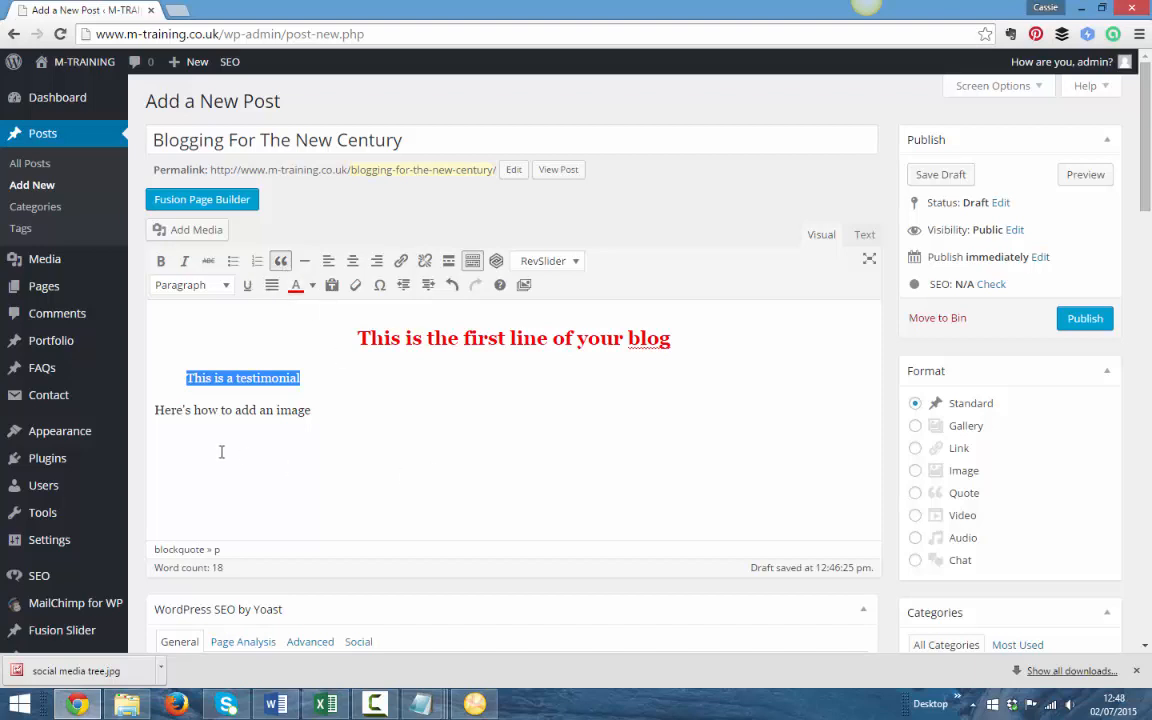
left_click(156, 412)
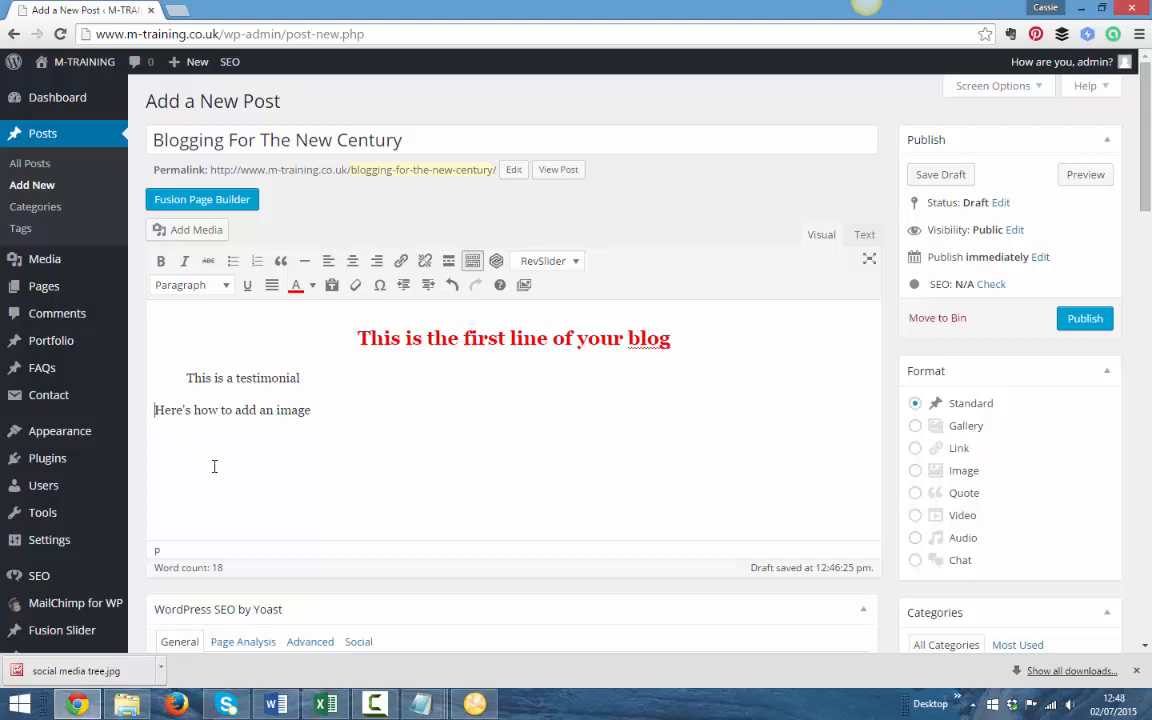
mouse_move(190, 236)
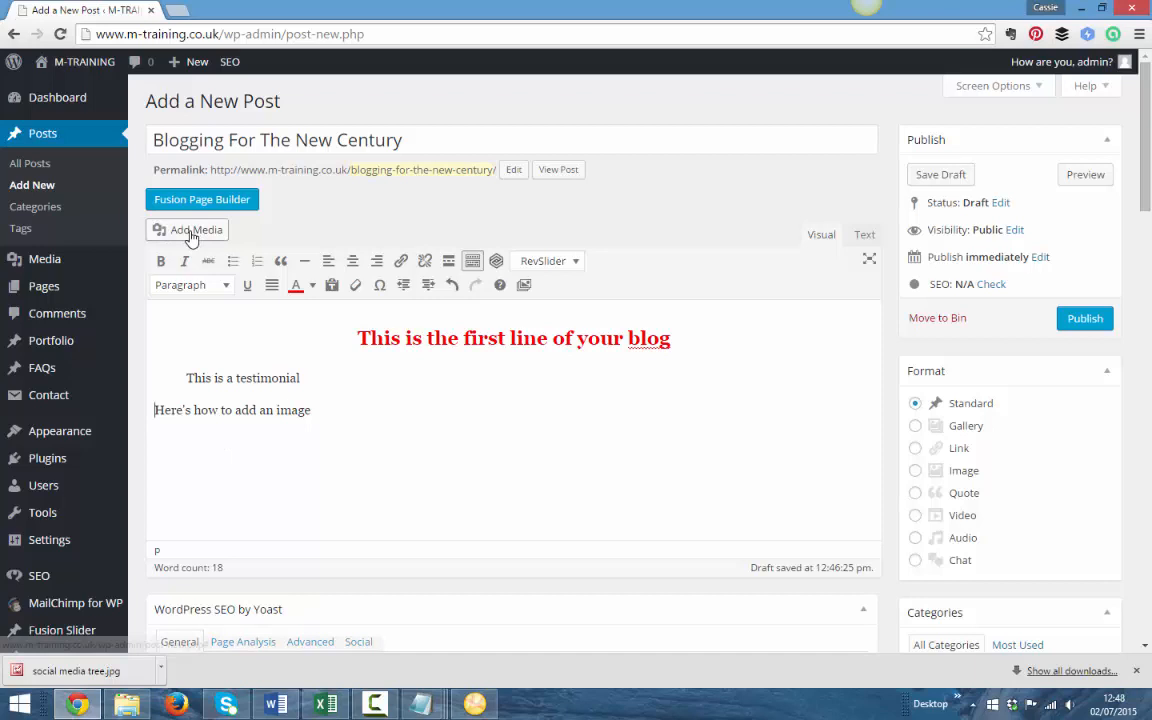
Step: Insert the construction cranes photo from the Media Library into the post
left_click(192, 228)
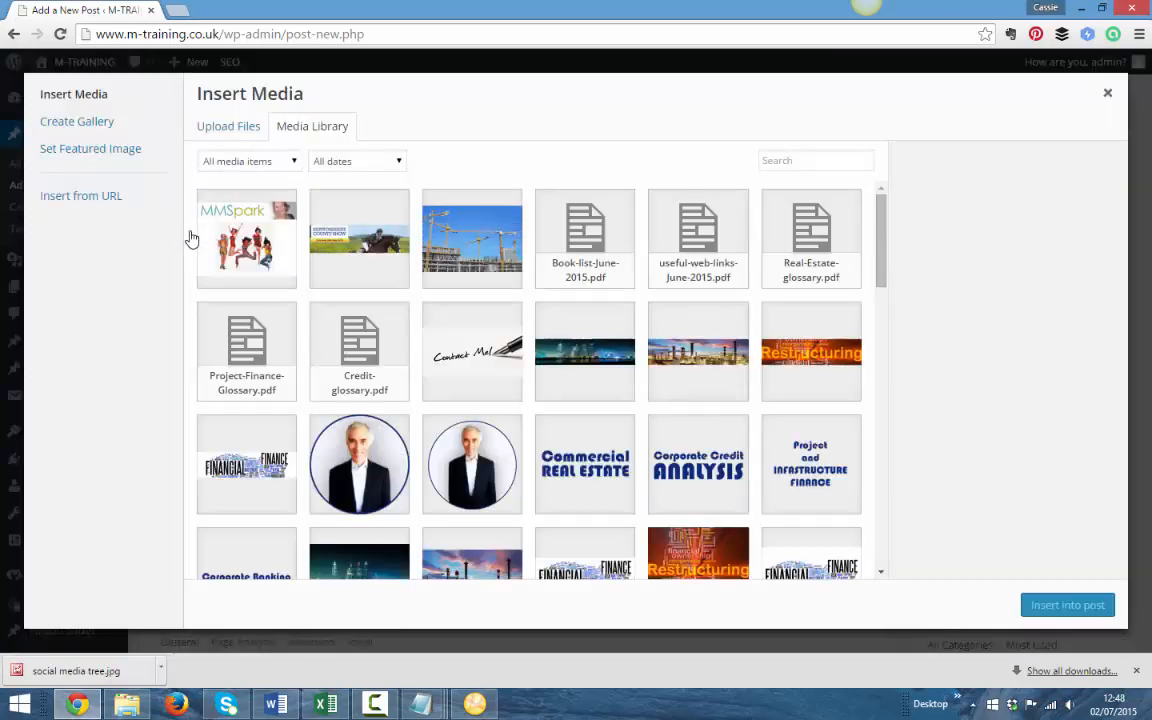
mouse_move(890, 280)
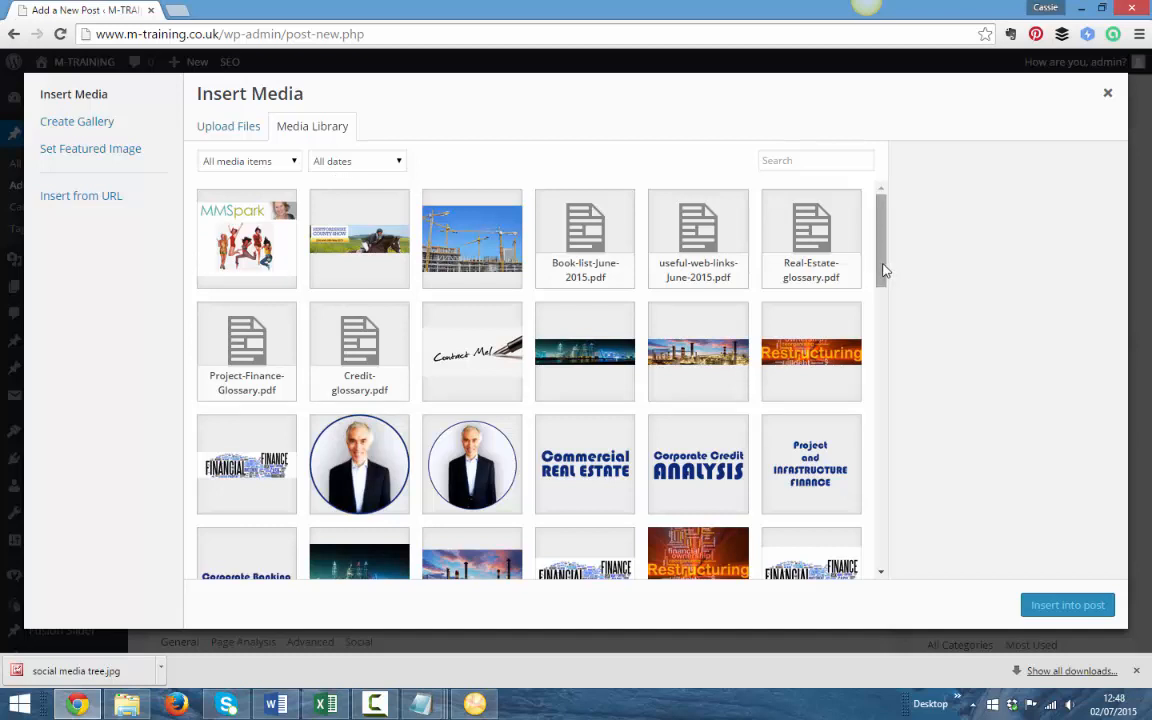
scroll("down", 3)
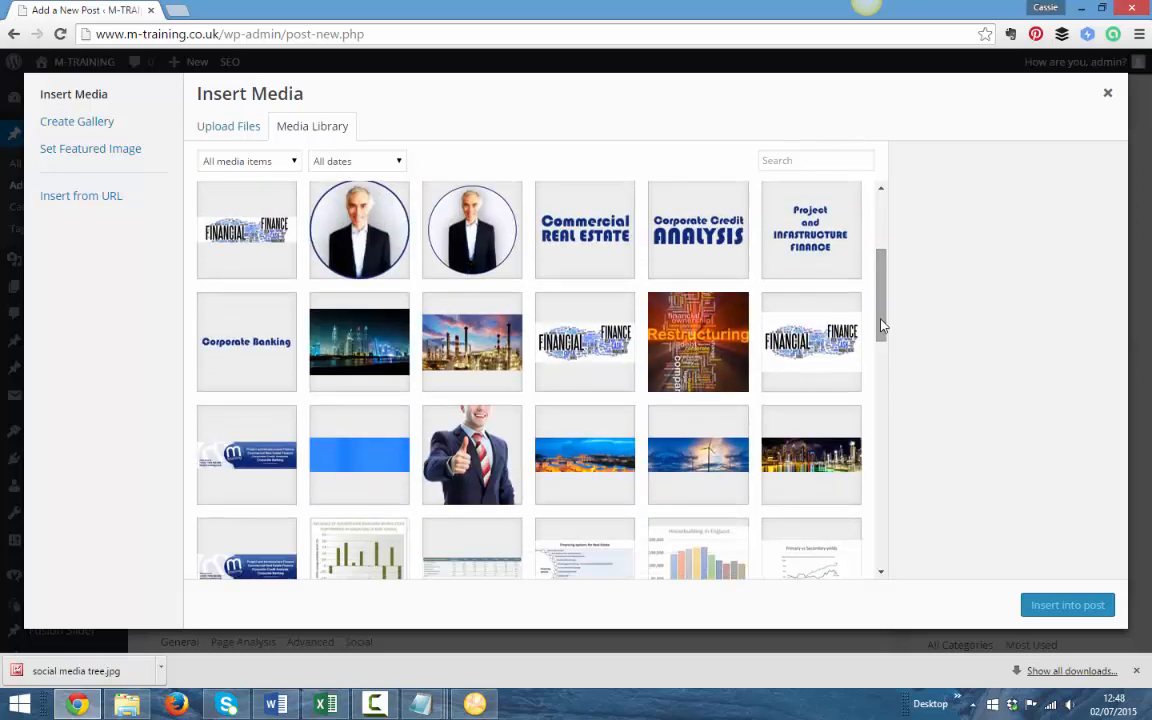
scroll("down", 3)
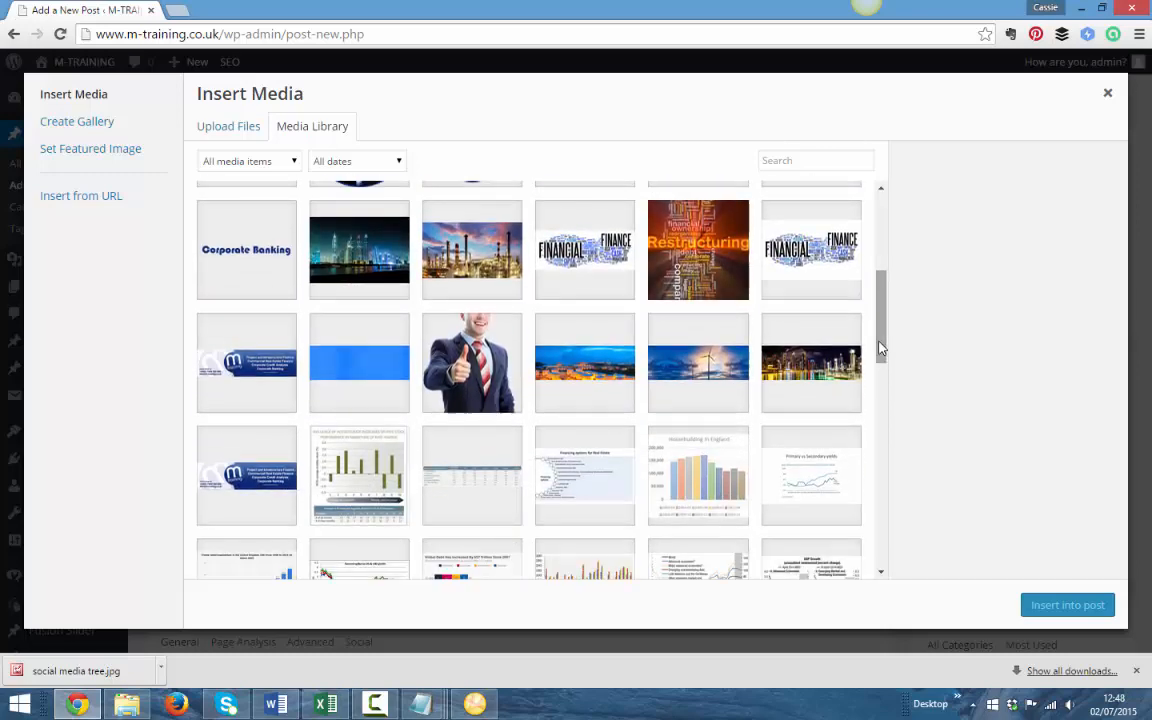
scroll("down", 3)
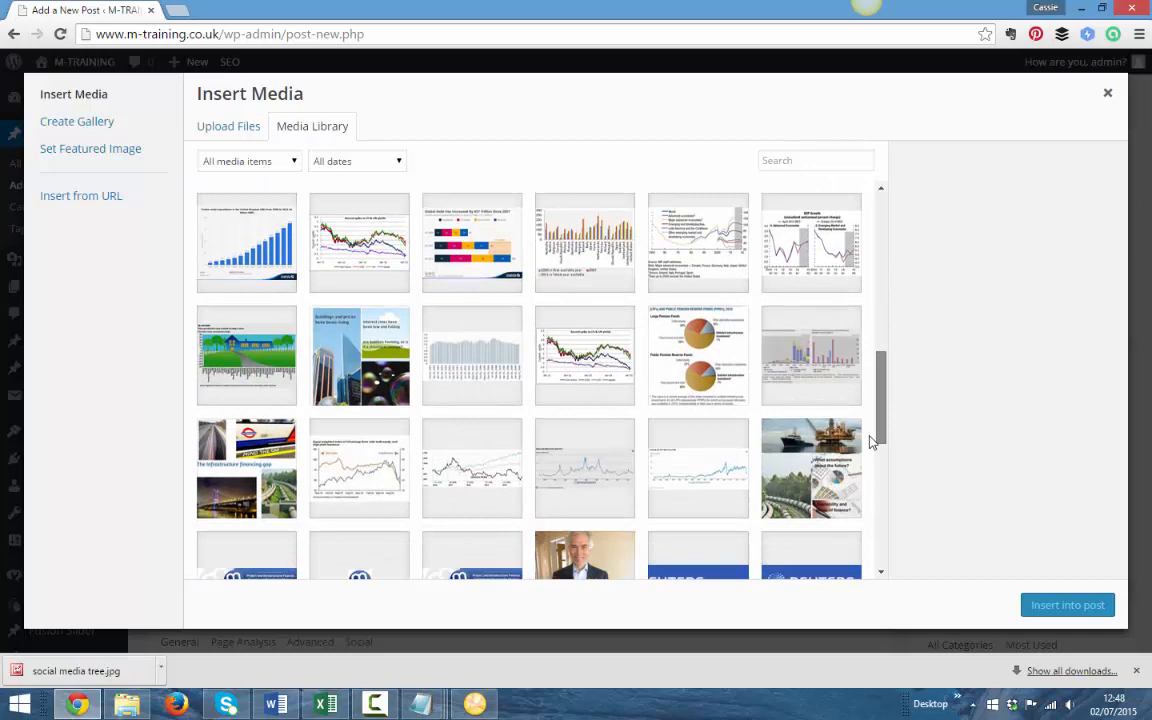
scroll("down", 3)
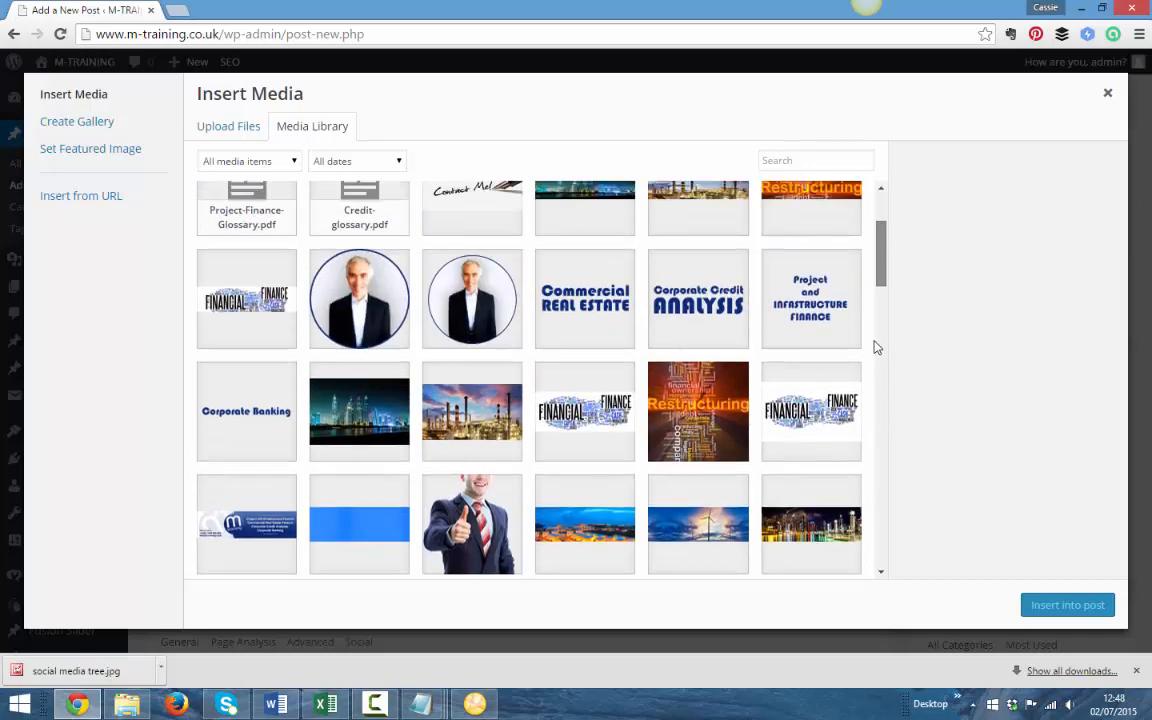
left_click(584, 412)
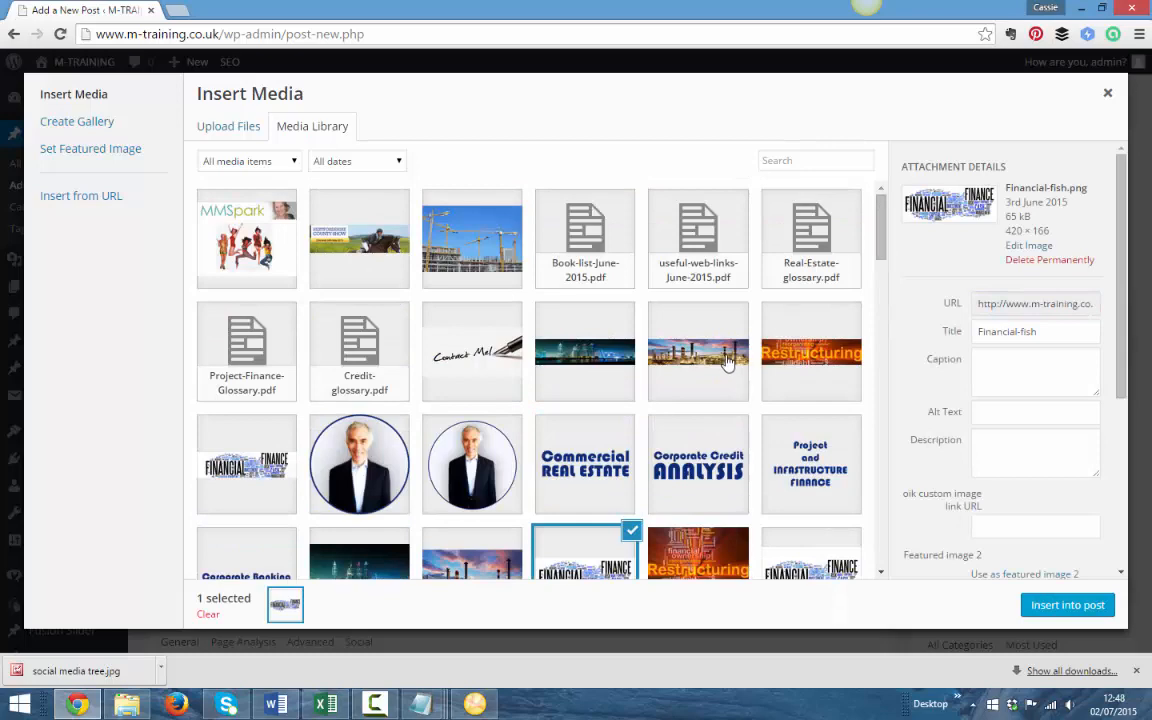
mouse_move(480, 240)
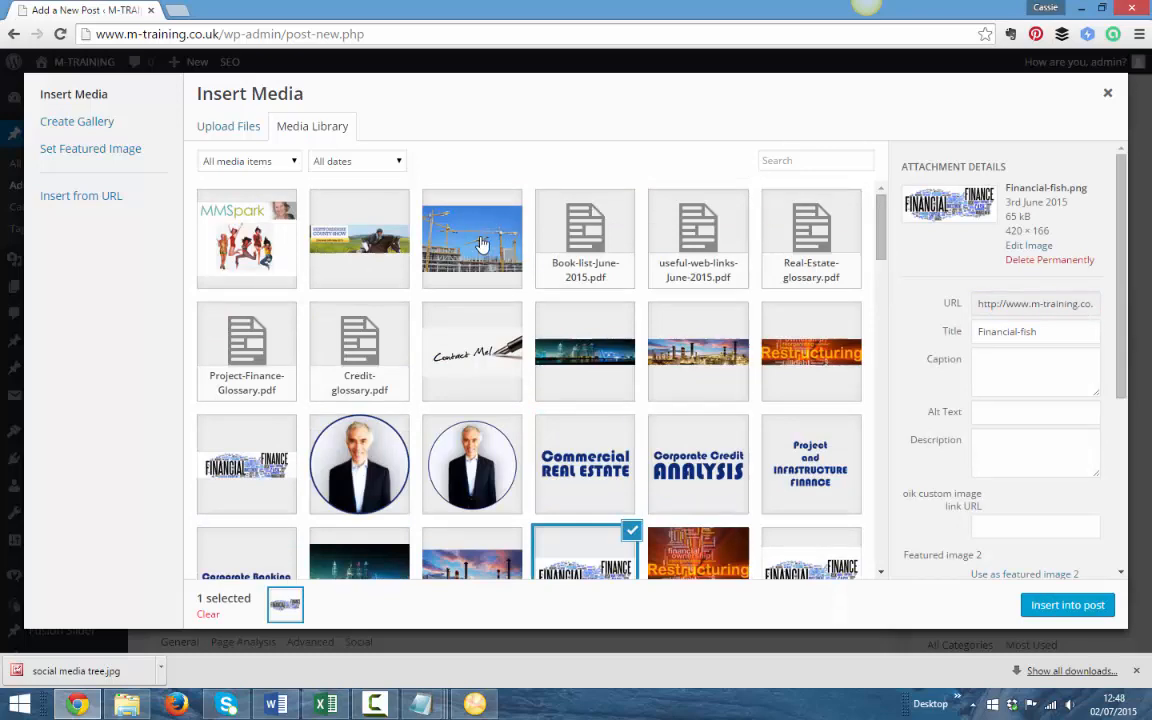
left_click(472, 238)
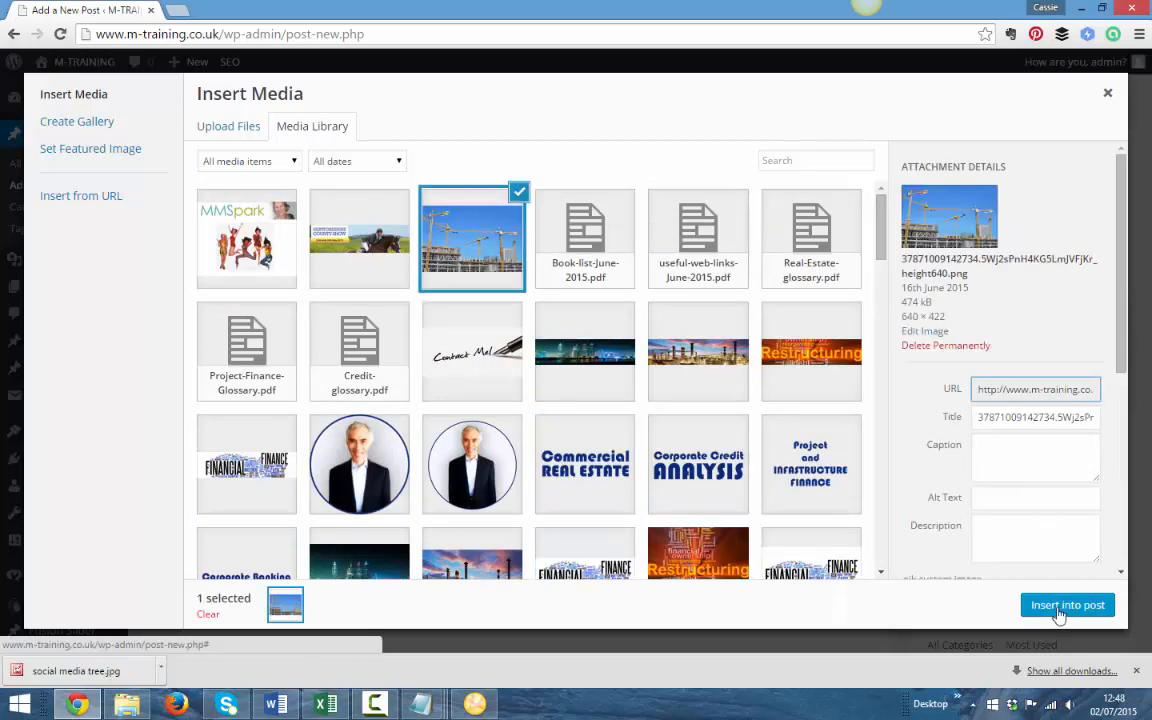
left_click(1068, 604)
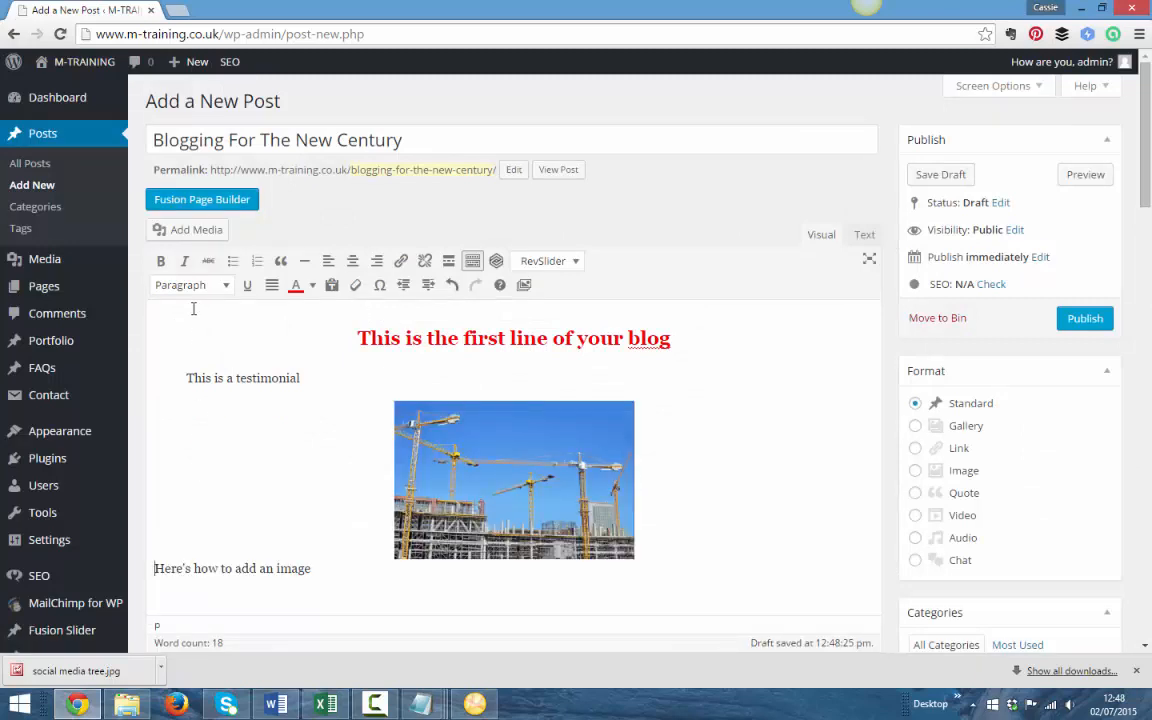
Step: Look at the Upload Files view of the media window, then close it without uploading
left_click(188, 228)
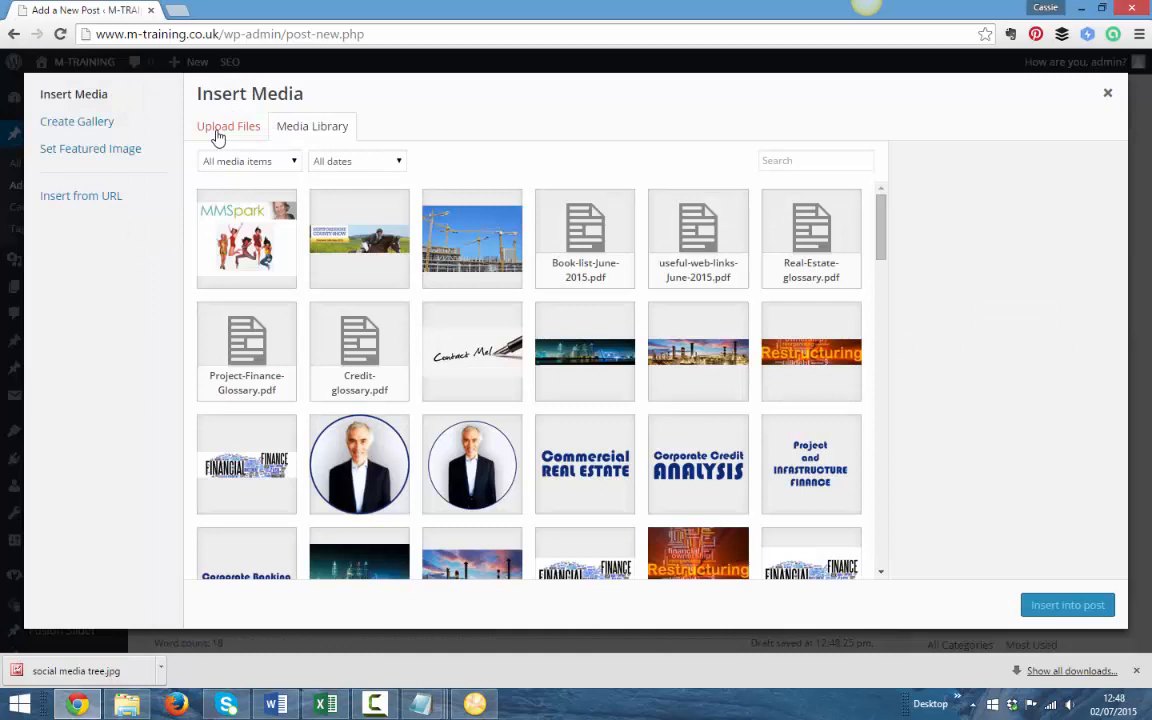
left_click(228, 126)
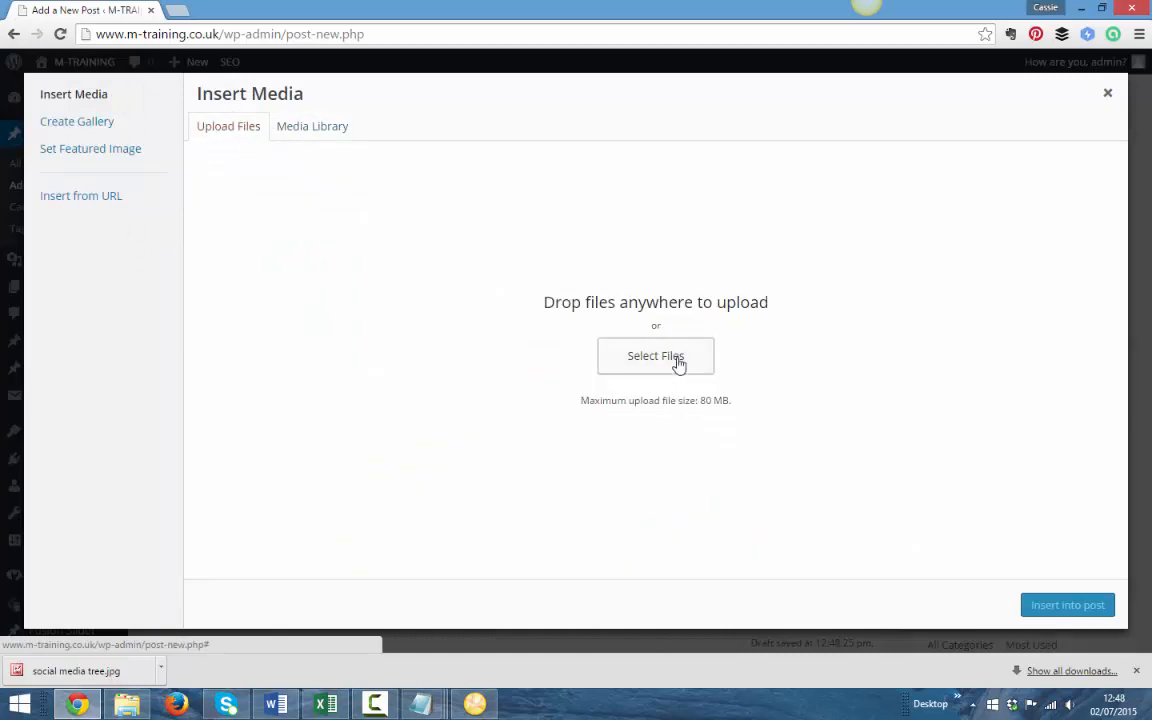
mouse_move(656, 320)
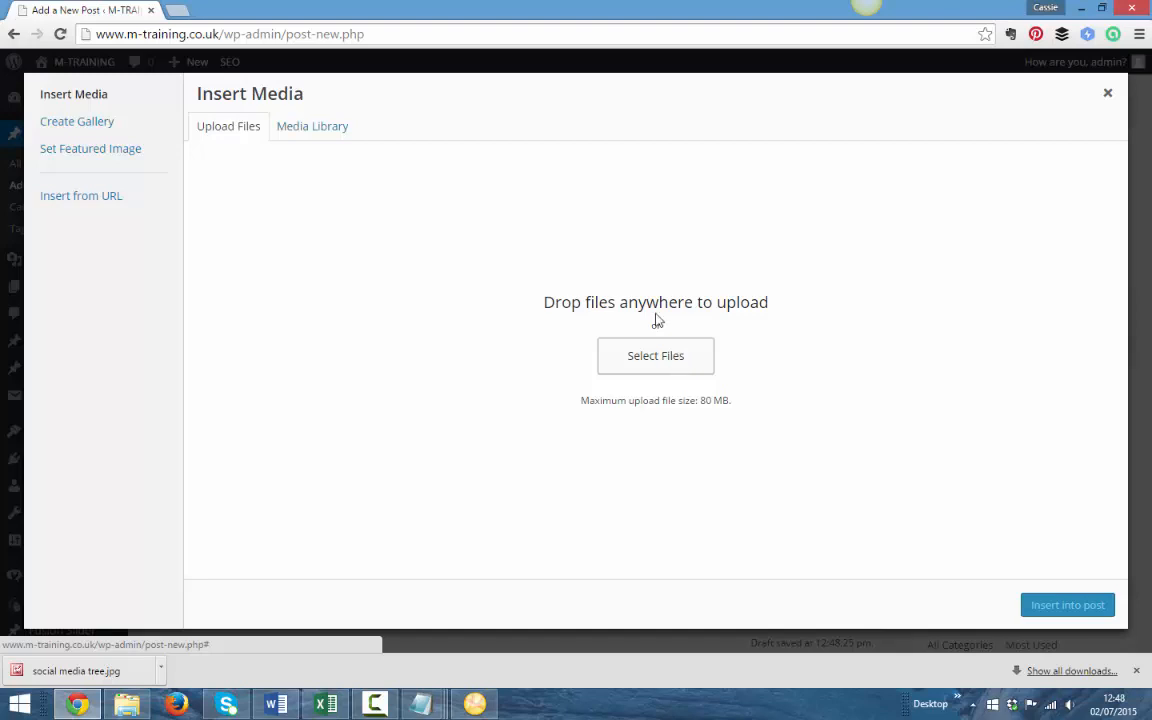
left_click(1108, 92)
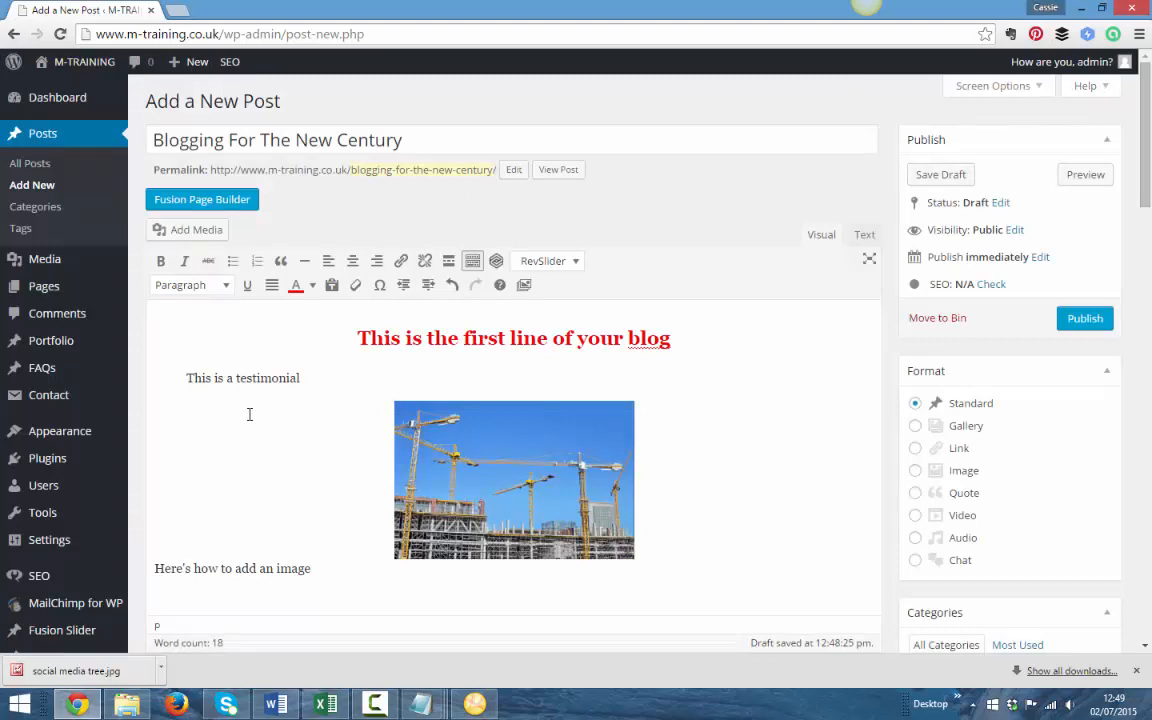
Step: Set the cranes photo to Align Right at Medium size and update it in the post
left_click(512, 480)
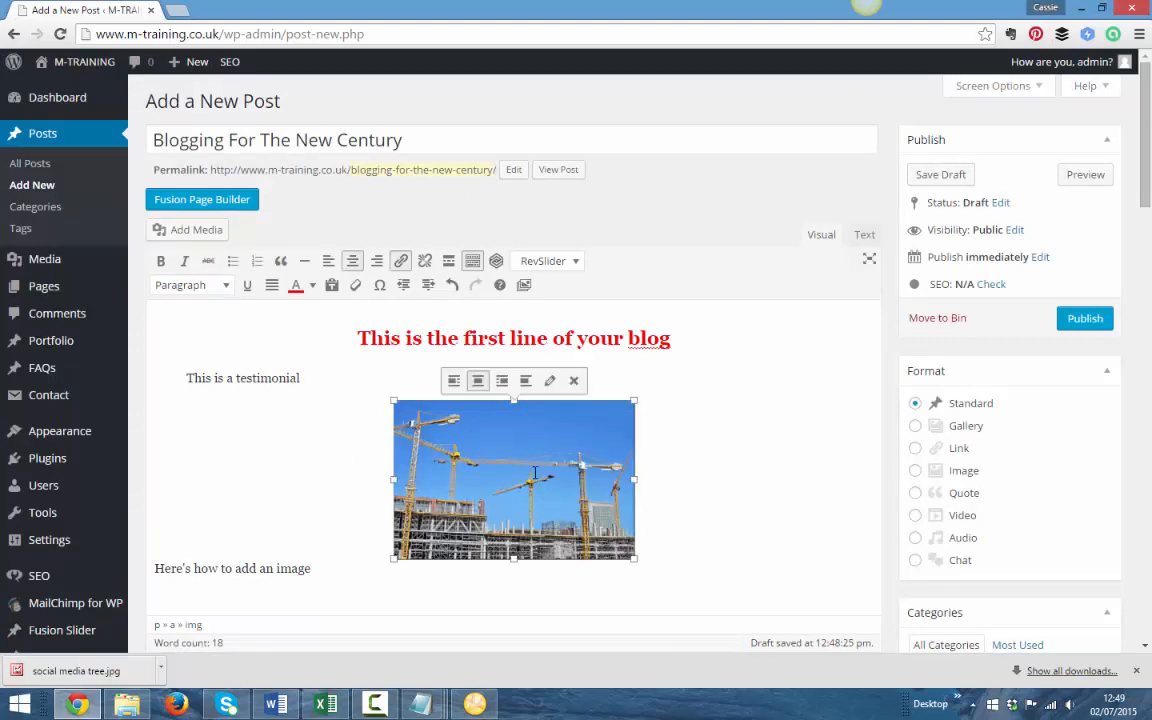
mouse_move(454, 380)
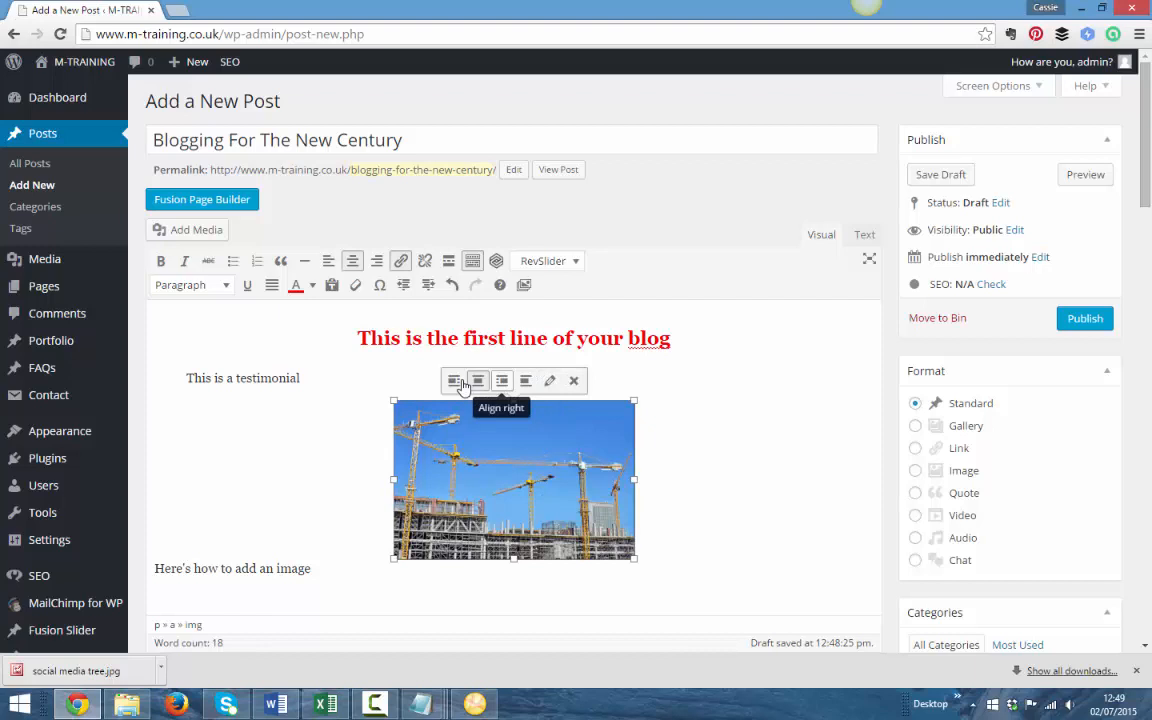
mouse_move(550, 380)
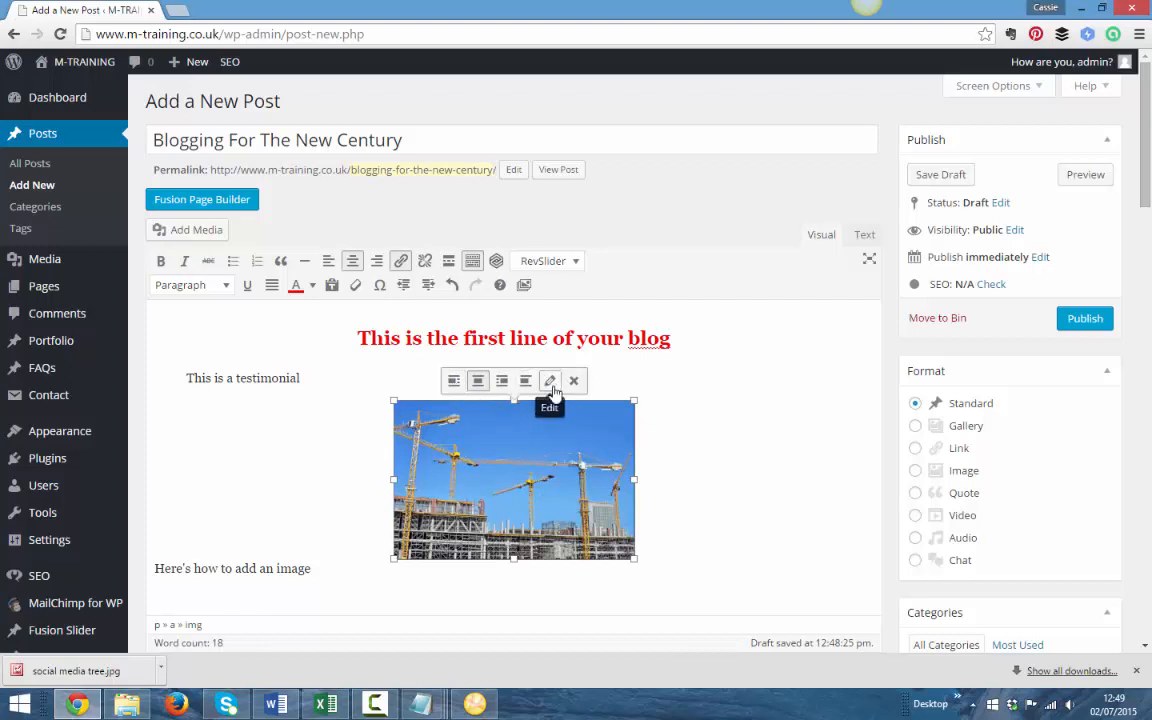
left_click(548, 380)
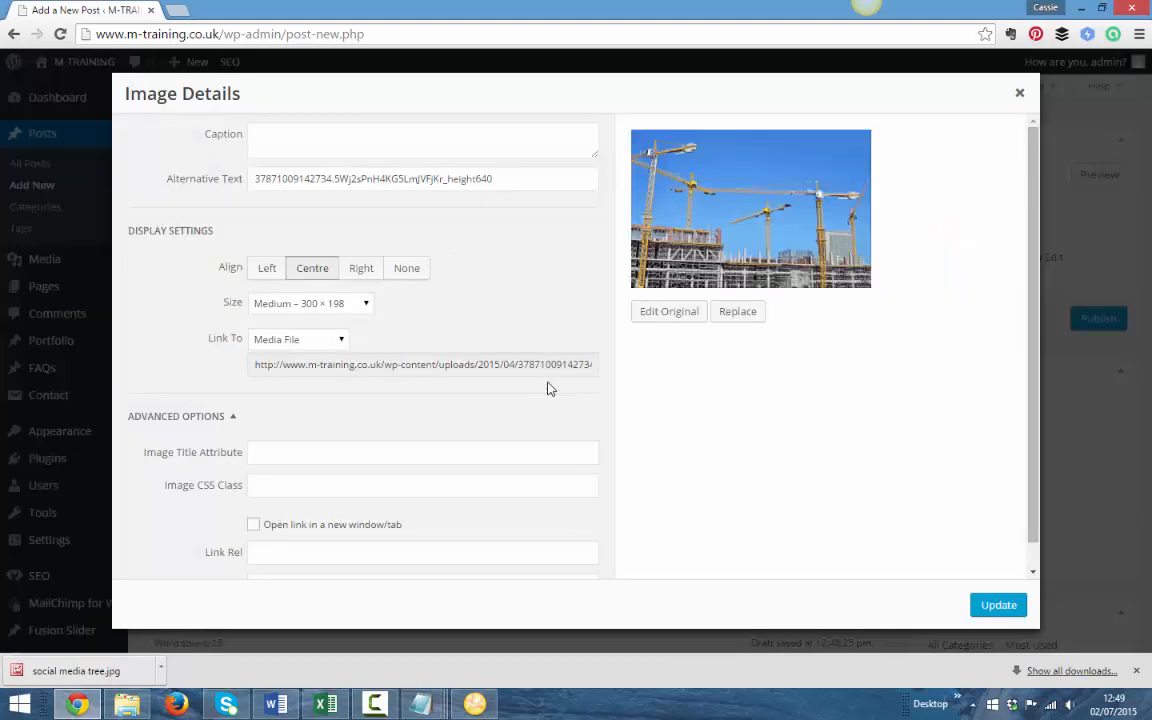
left_click(360, 268)
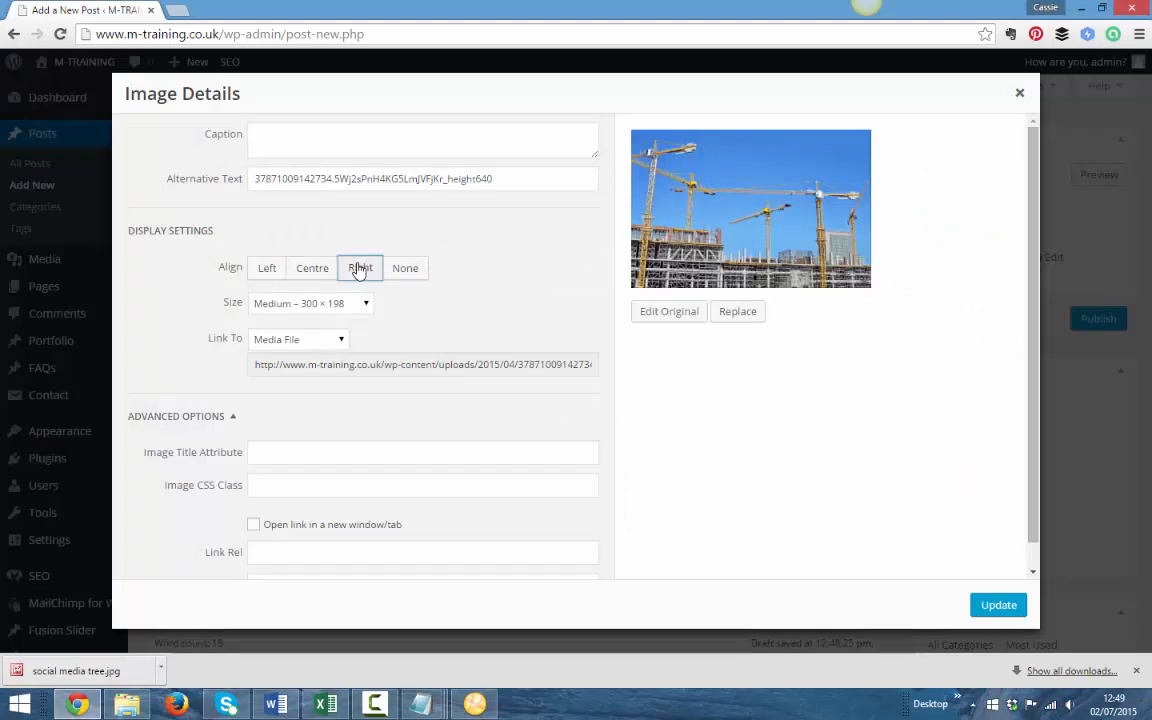
left_click(312, 304)
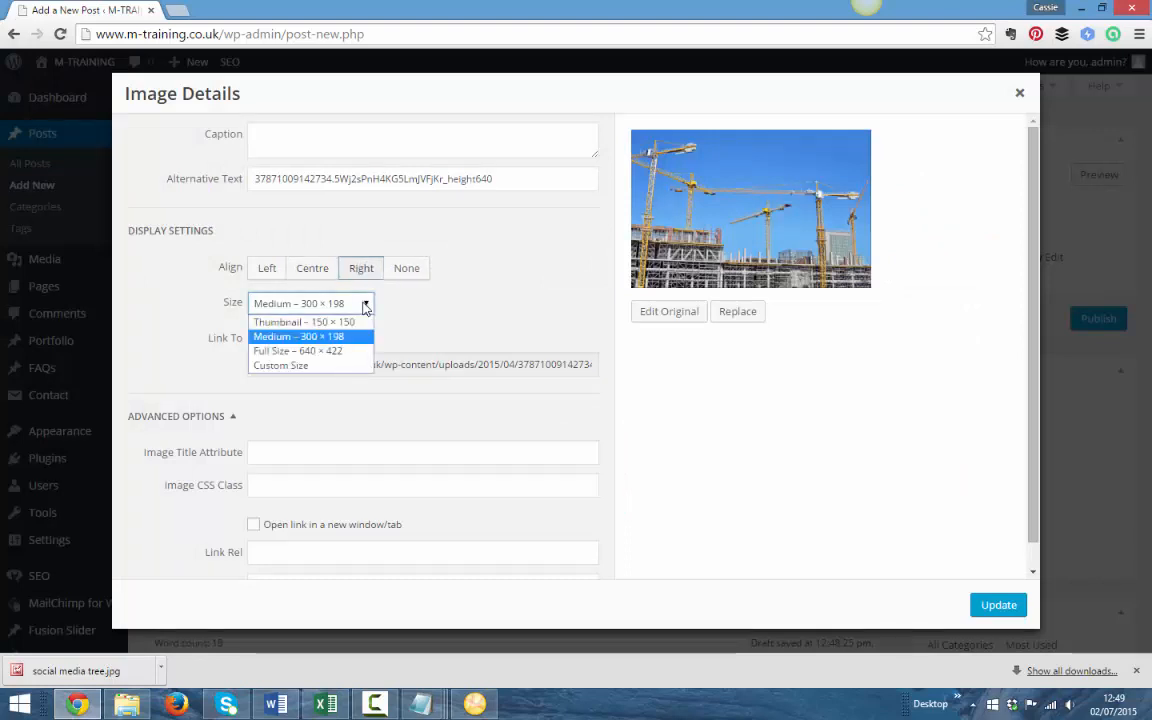
mouse_move(310, 320)
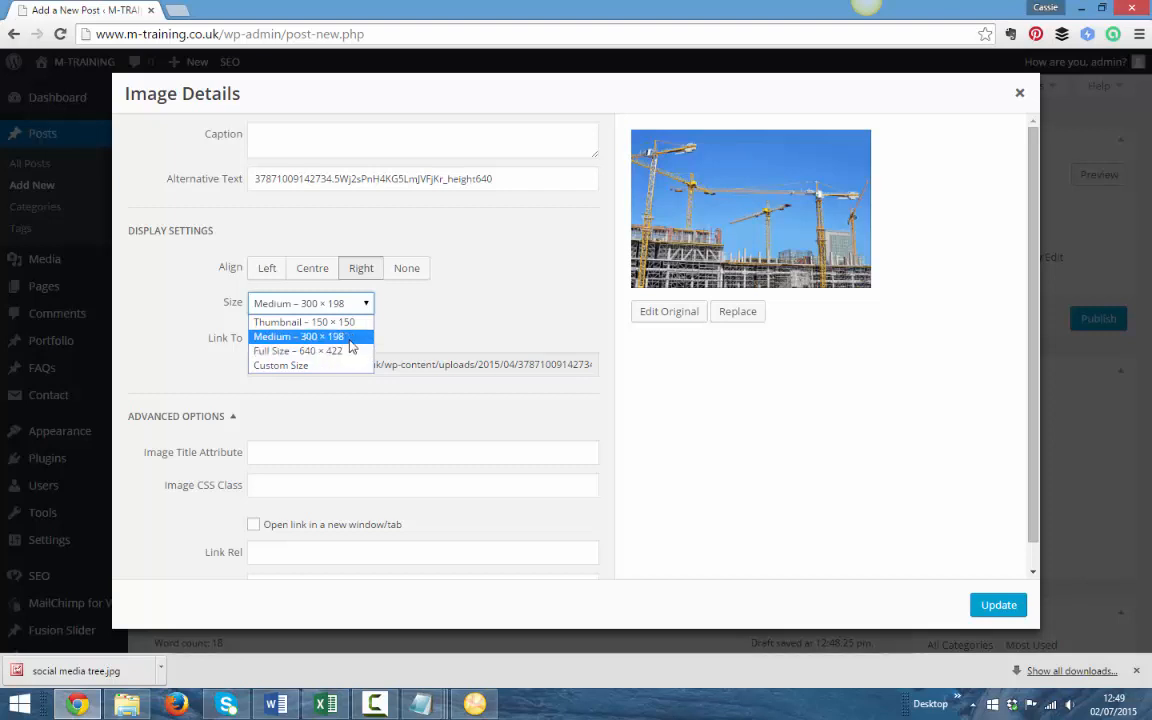
left_click(310, 336)
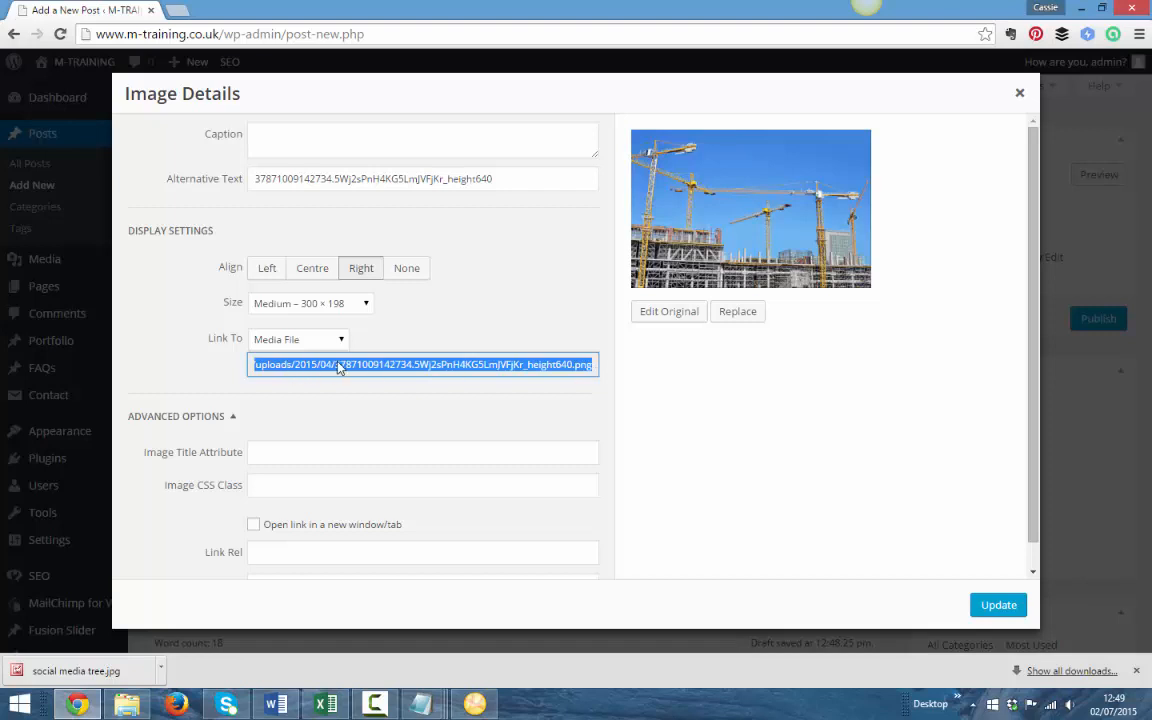
mouse_move(998, 604)
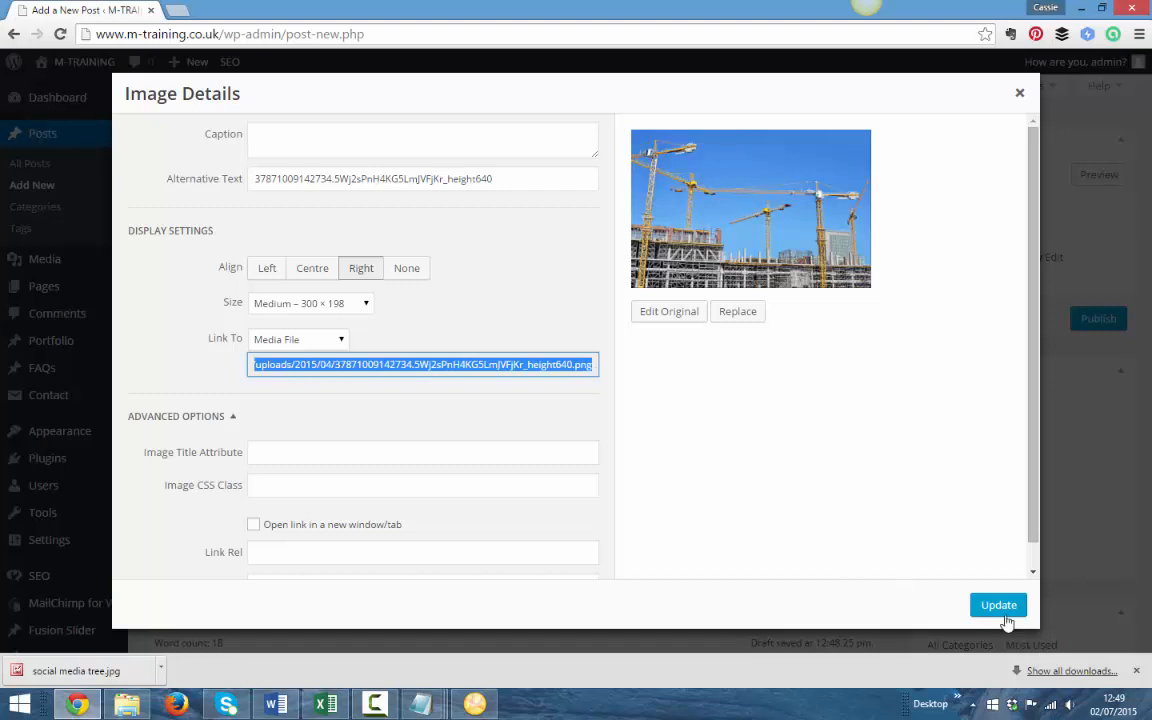
left_click(998, 604)
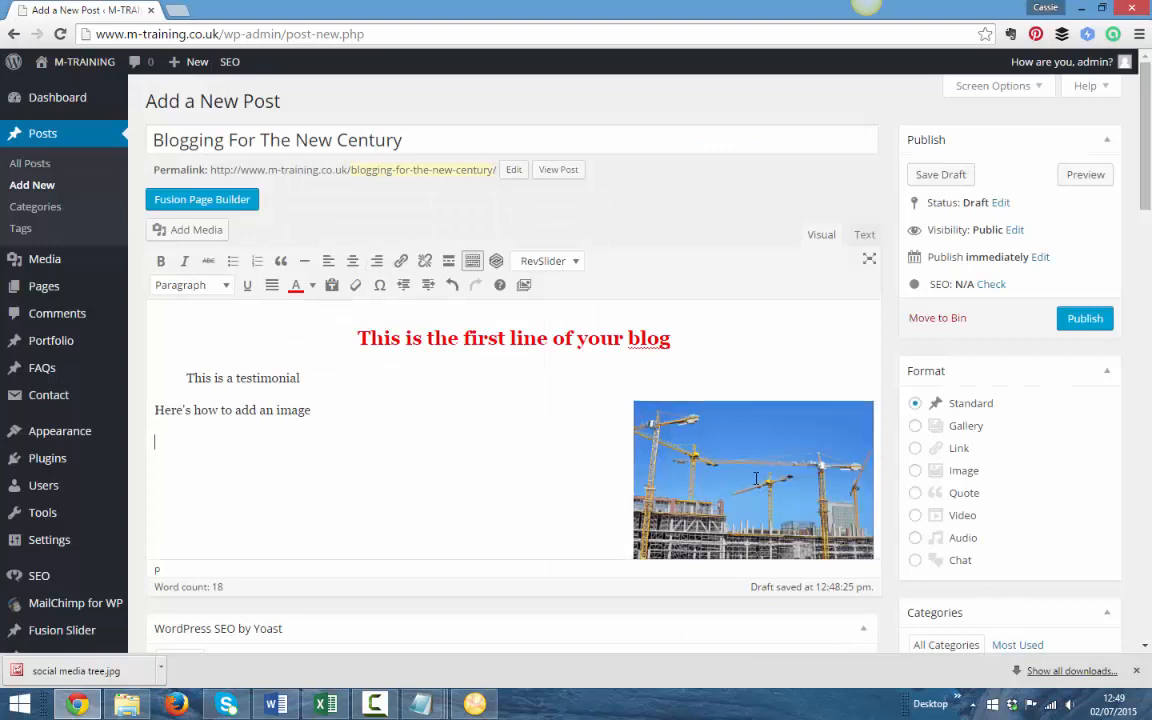
Step: Add the line 'Let's add a link here' below the image note and select it
scroll("down", 3)
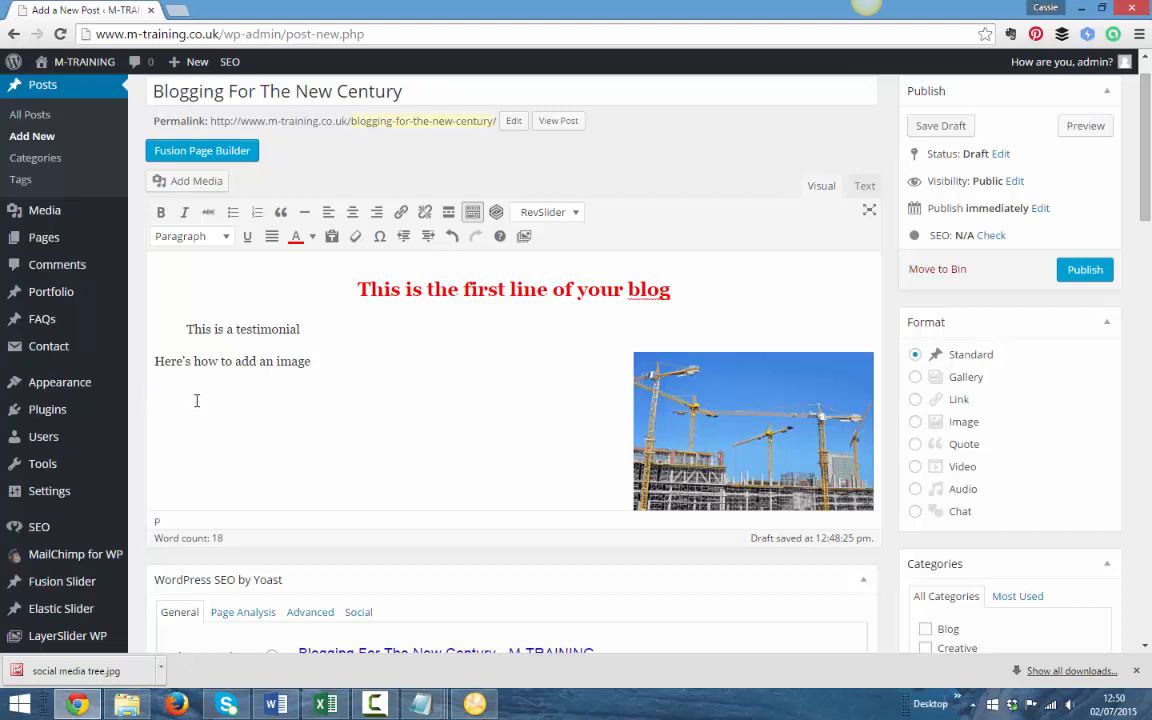
type("Let's add a")
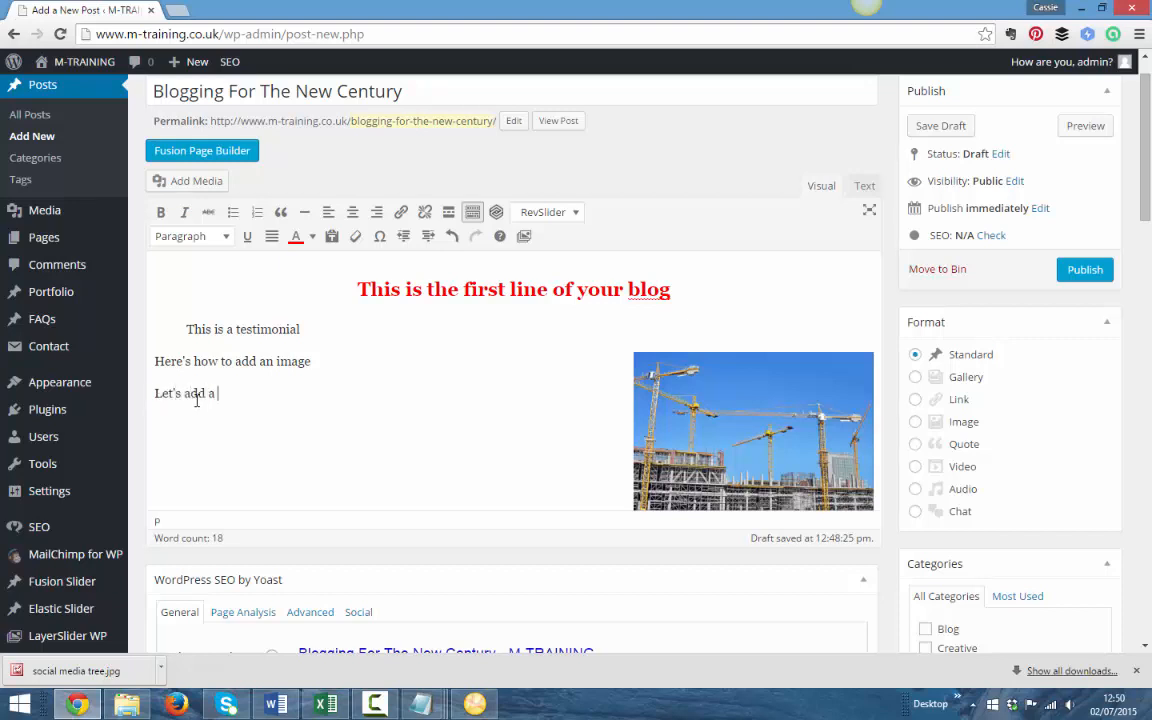
type("link here")
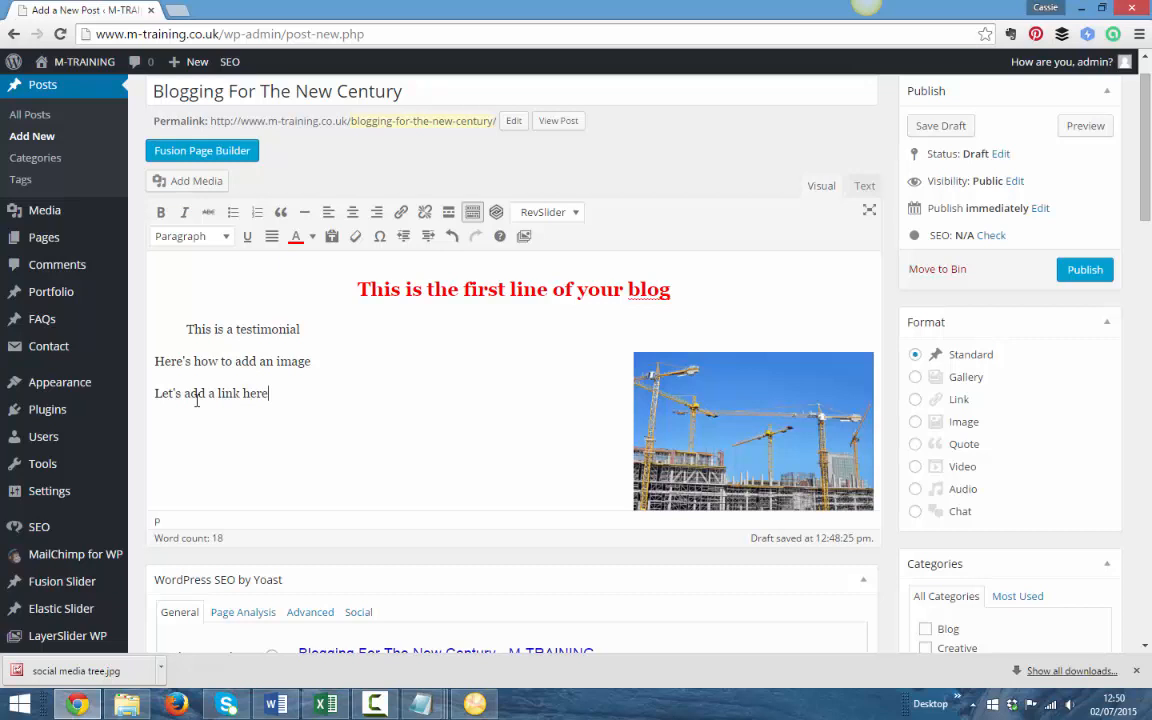
triple_click(210, 392)
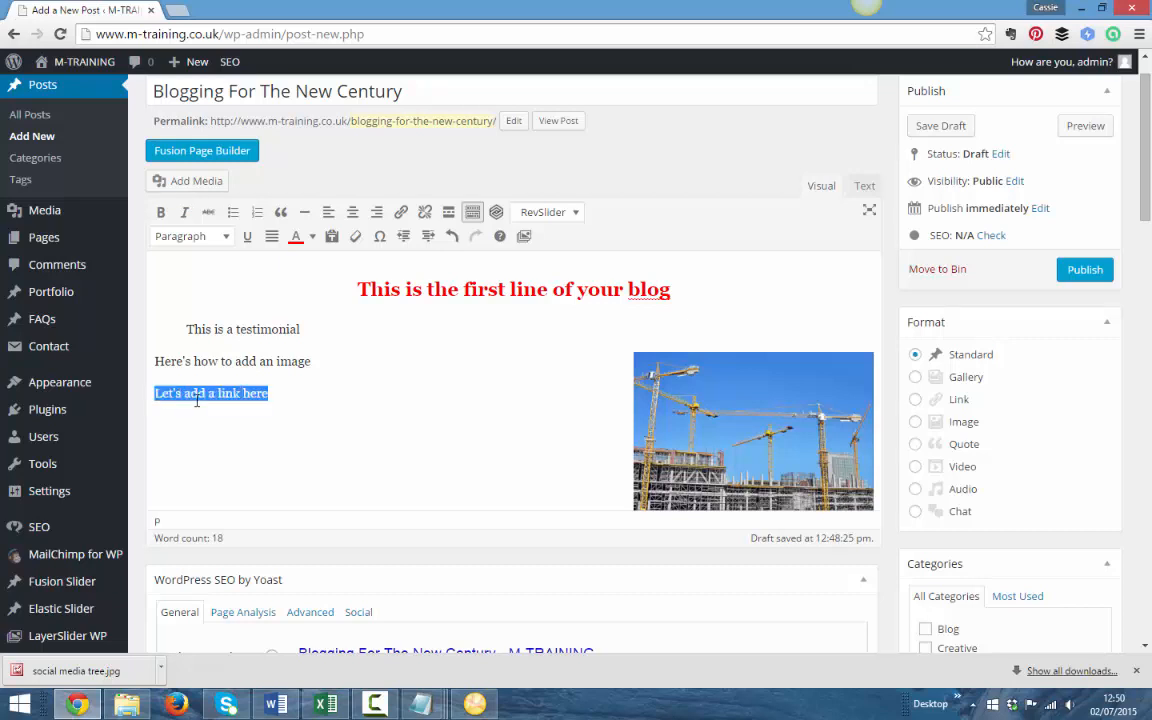
mouse_move(400, 212)
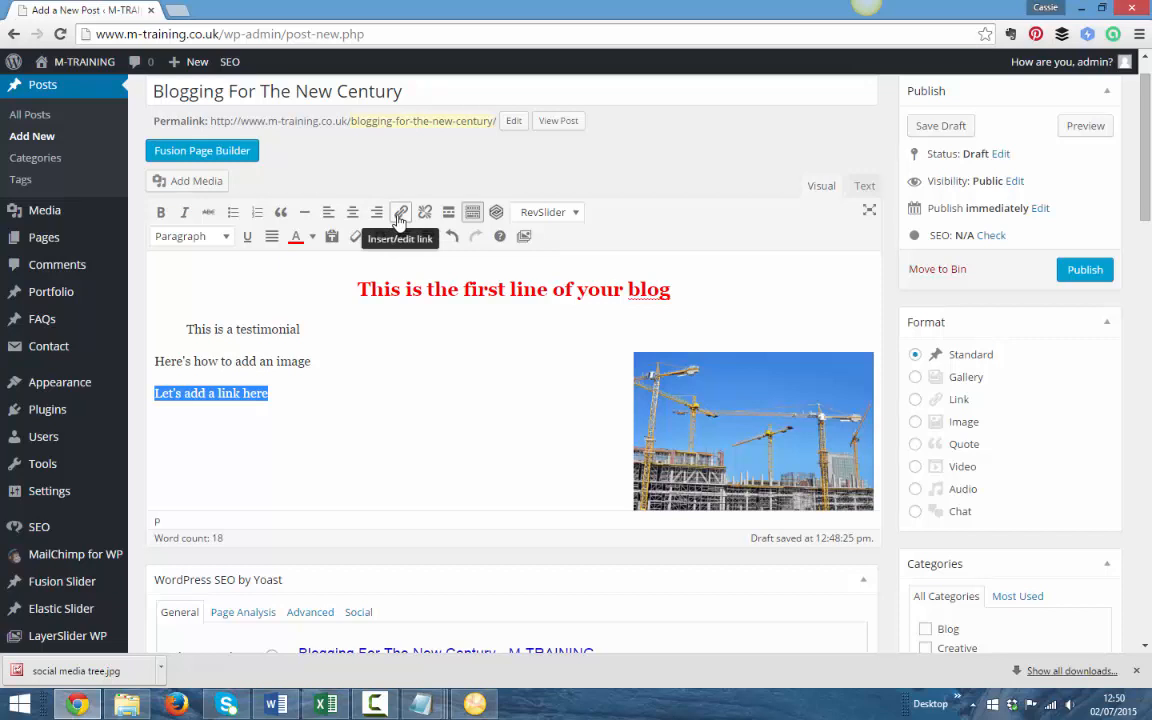
Step: Link the line to the blog URL with text 'Click here for my blog!', opening in a new tab
left_click(400, 212)
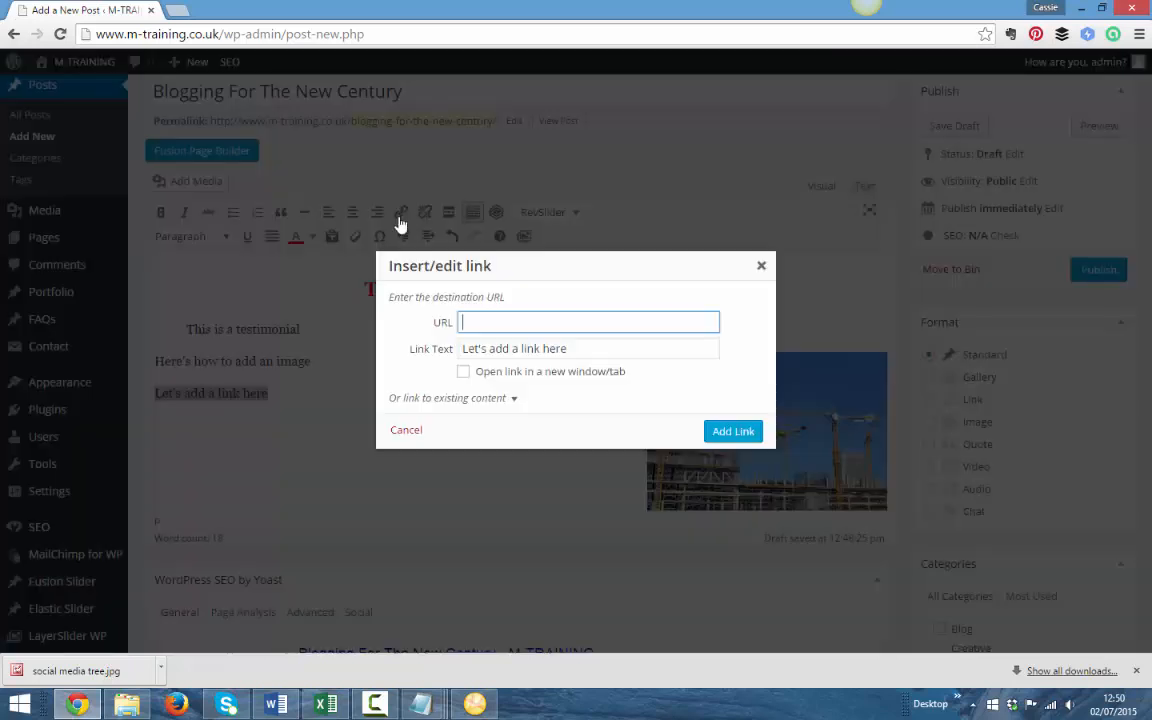
type("http://mmspark.com/blog")
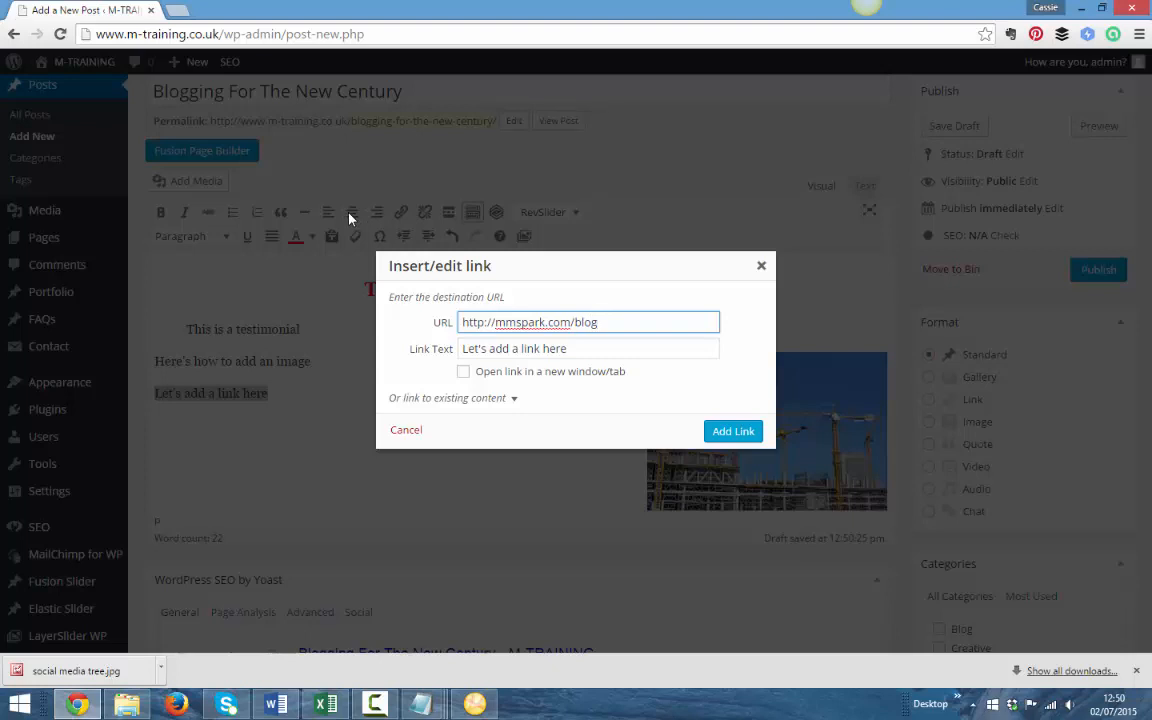
left_click(588, 320)
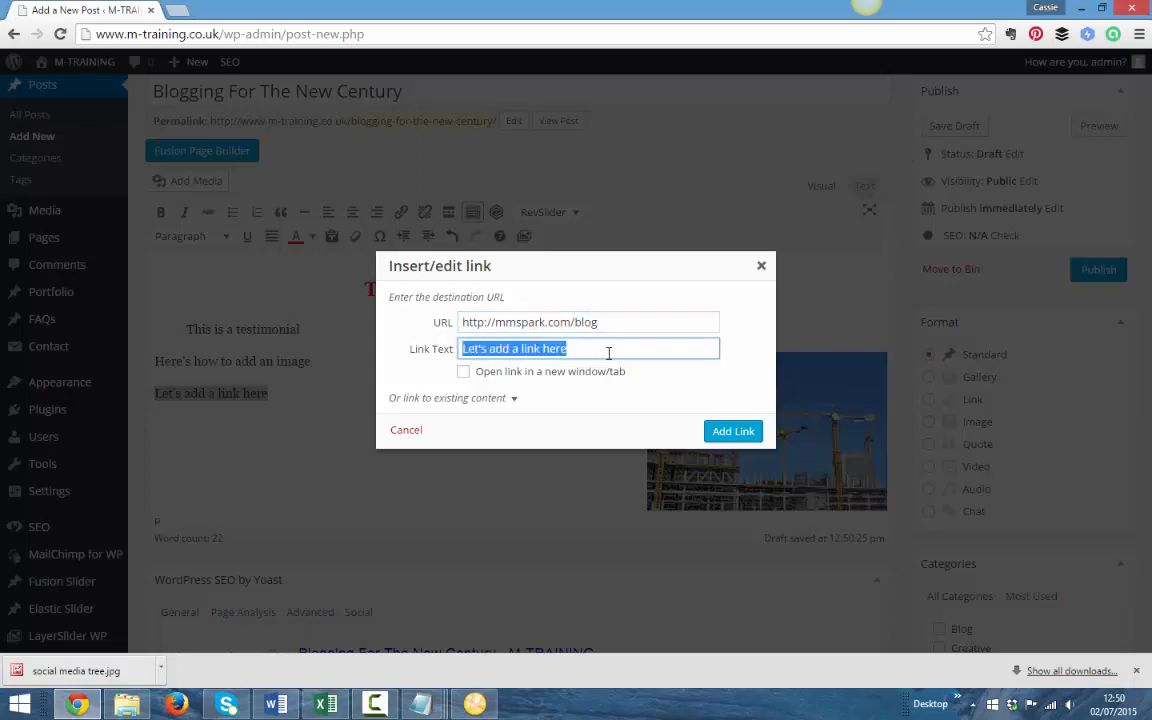
left_click(608, 348)
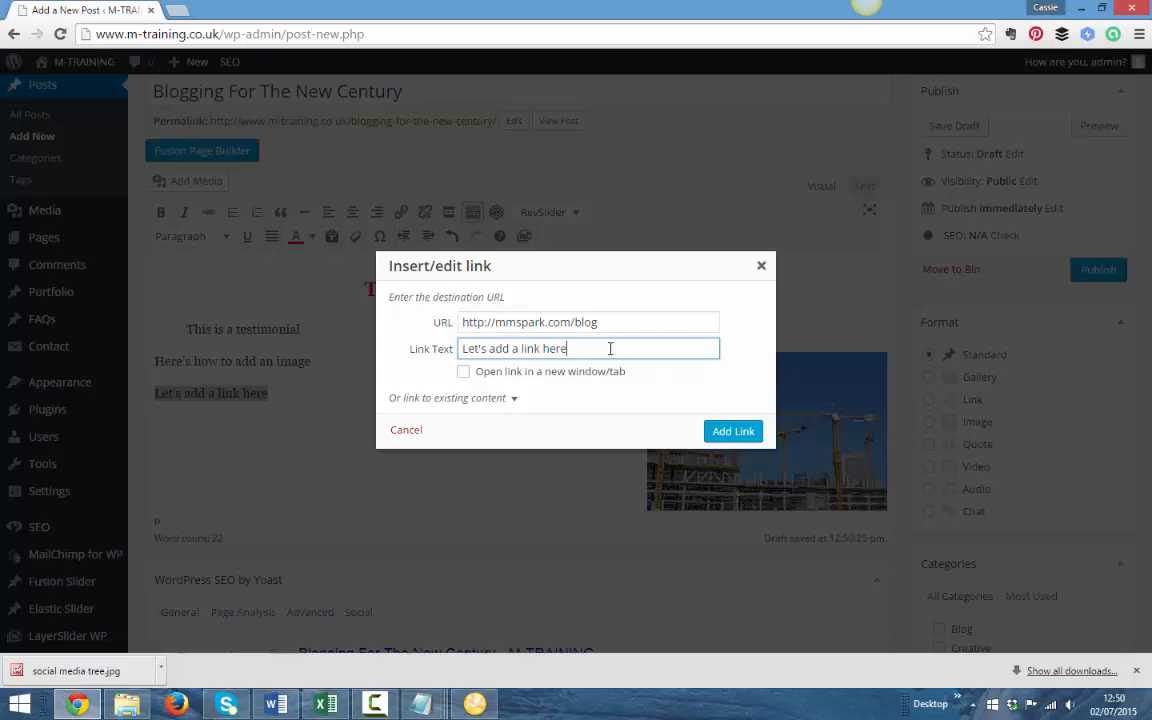
triple_click(514, 348)
type("Click here for")
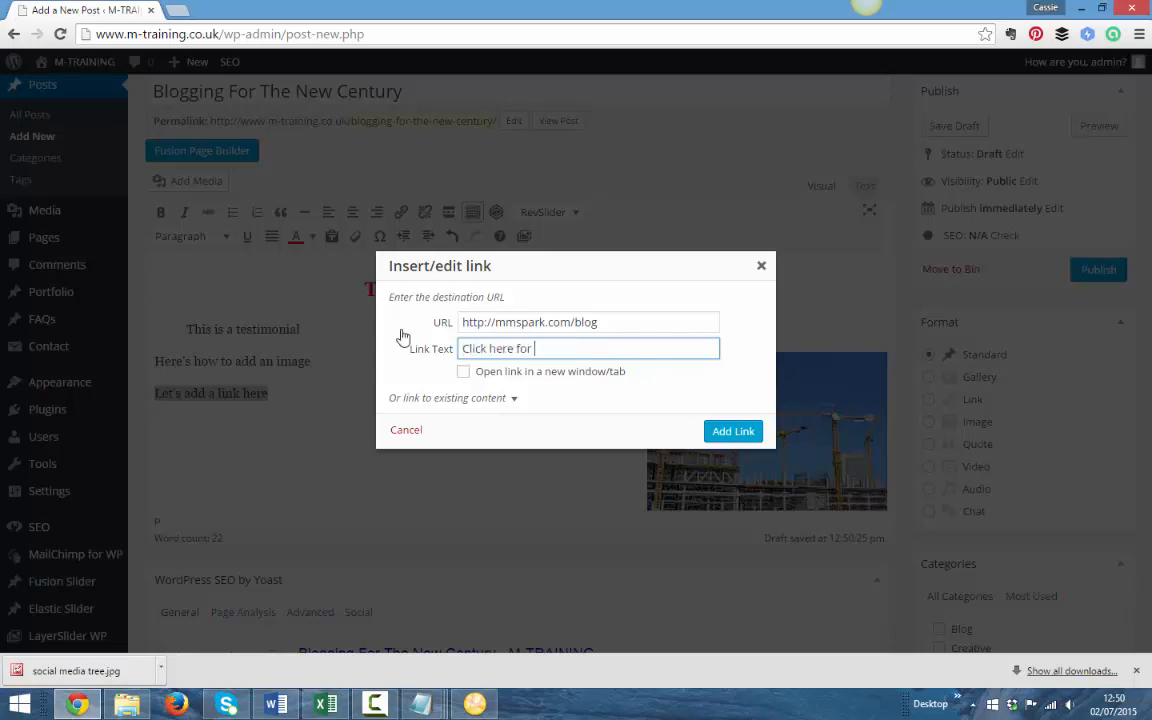
type("my blog!")
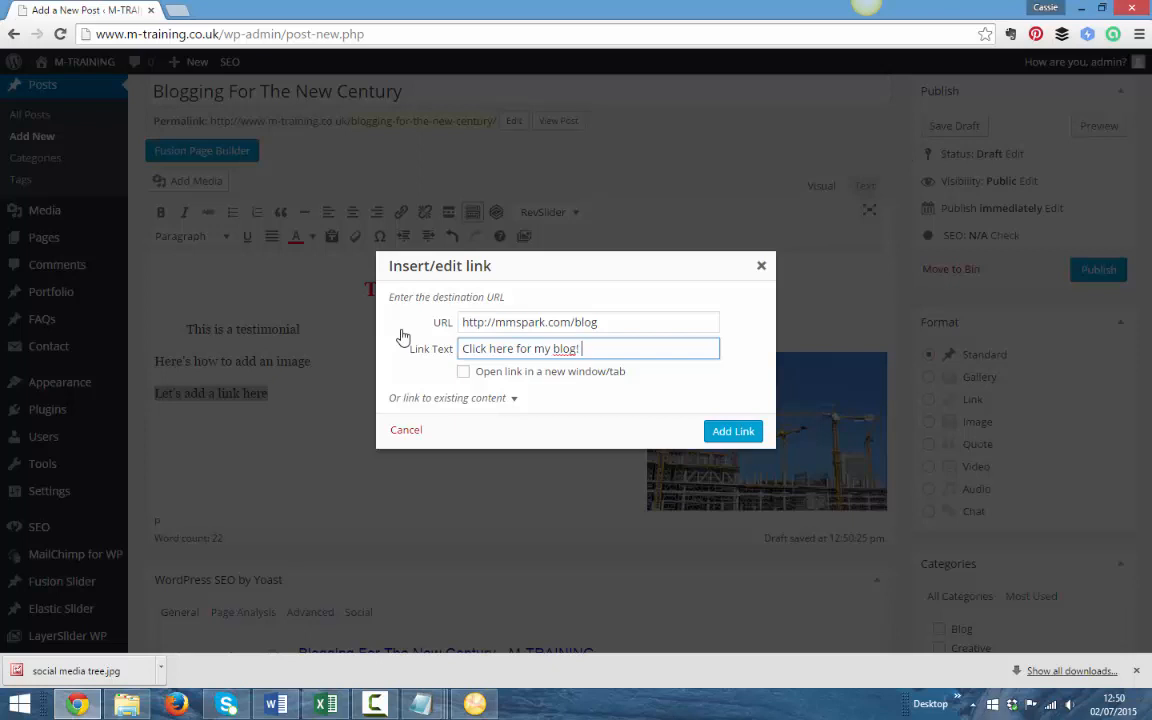
mouse_move(700, 428)
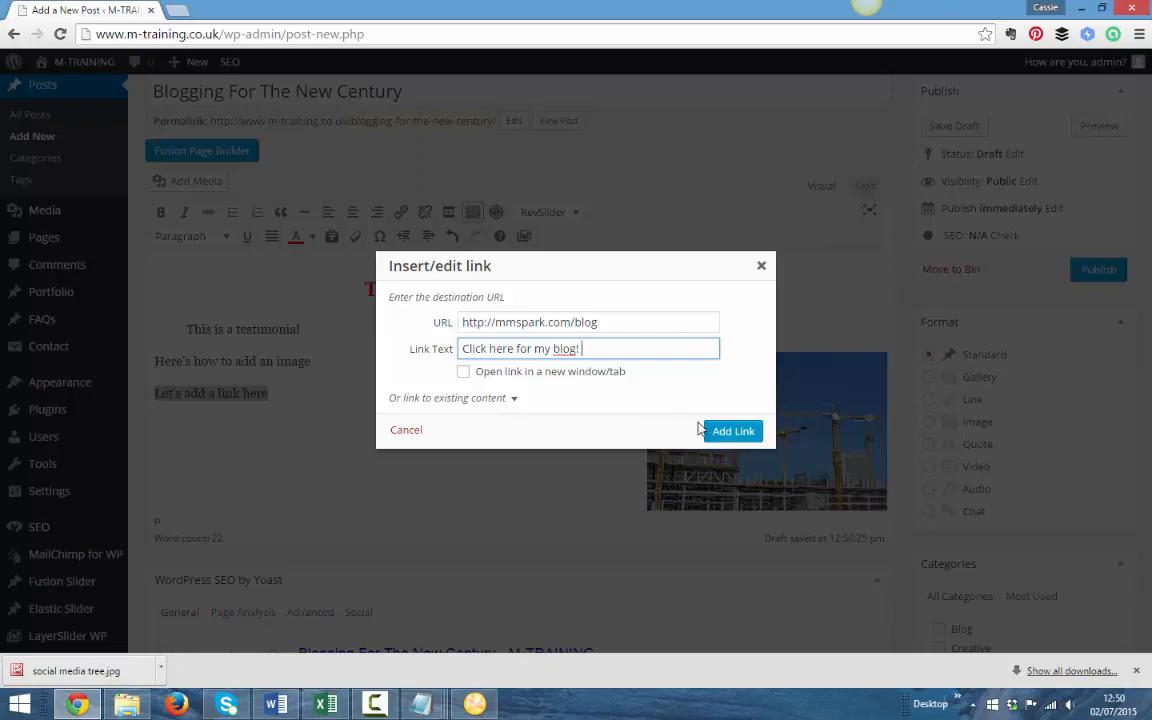
left_click(464, 372)
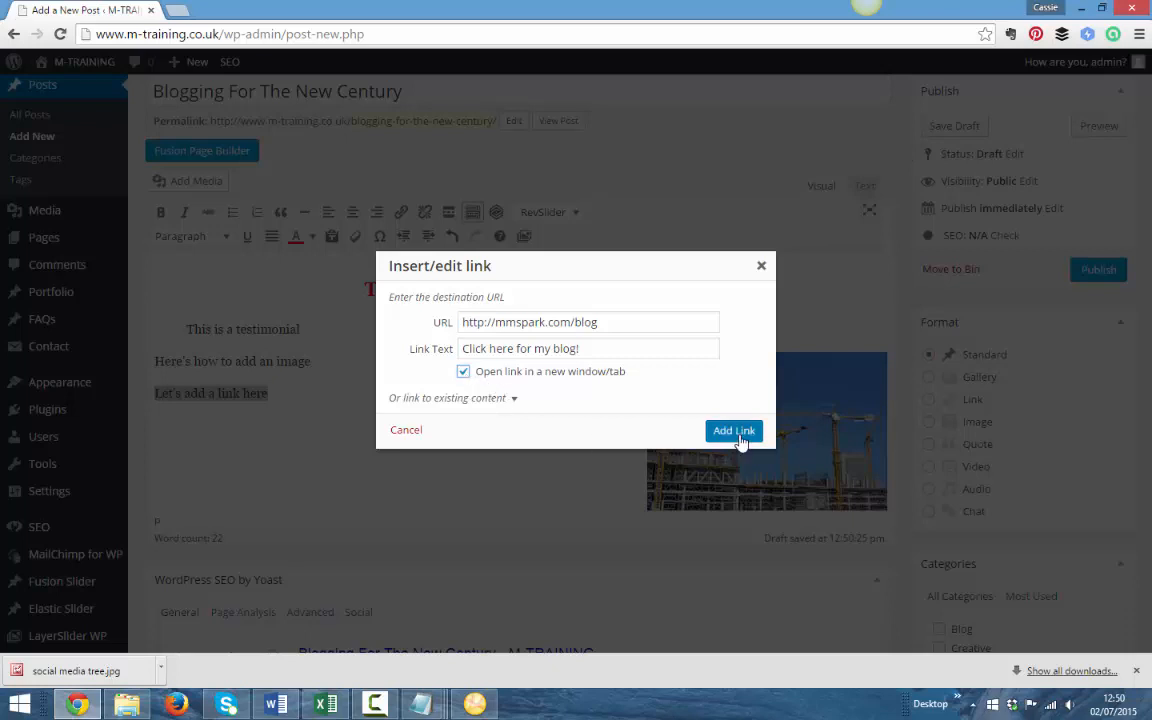
left_click(732, 430)
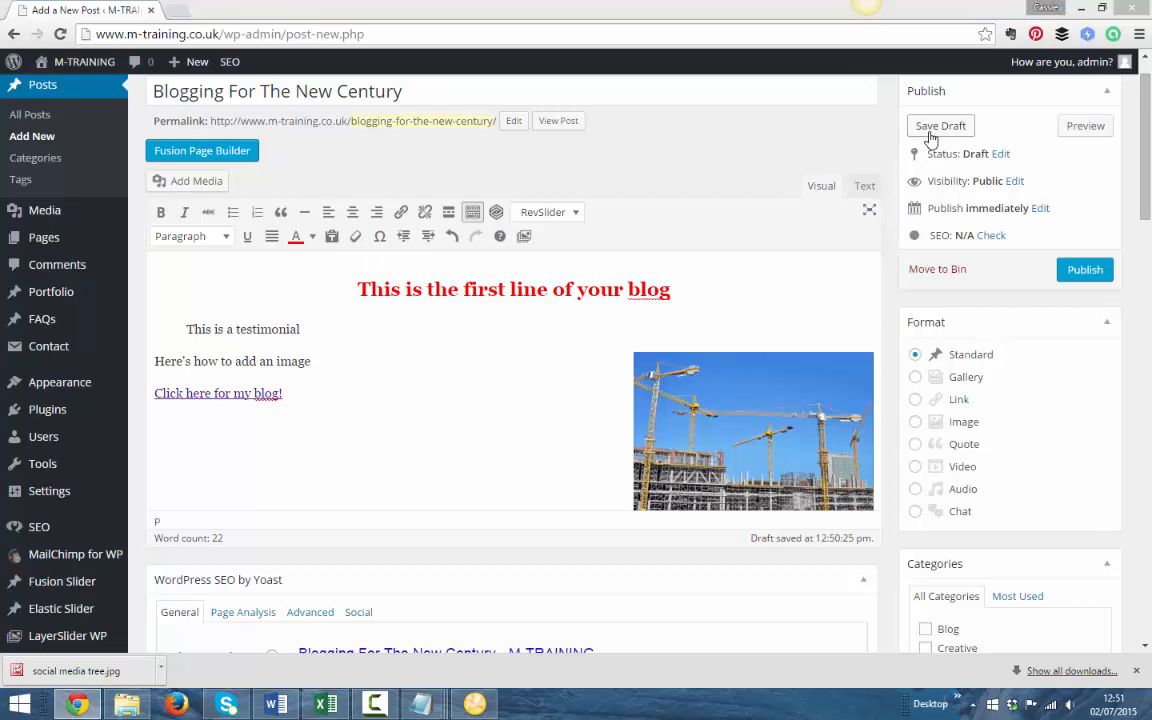
Step: Save the post as a draft from the Publish box
left_click(940, 124)
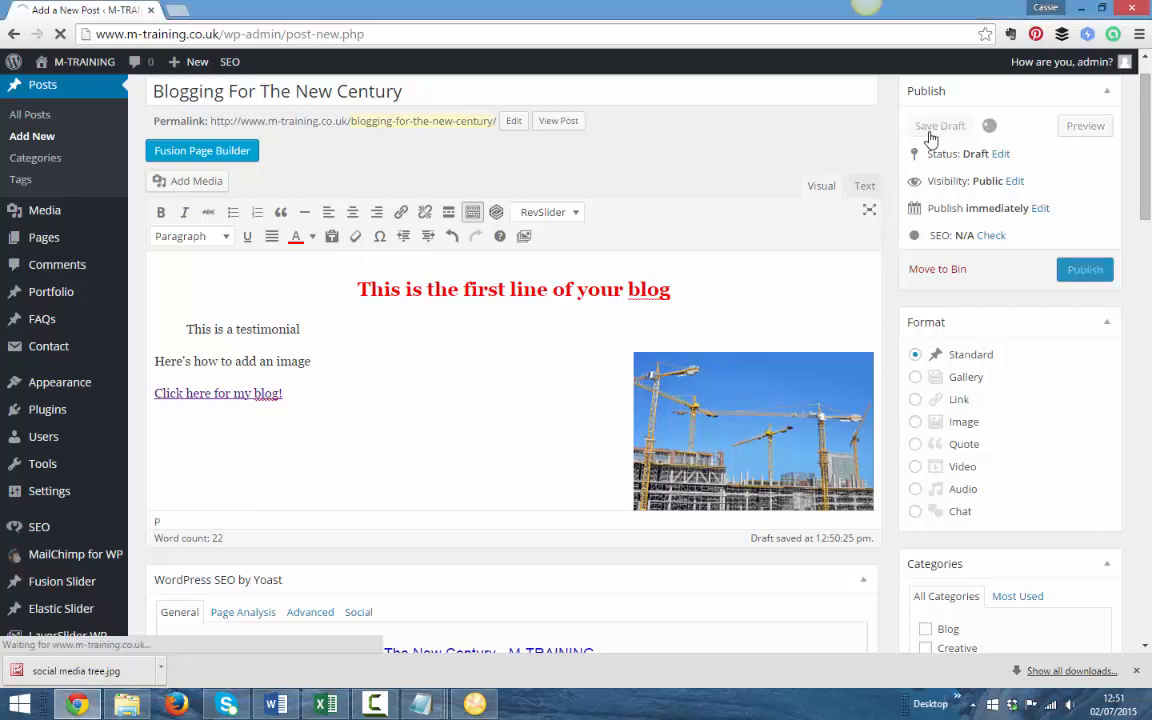
left_click(940, 124)
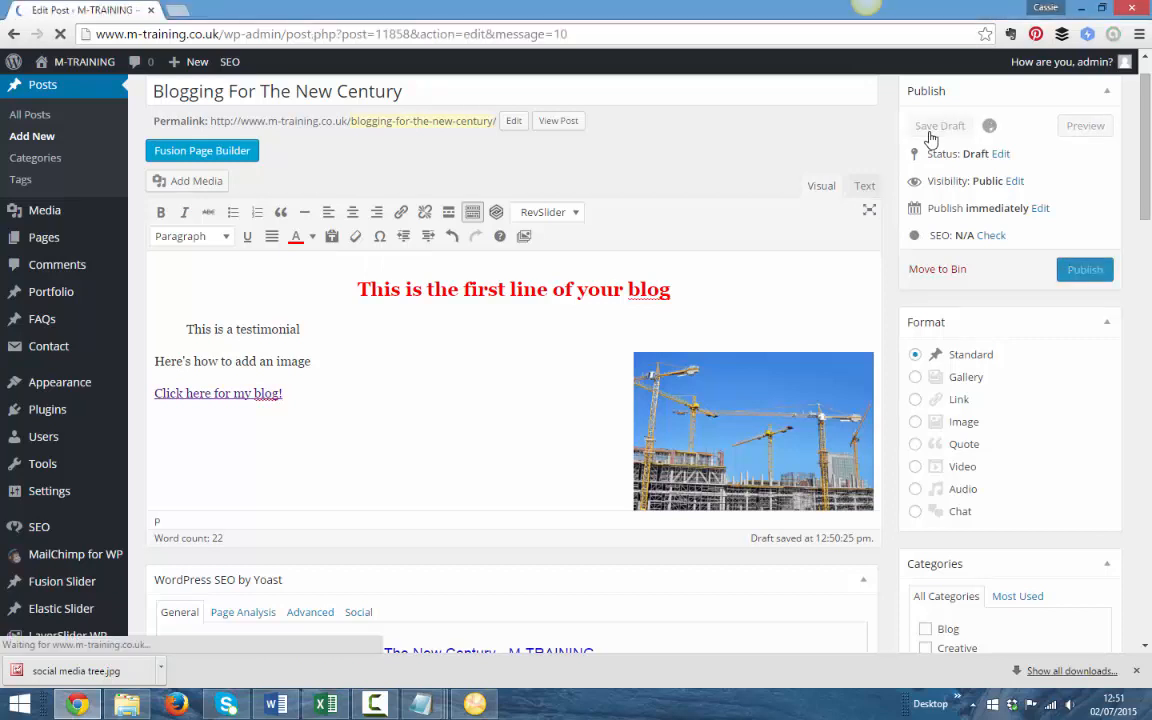
left_click(940, 124)
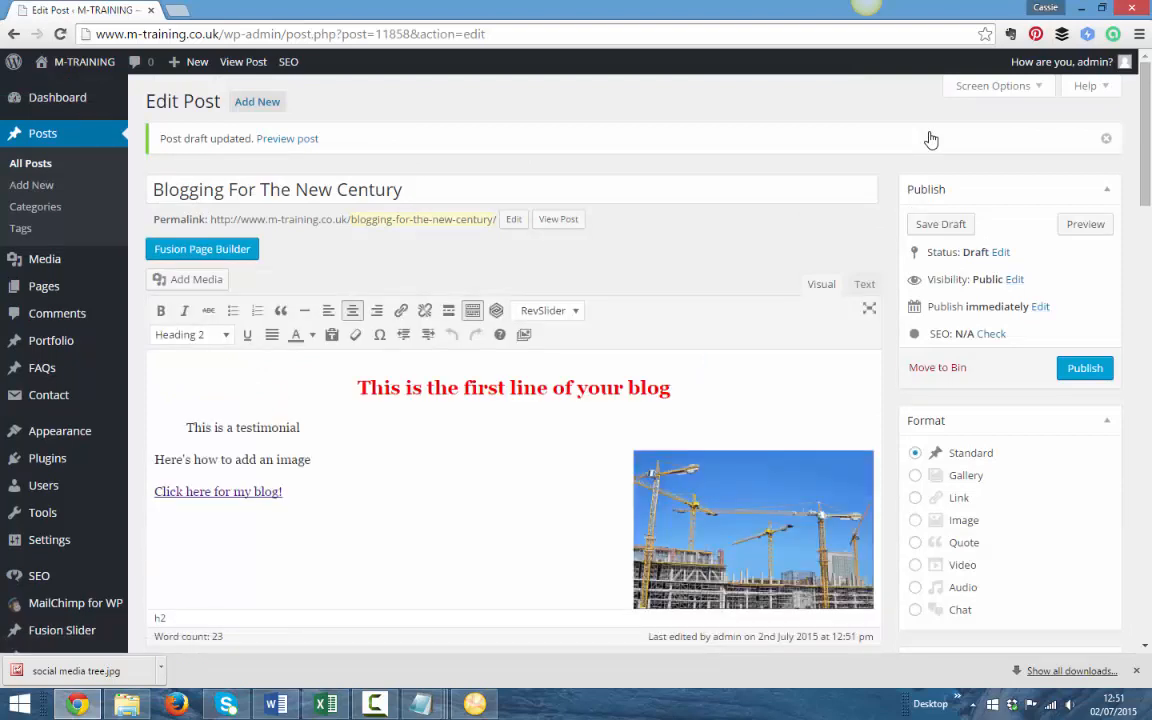
mouse_move(1084, 370)
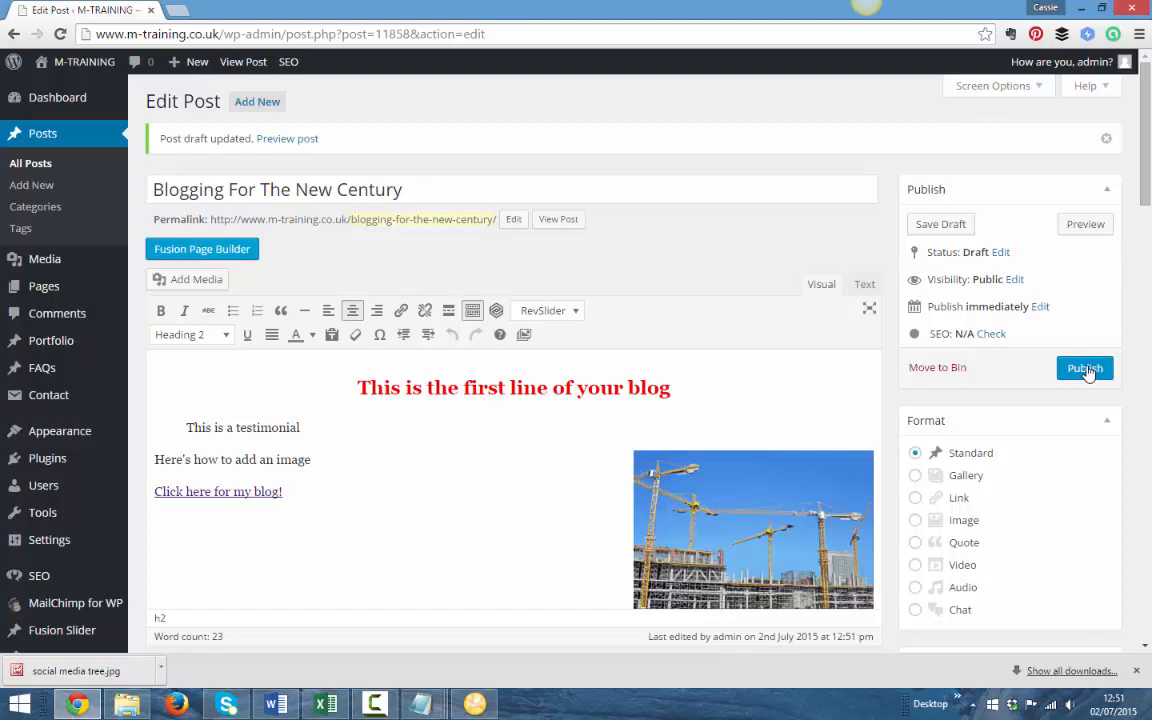
mouse_move(1086, 368)
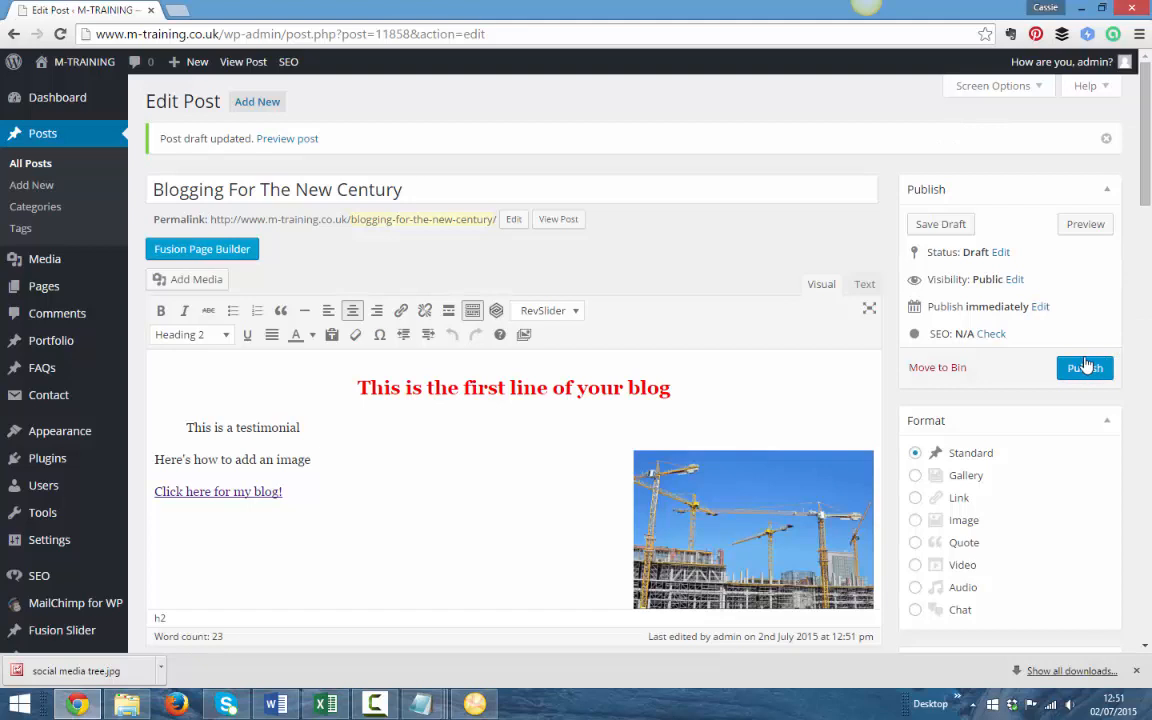
mouse_move(602, 382)
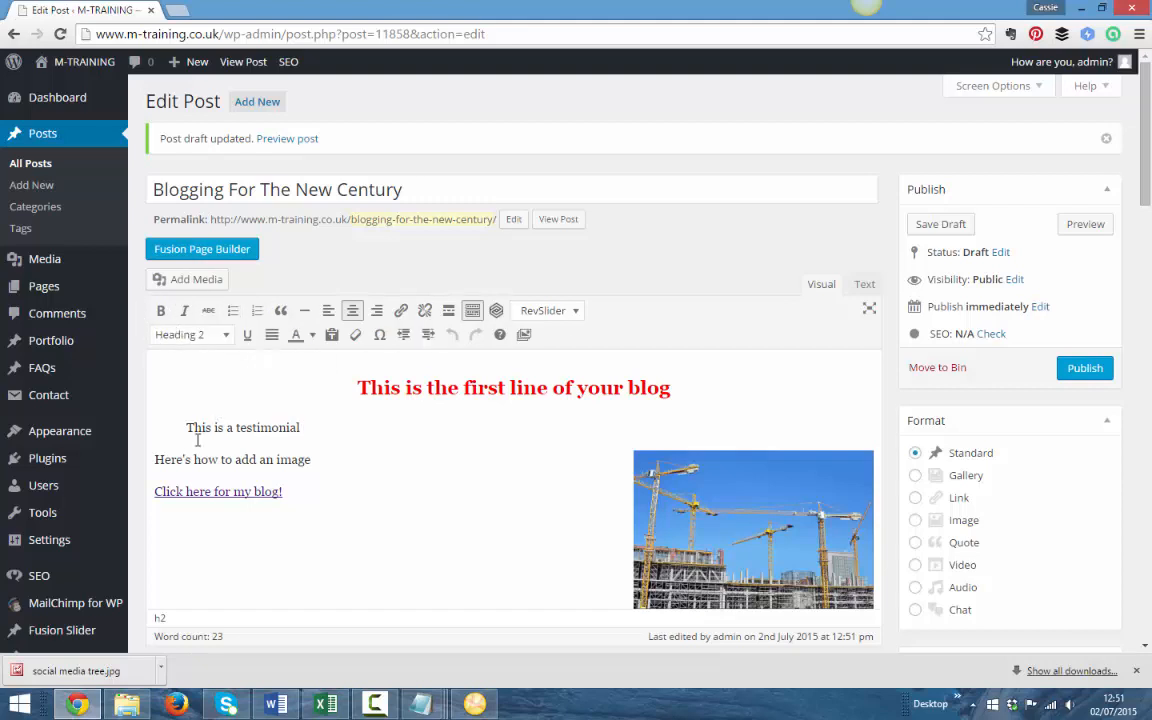
Step: Make the 'Here's how to add an image' line a green numbered list item
triple_click(232, 458)
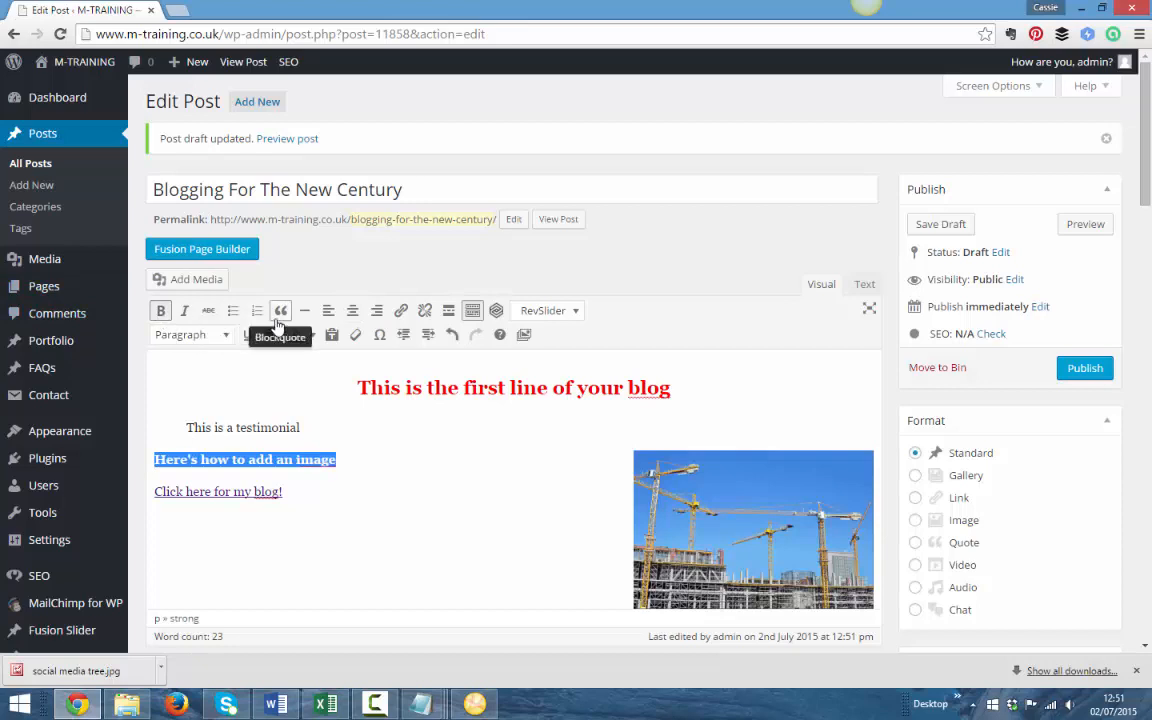
left_click(232, 310)
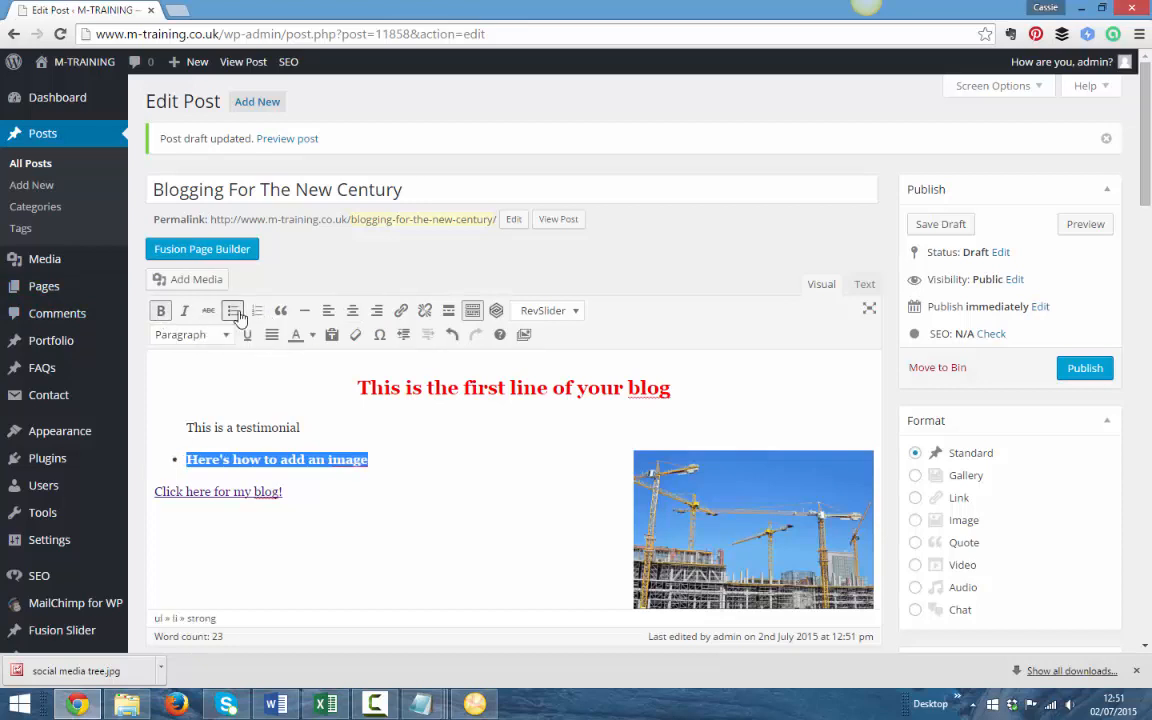
left_click(256, 310)
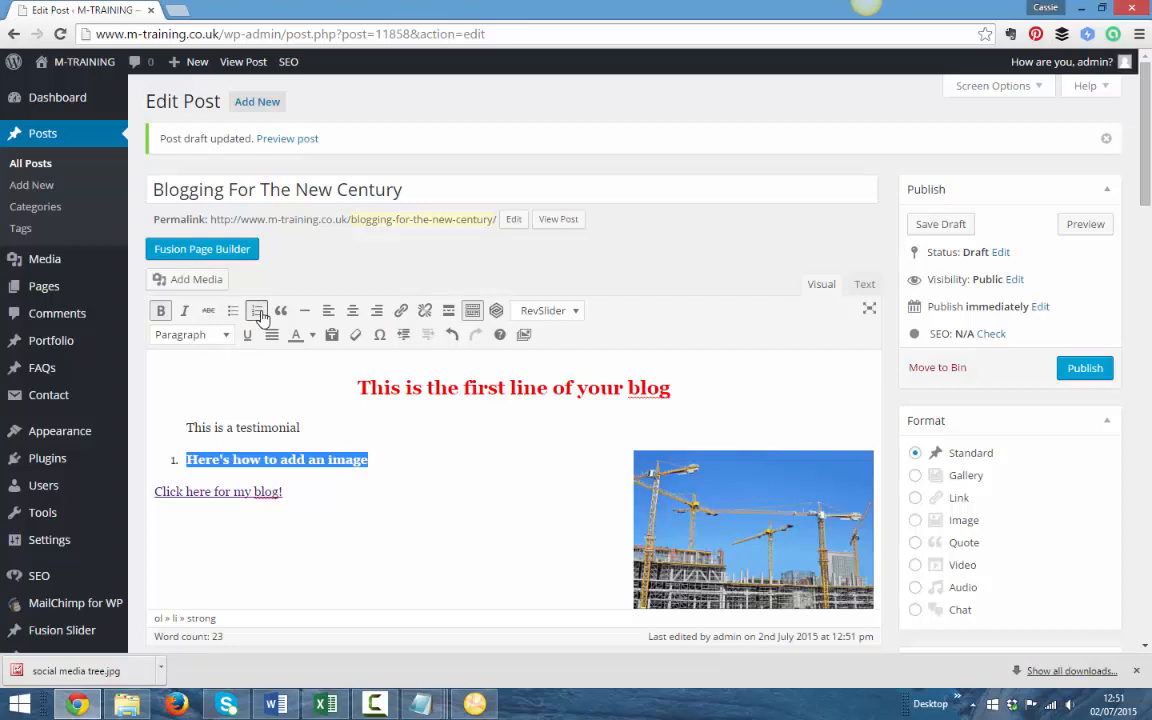
mouse_move(352, 310)
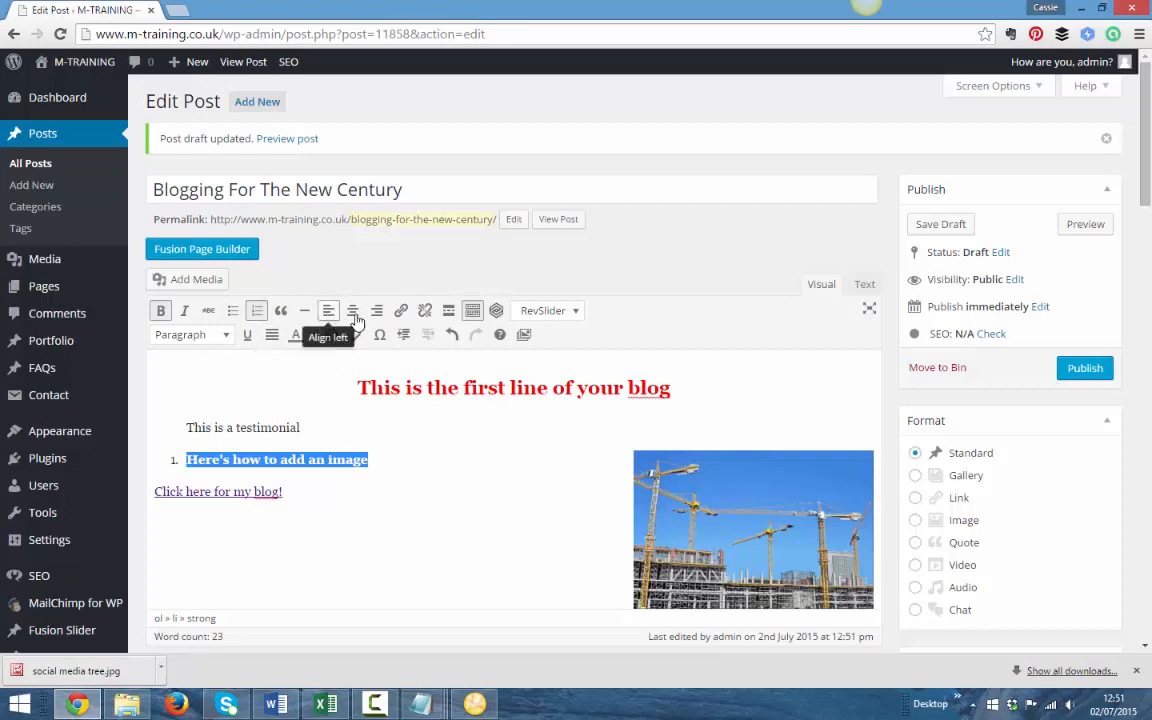
mouse_move(376, 310)
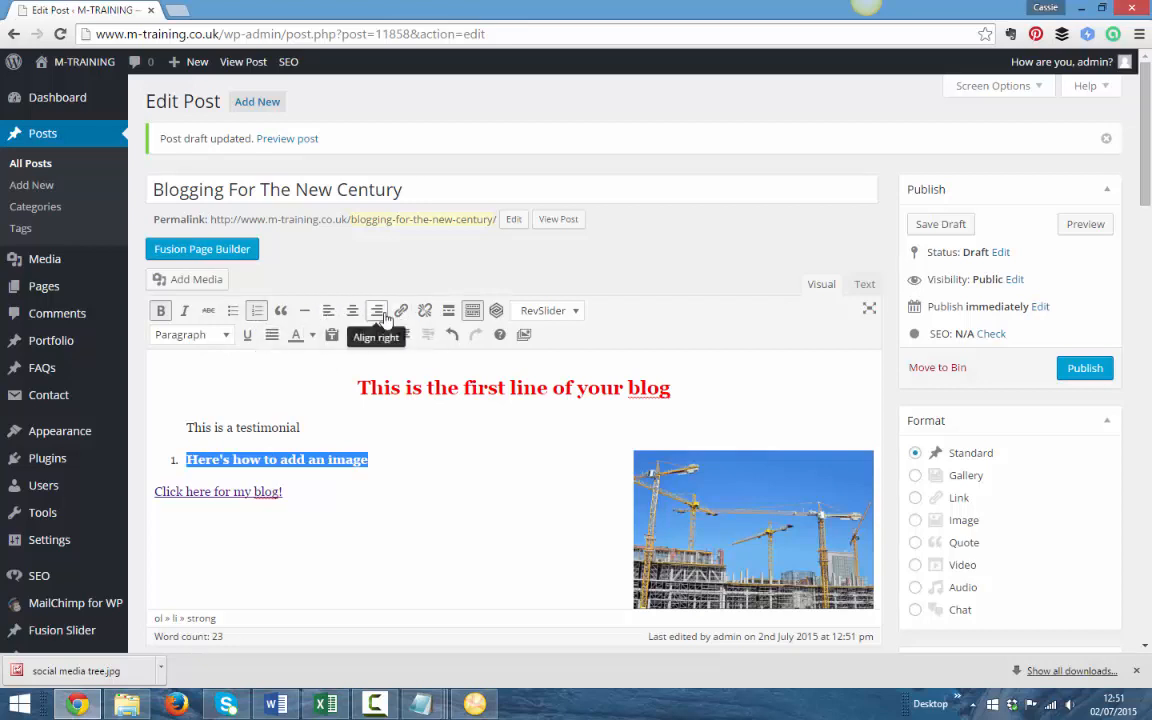
mouse_move(448, 310)
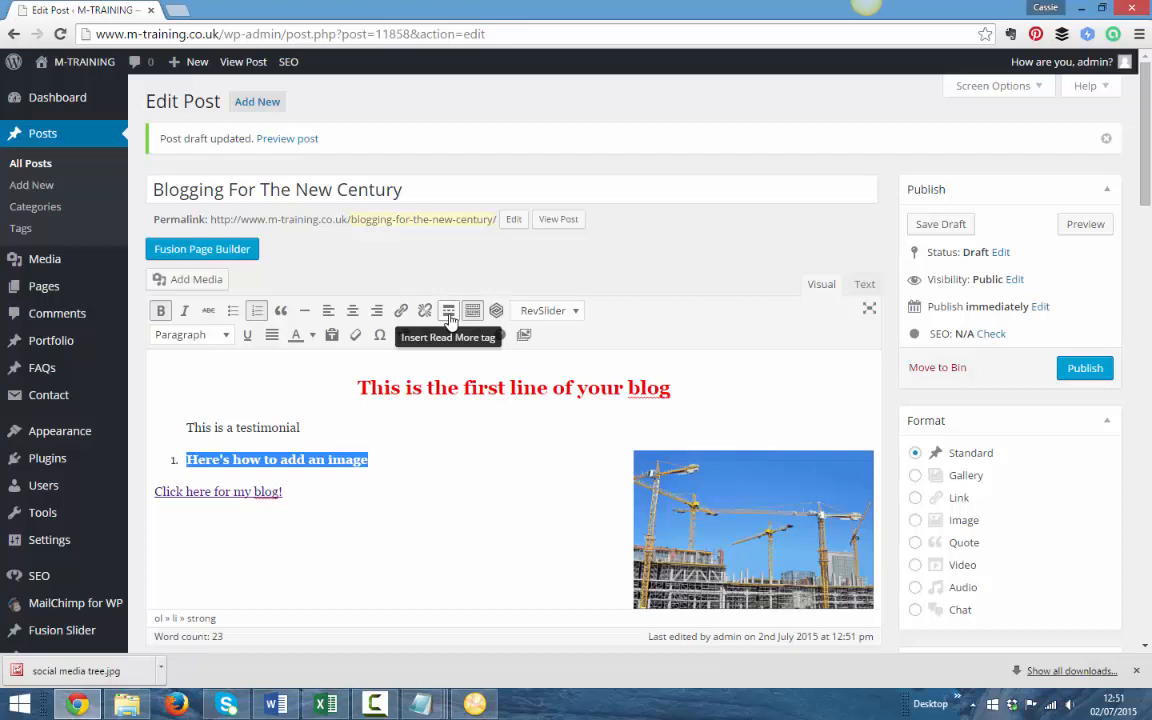
mouse_move(472, 310)
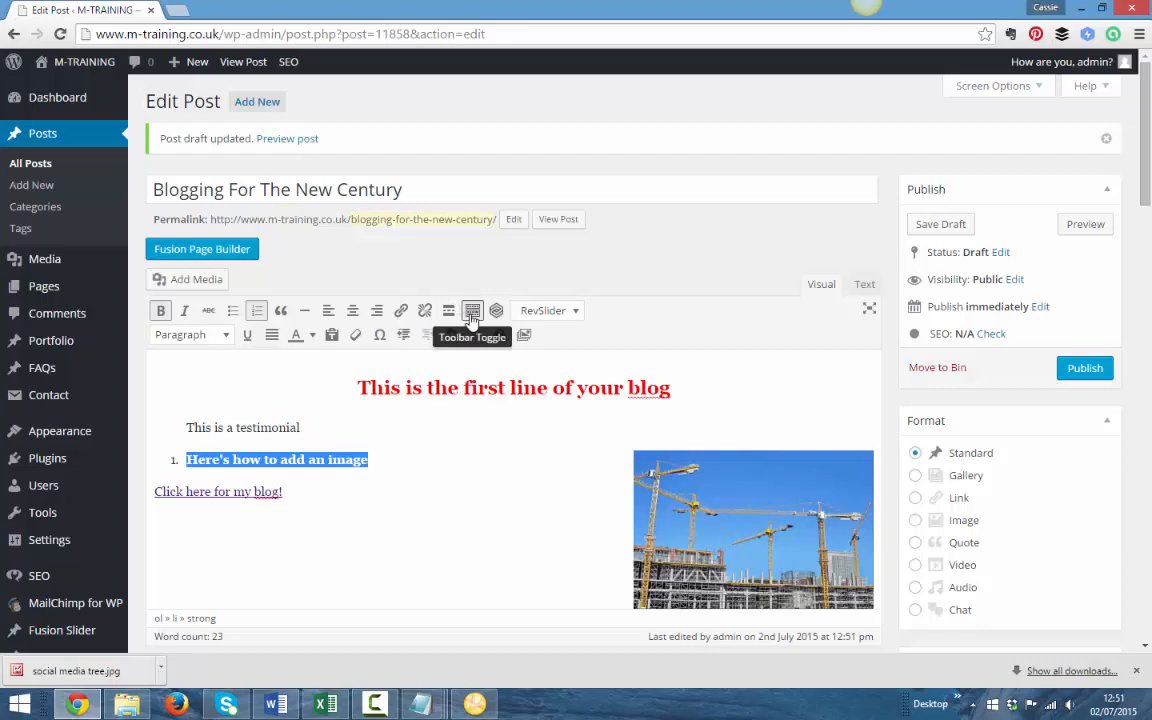
left_click(472, 310)
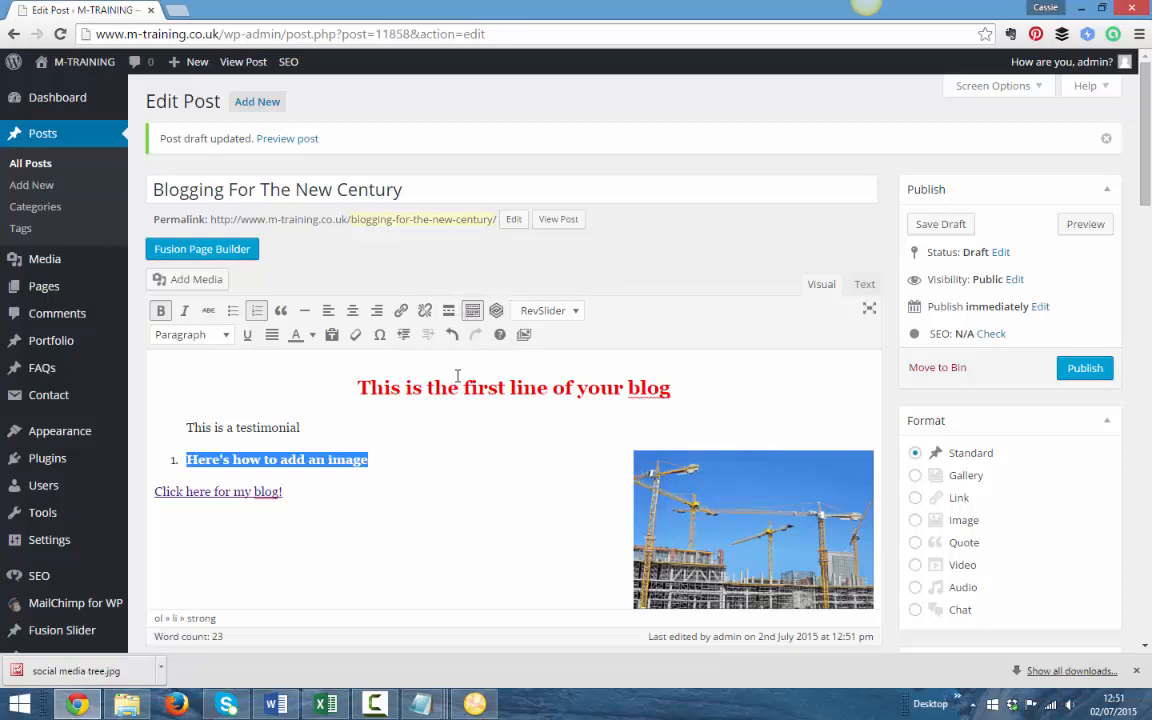
left_click(312, 334)
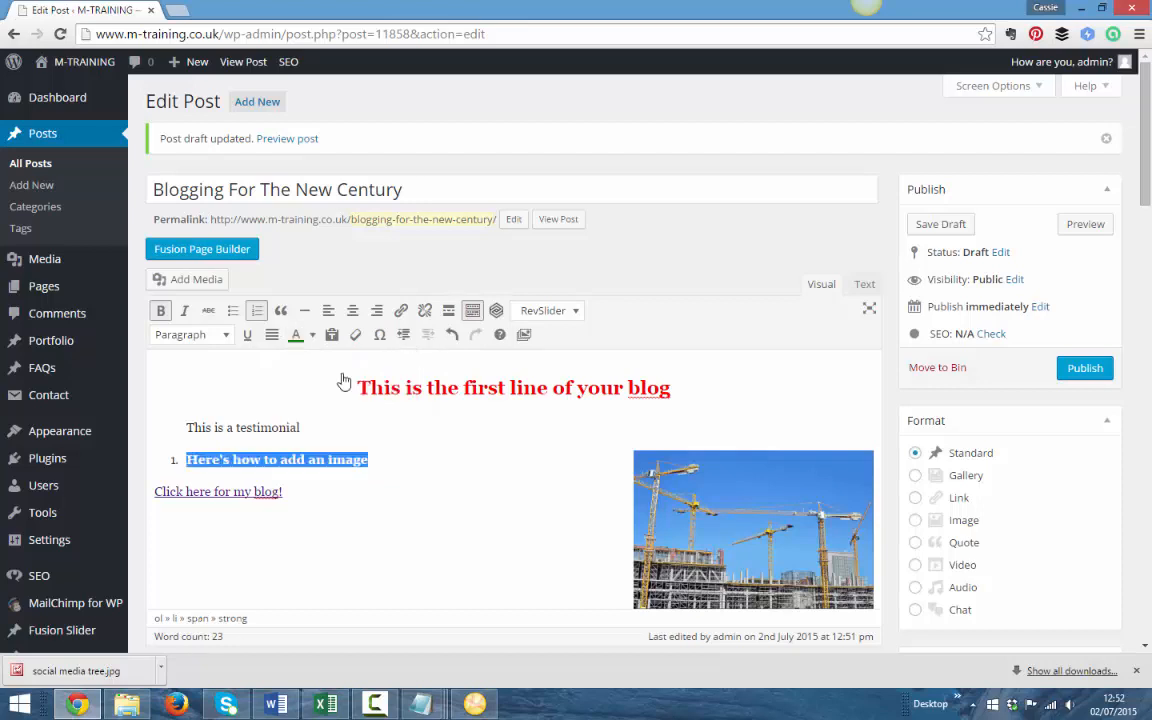
left_click(398, 470)
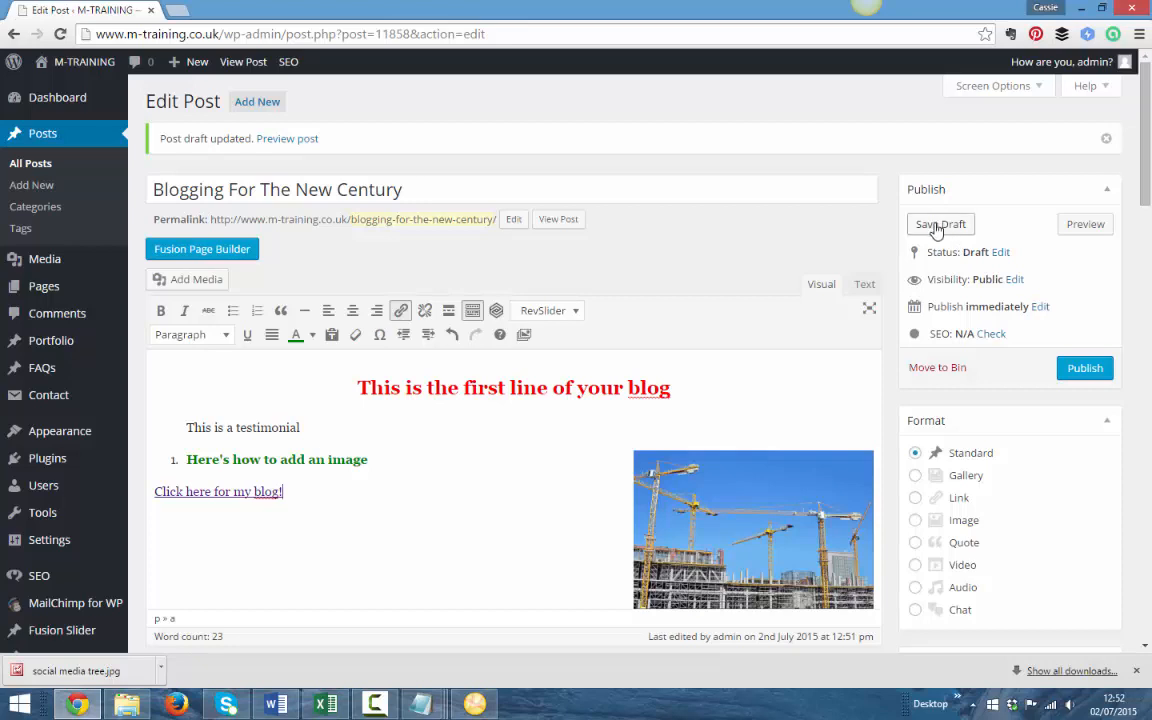
Step: Save the draft again and reselect the image line
left_click(940, 224)
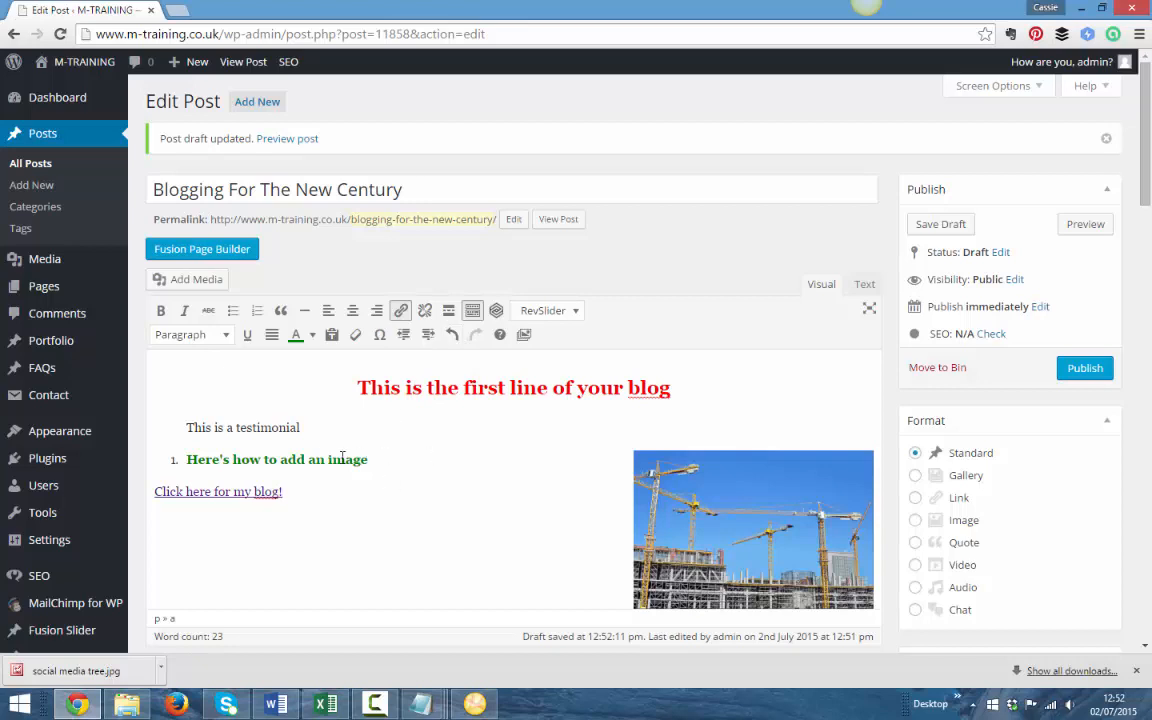
triple_click(276, 458)
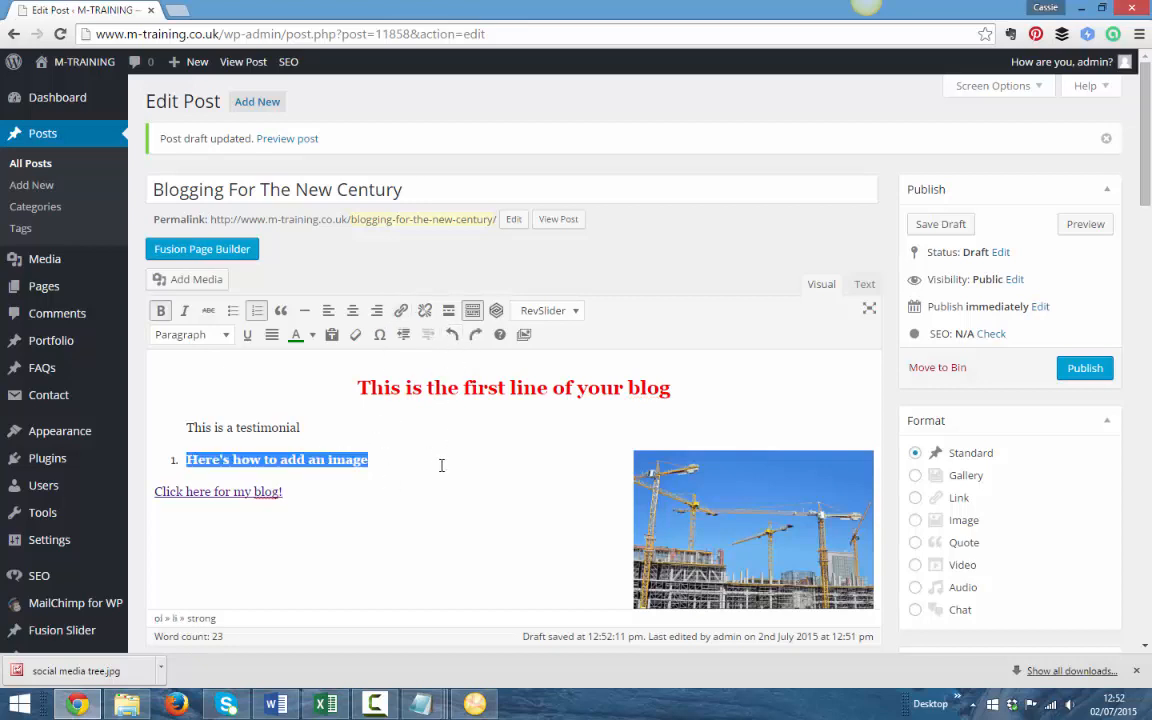
Step: Preview the draft on the live site, scrolling past the red heading to the cranes image and blog link
left_click(440, 464)
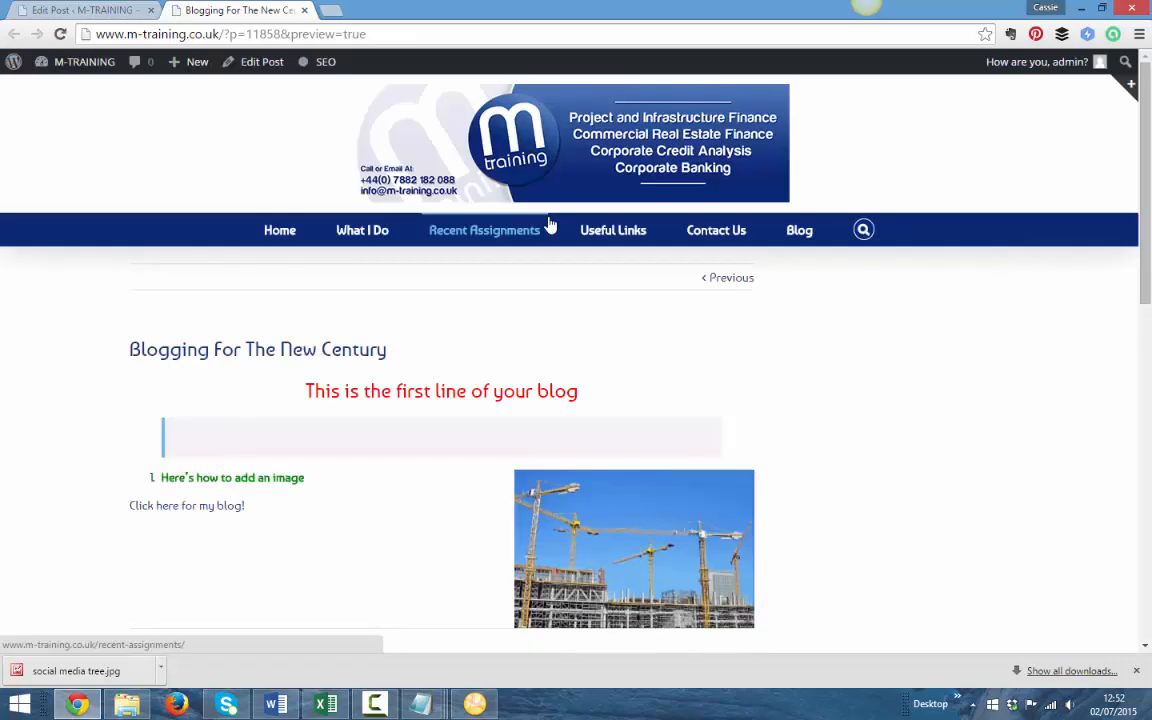
scroll("down", 3)
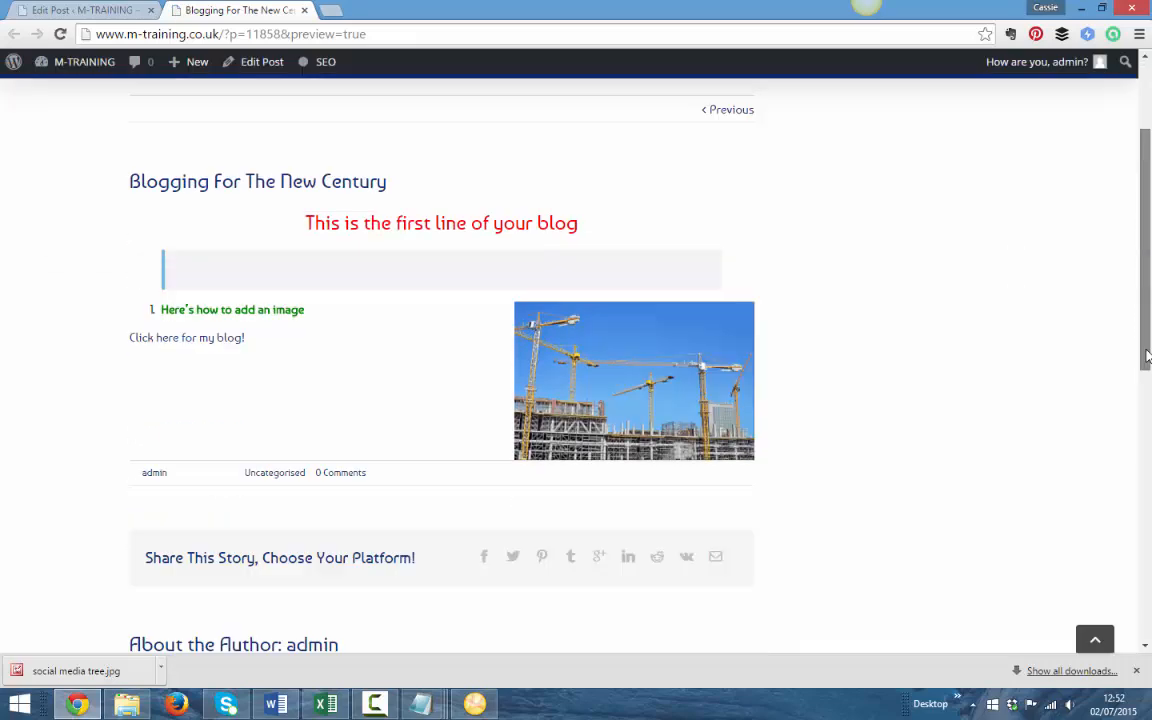
scroll("down", 3)
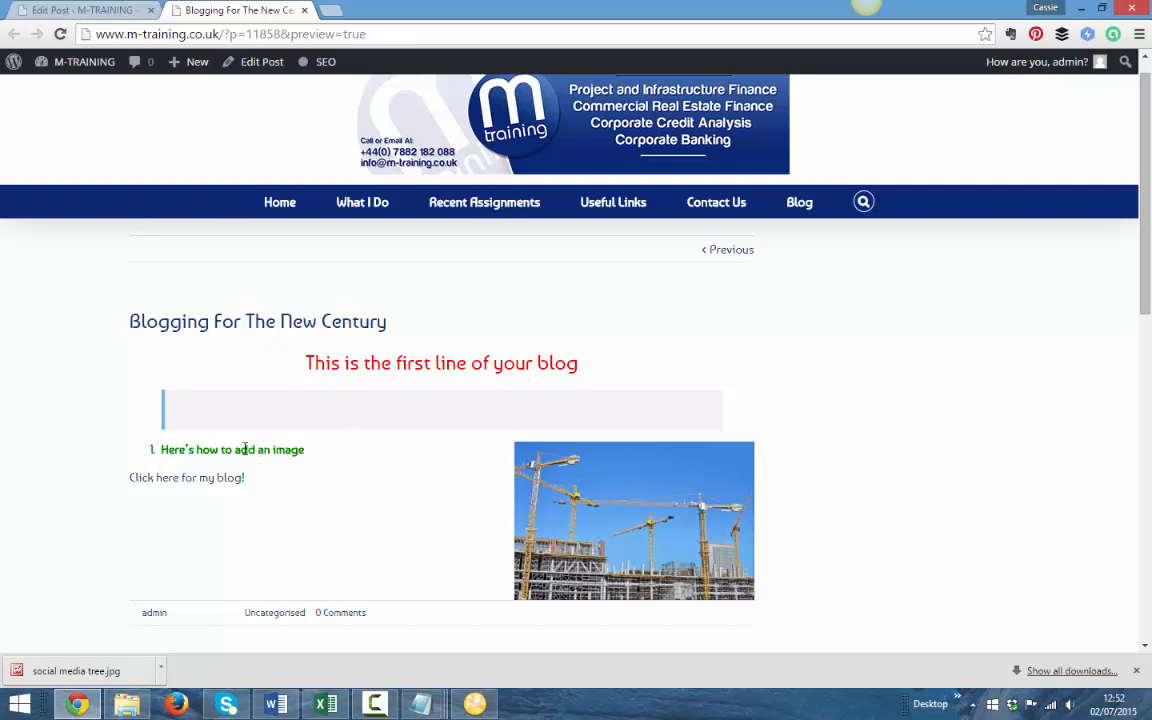
mouse_move(500, 496)
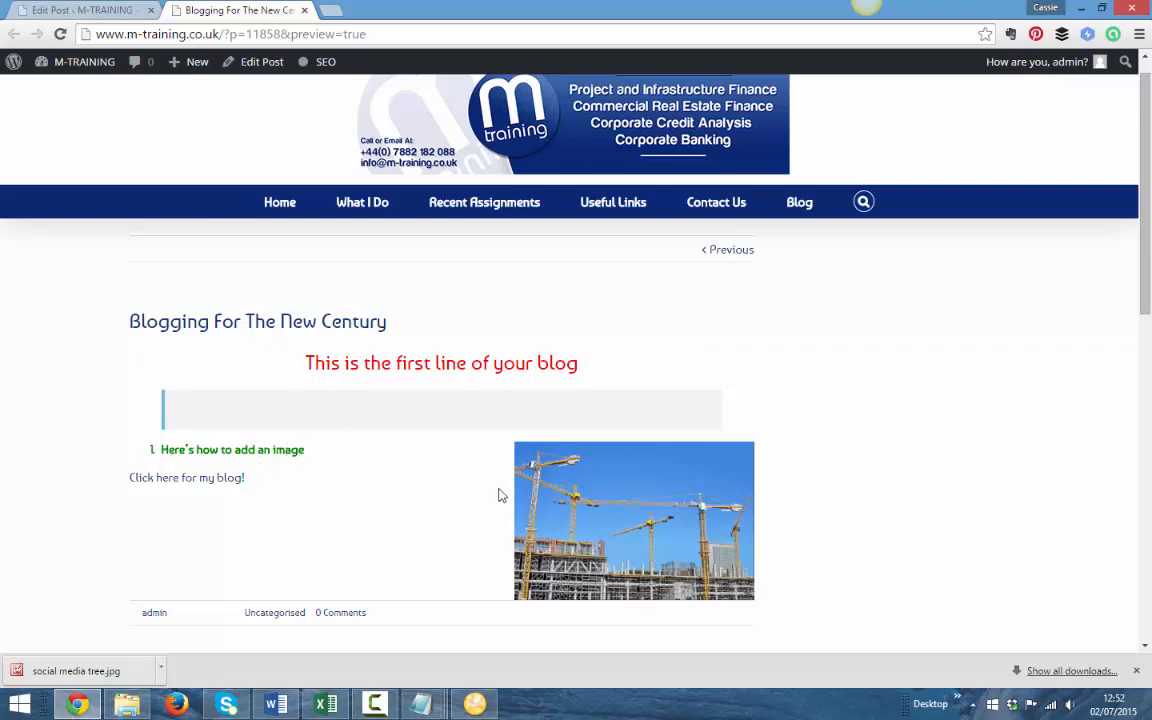
mouse_move(162, 486)
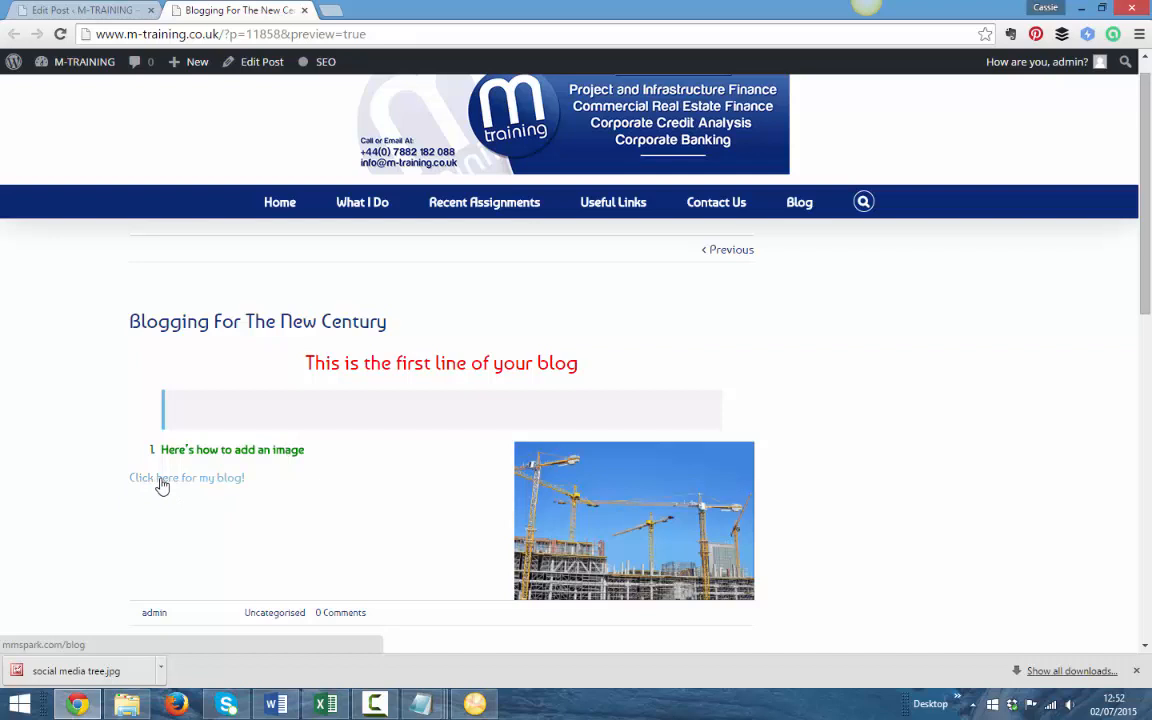
mouse_move(168, 490)
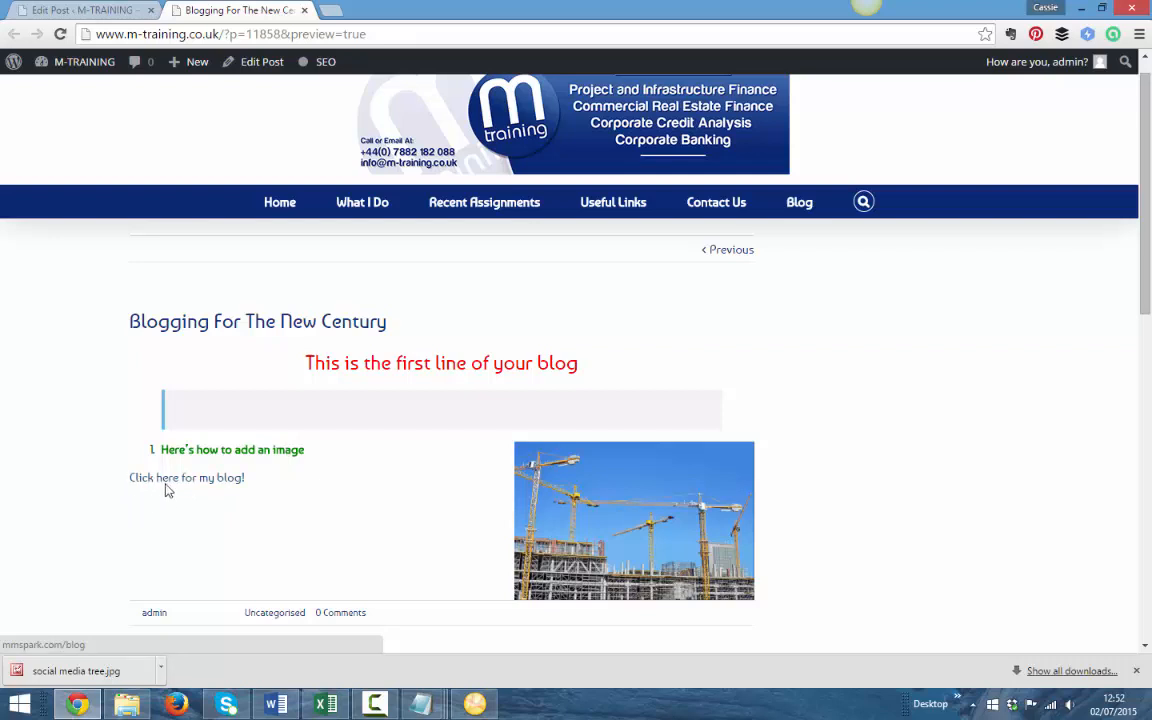
mouse_move(188, 486)
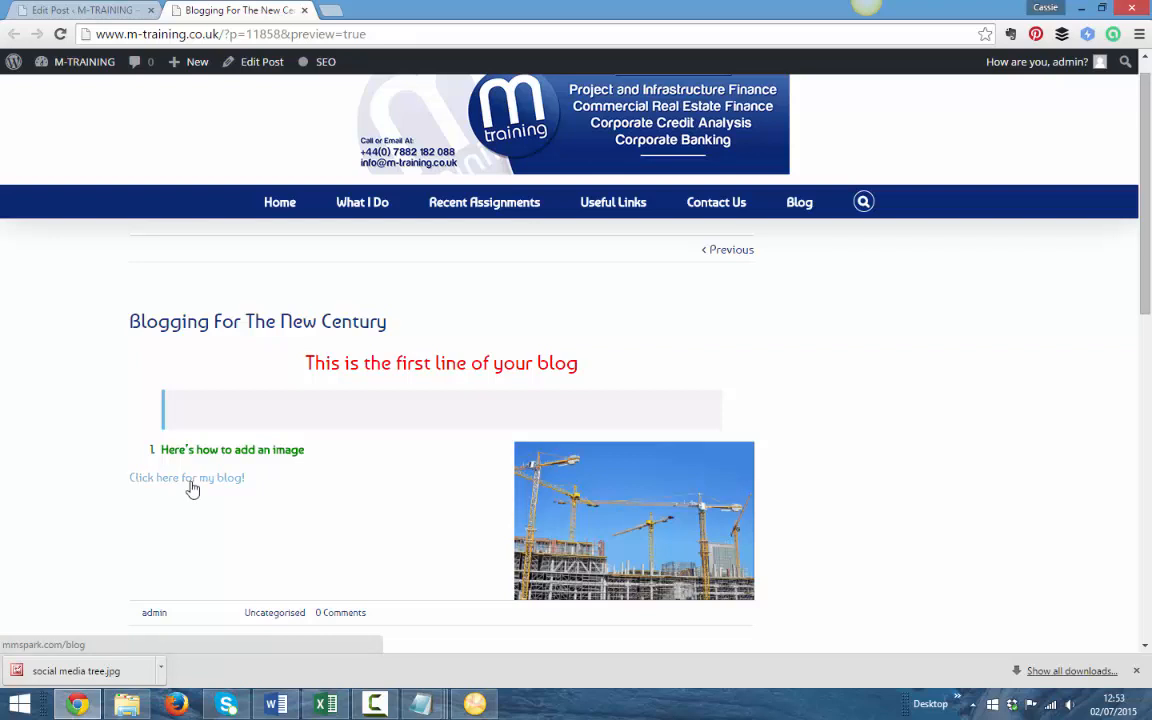
mouse_move(596, 524)
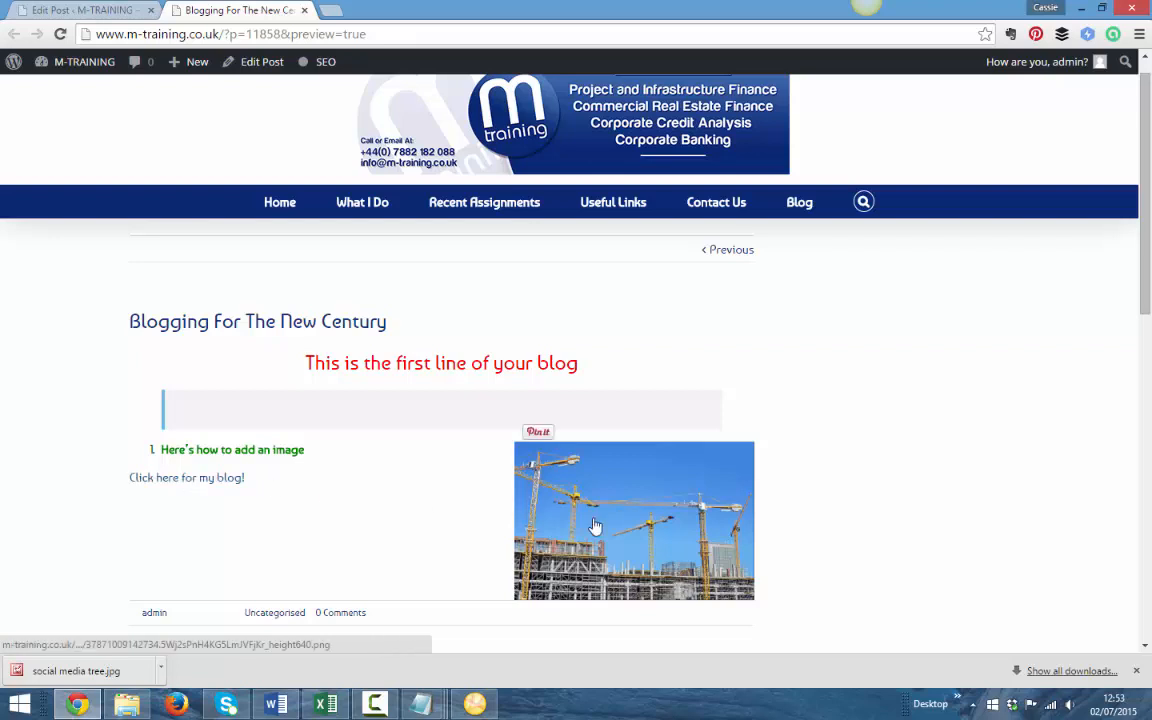